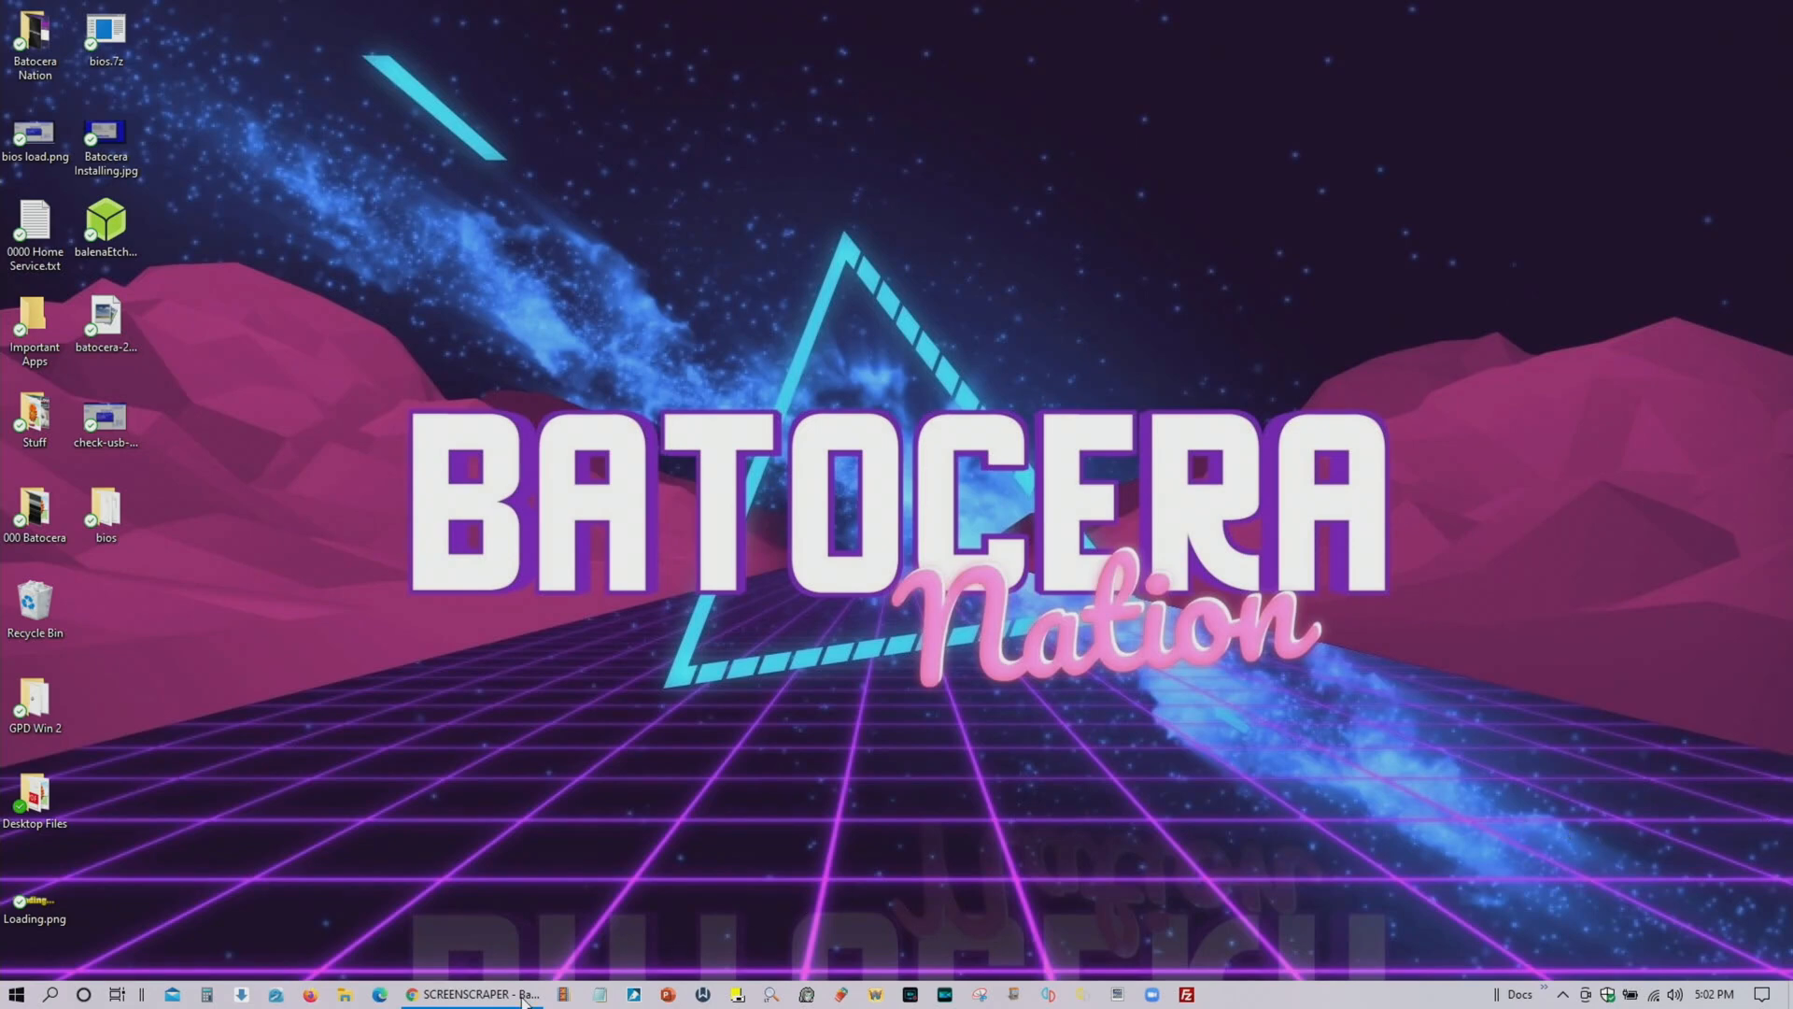
- Bring the ScreenScraper Chrome window forward and select its screenscraper.fr address
{"action": "left_click", "coordinate": [479, 993]}
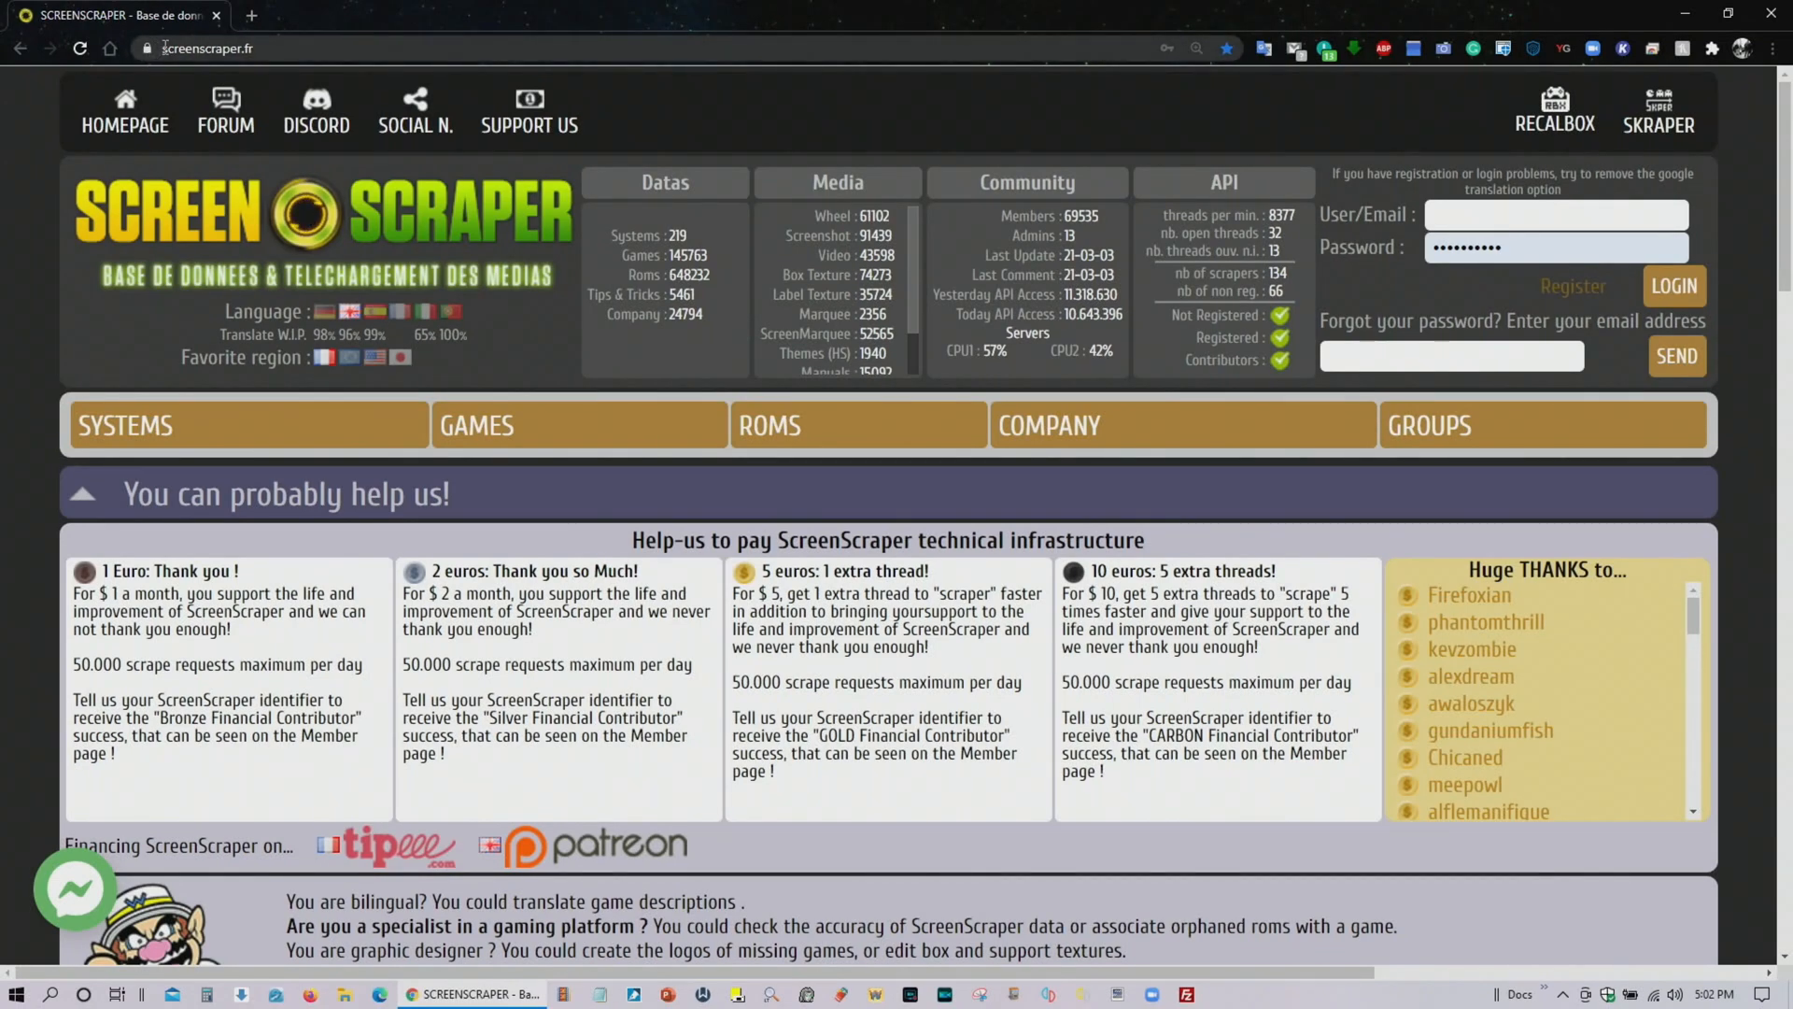
{"action": "left_click", "coordinate": [206, 47]}
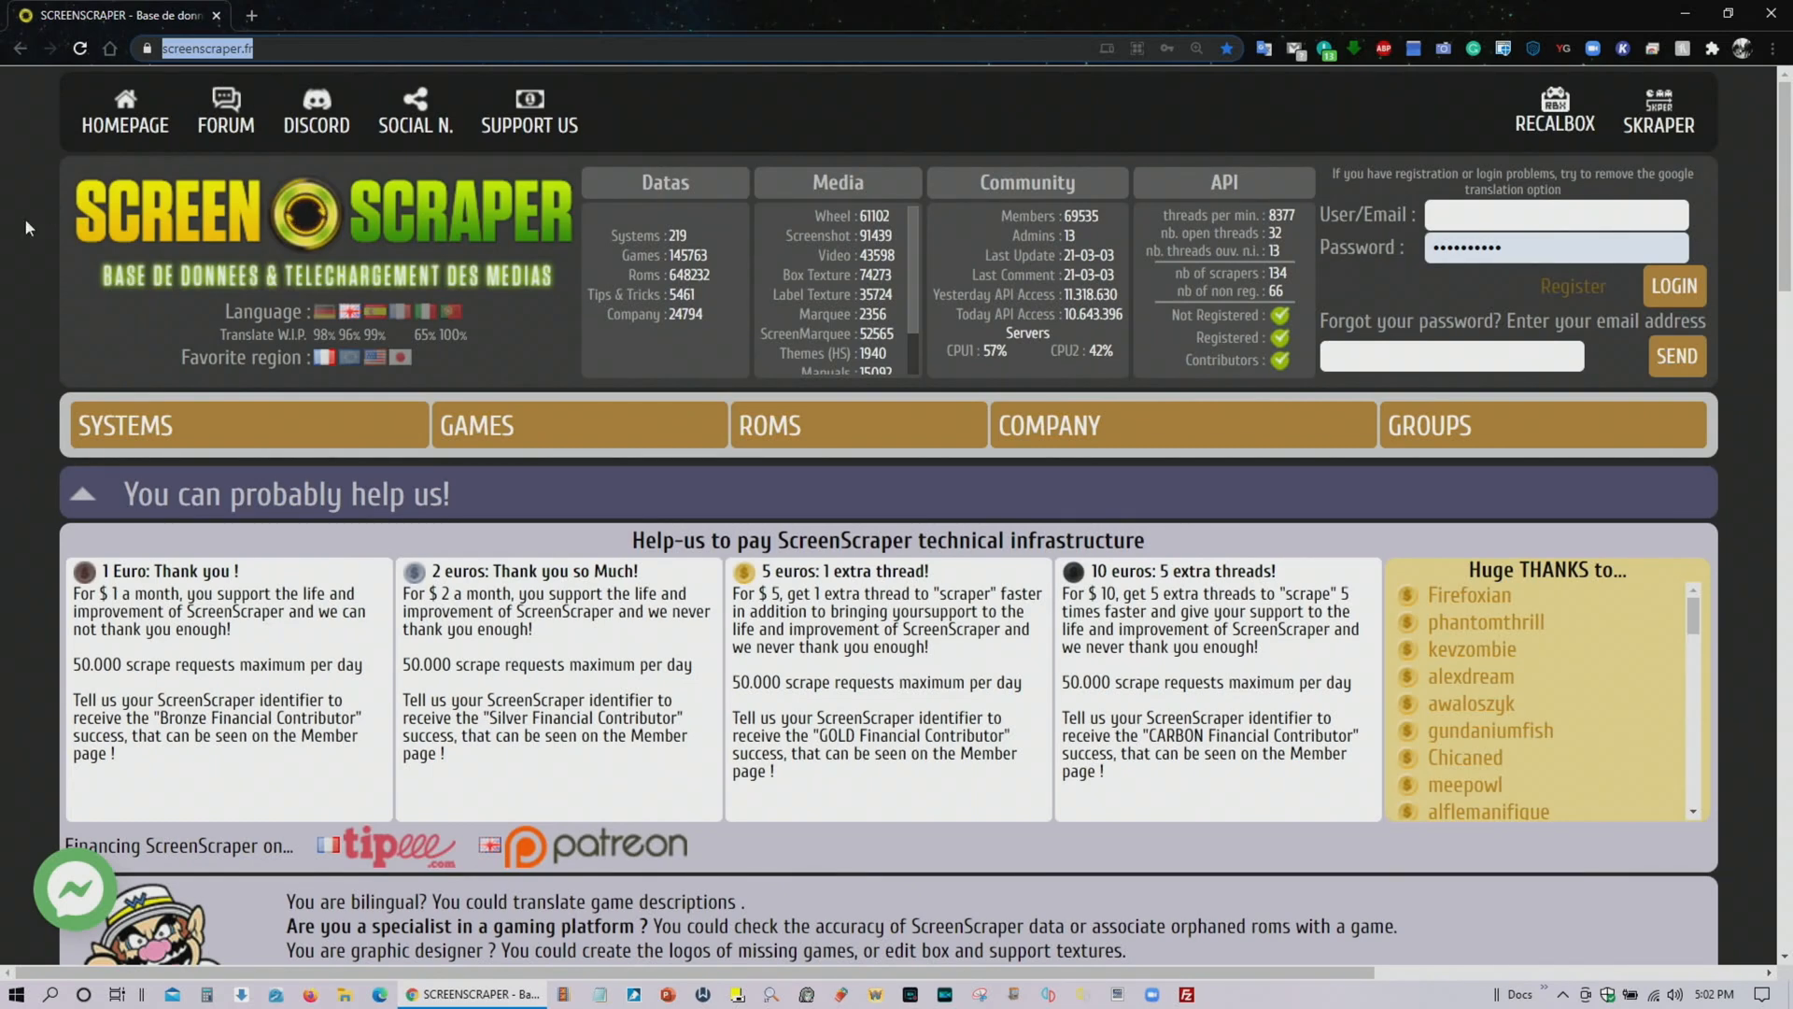
{"action": "mouse_move", "coordinate": [1736, 548]}
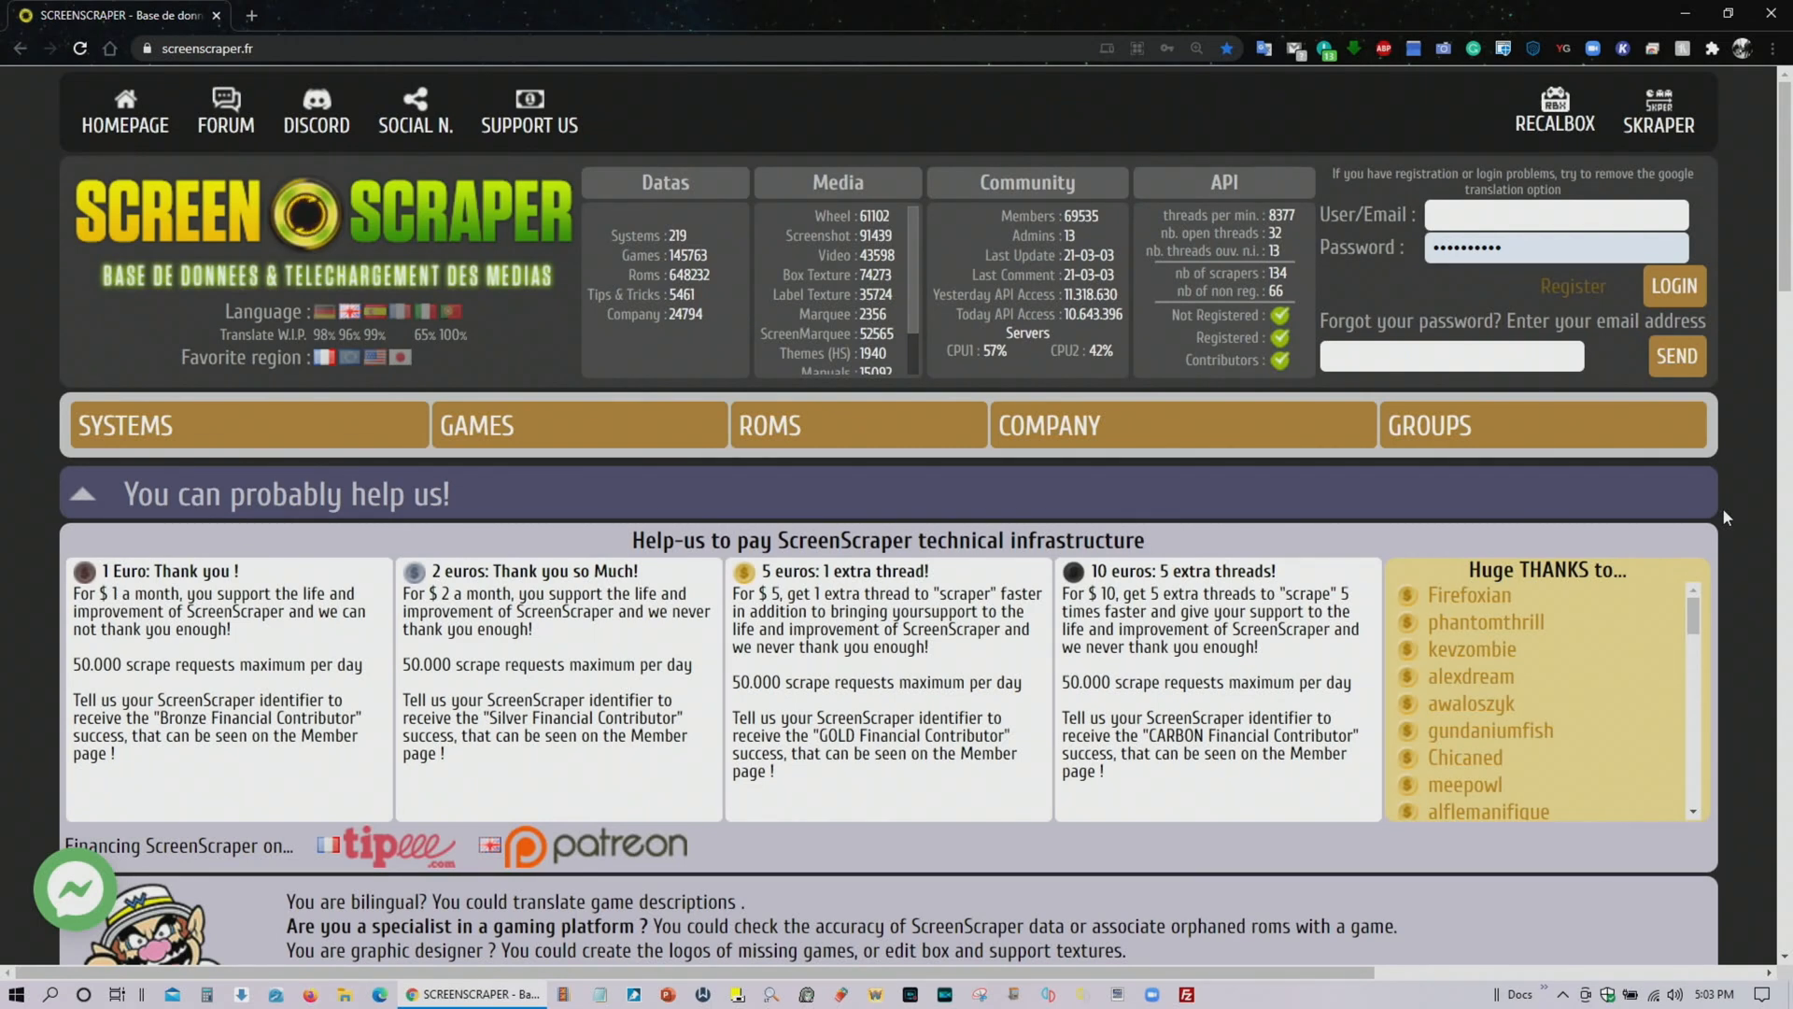
{"action": "mouse_move", "coordinate": [1442, 198]}
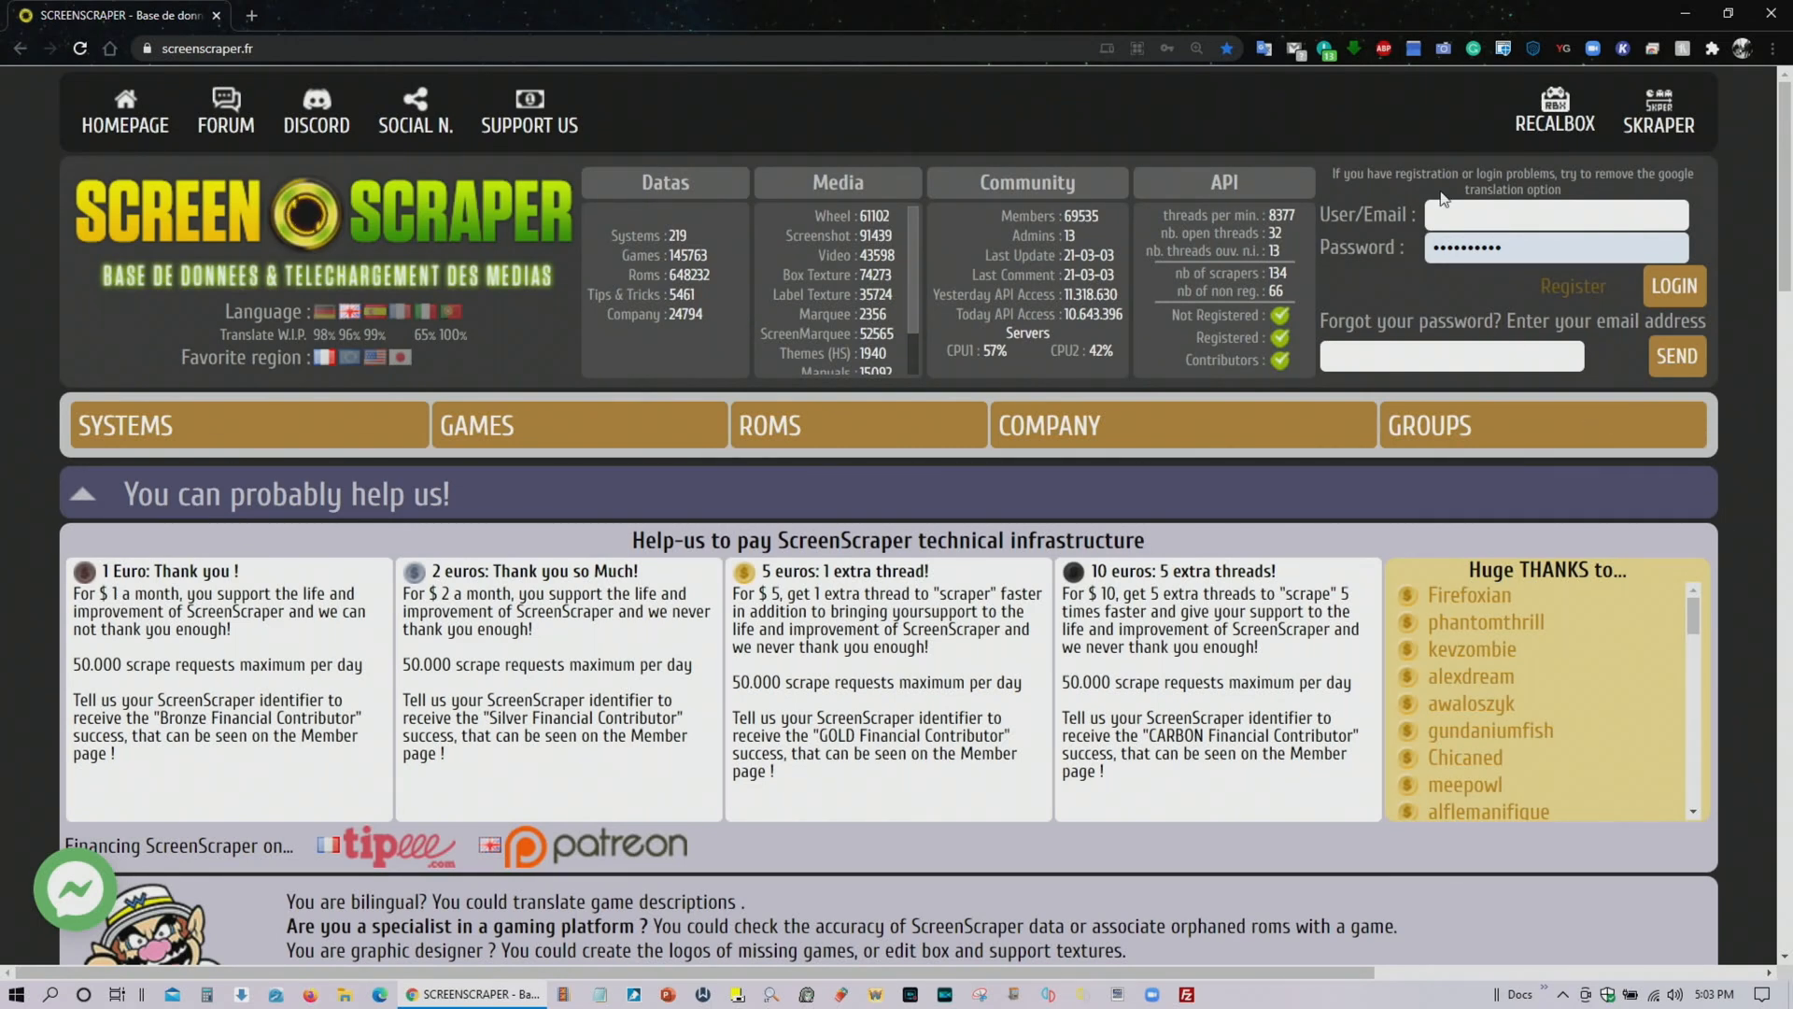
{"action": "mouse_move", "coordinate": [1758, 316]}
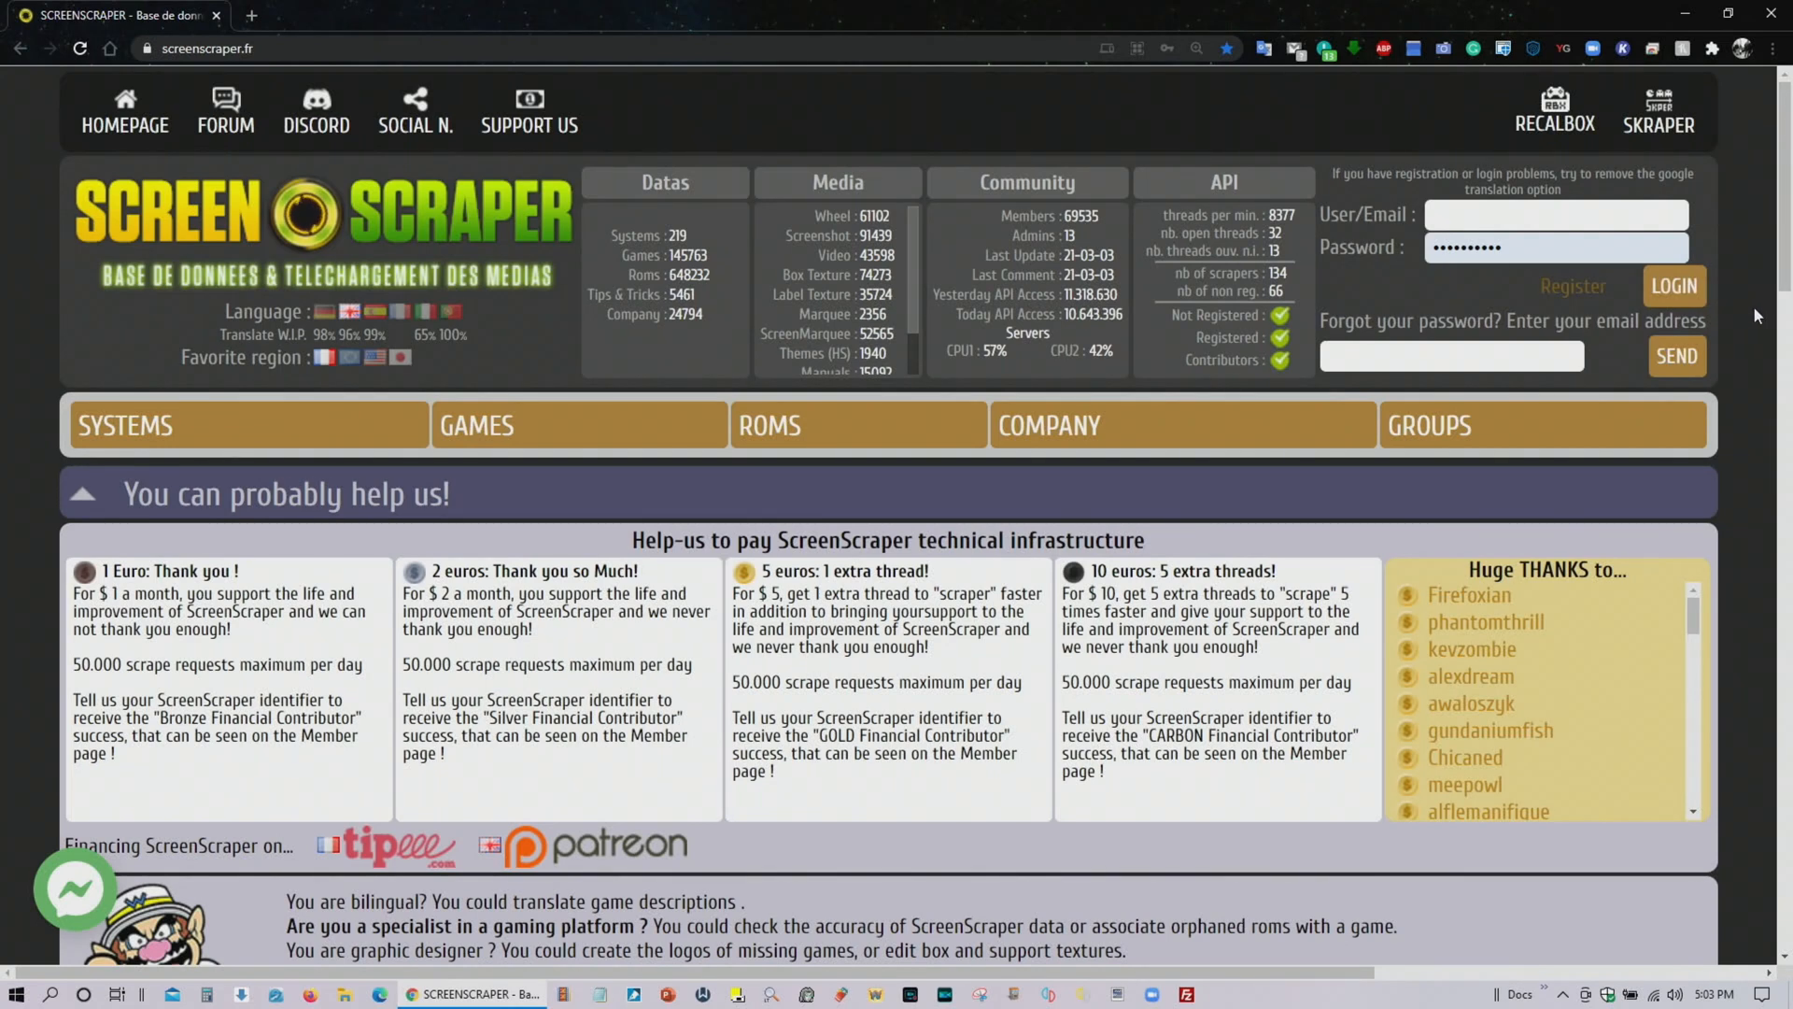
{"action": "mouse_move", "coordinate": [1738, 319]}
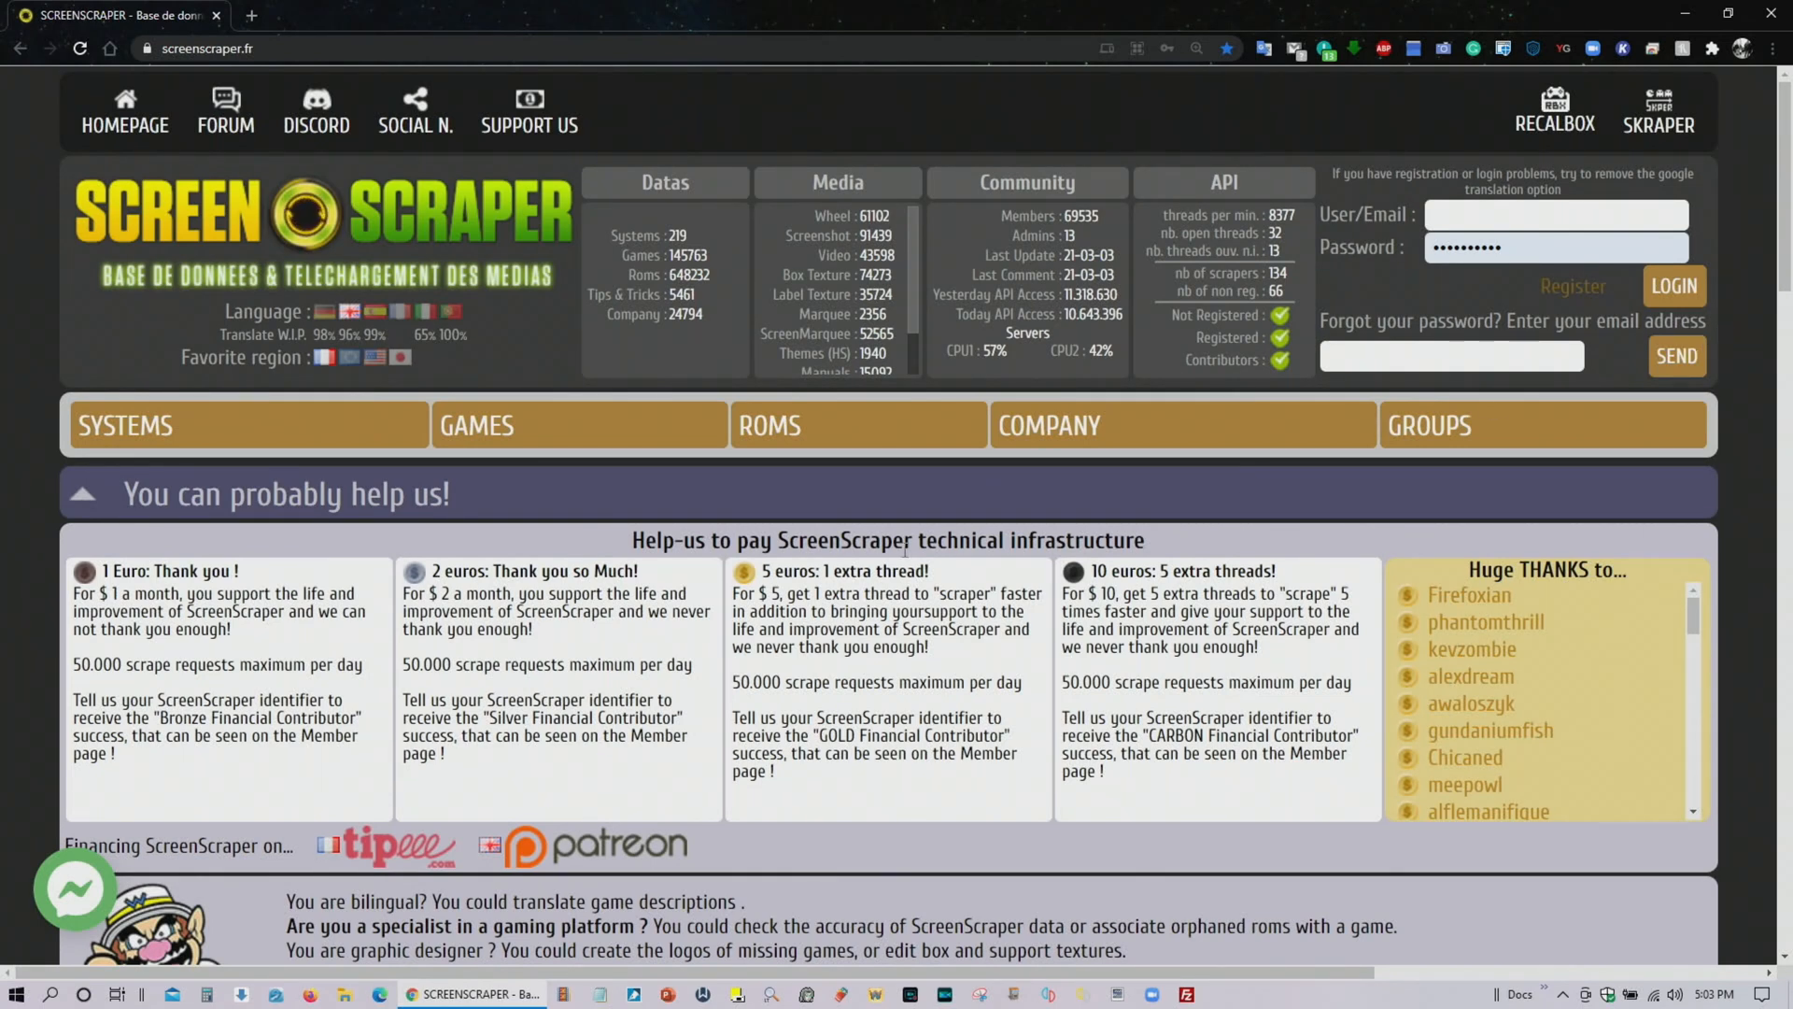
{"action": "mouse_move", "coordinate": [1075, 571]}
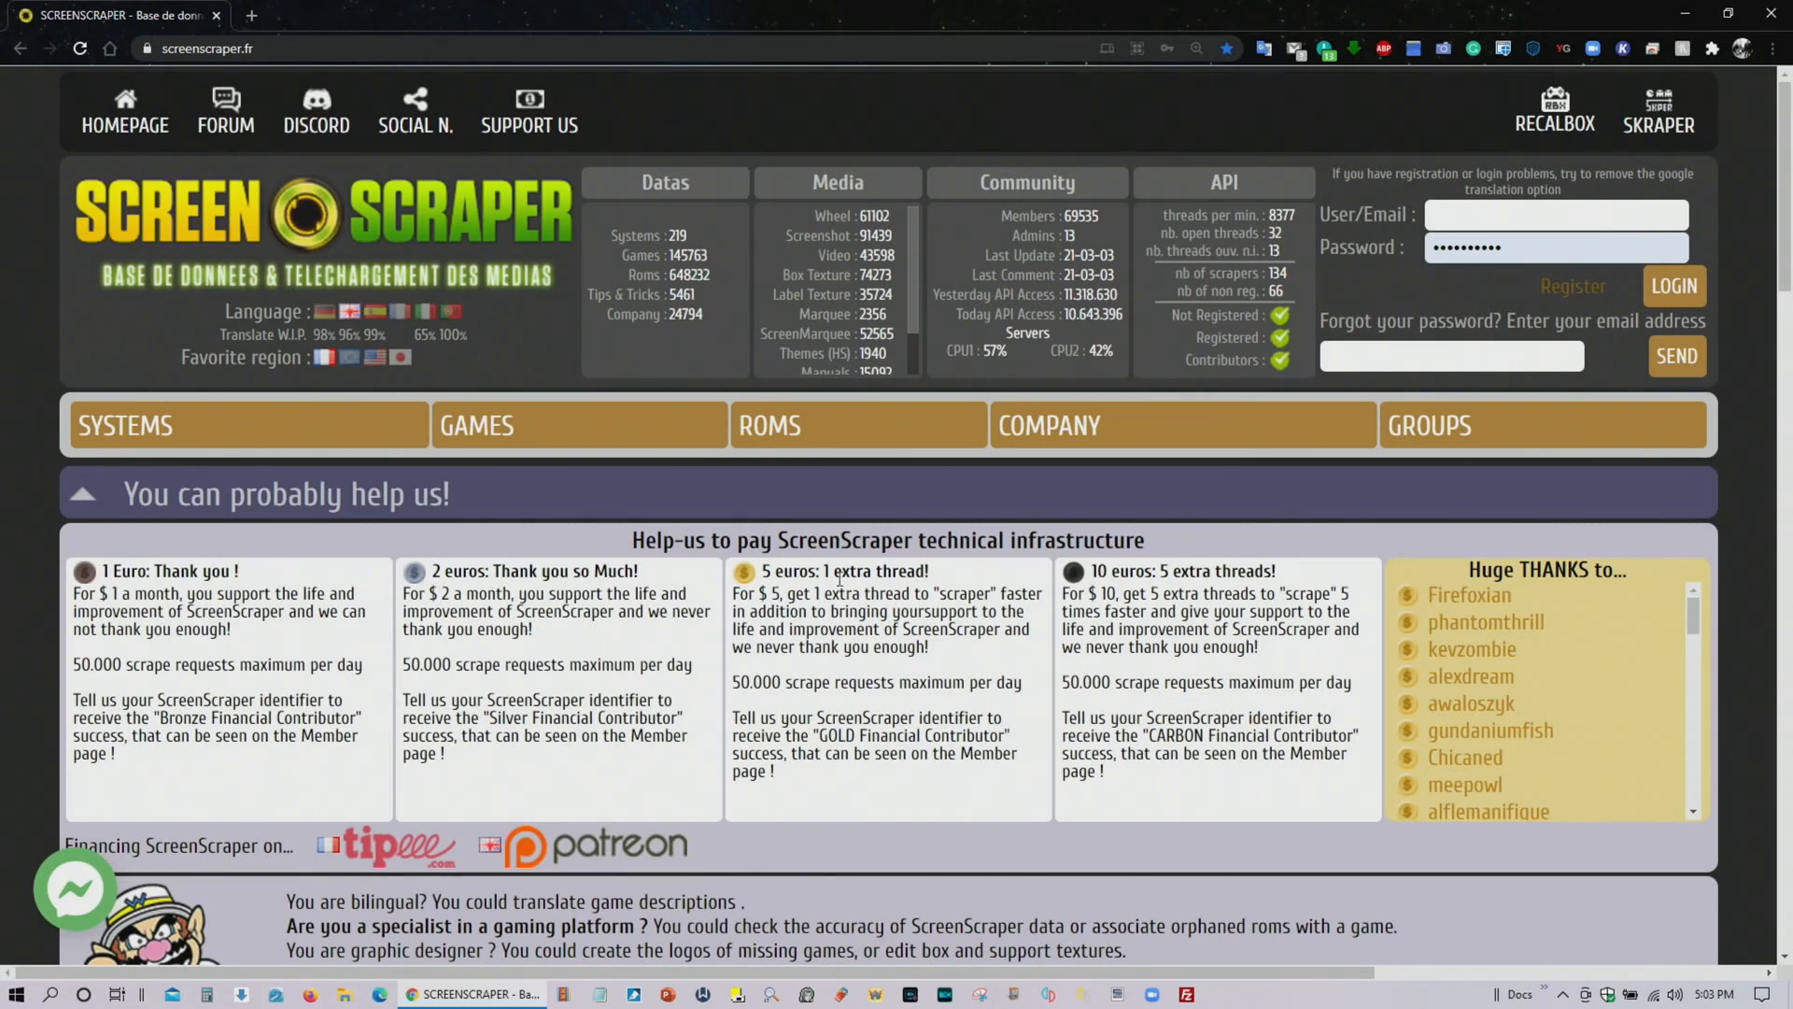
{"action": "mouse_move", "coordinate": [1349, 566]}
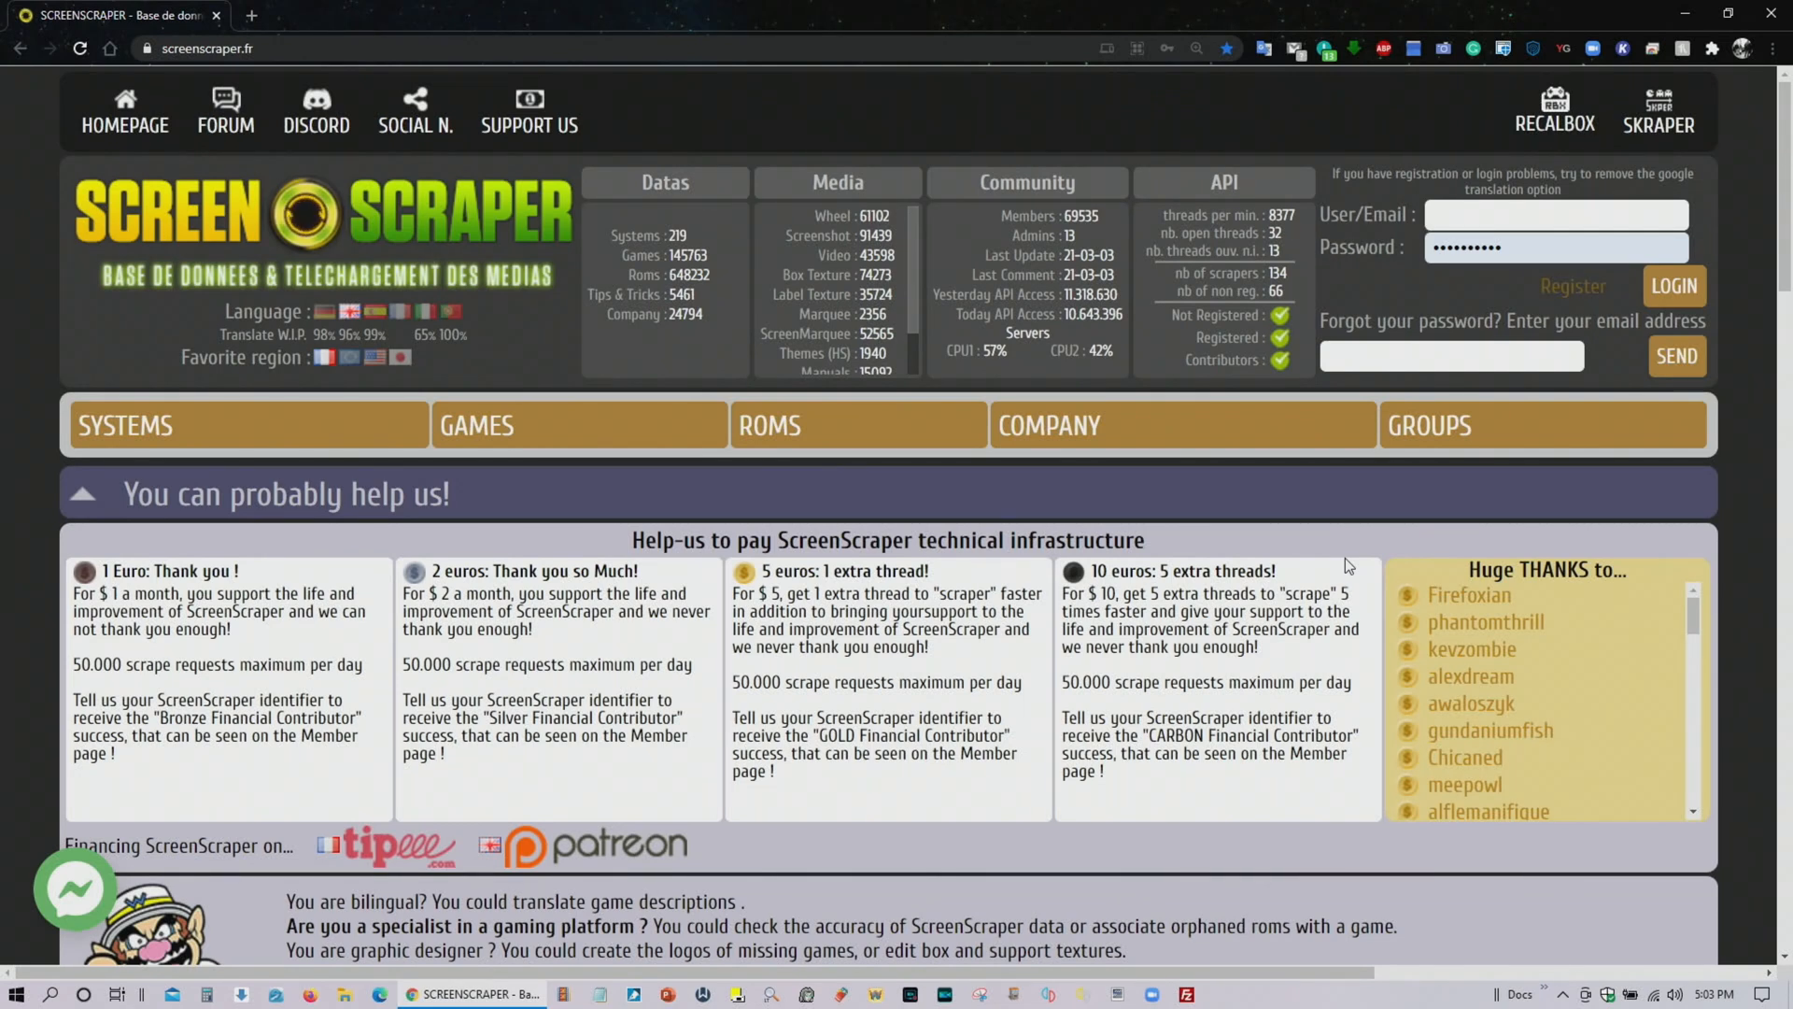
{"action": "mouse_move", "coordinate": [1305, 546]}
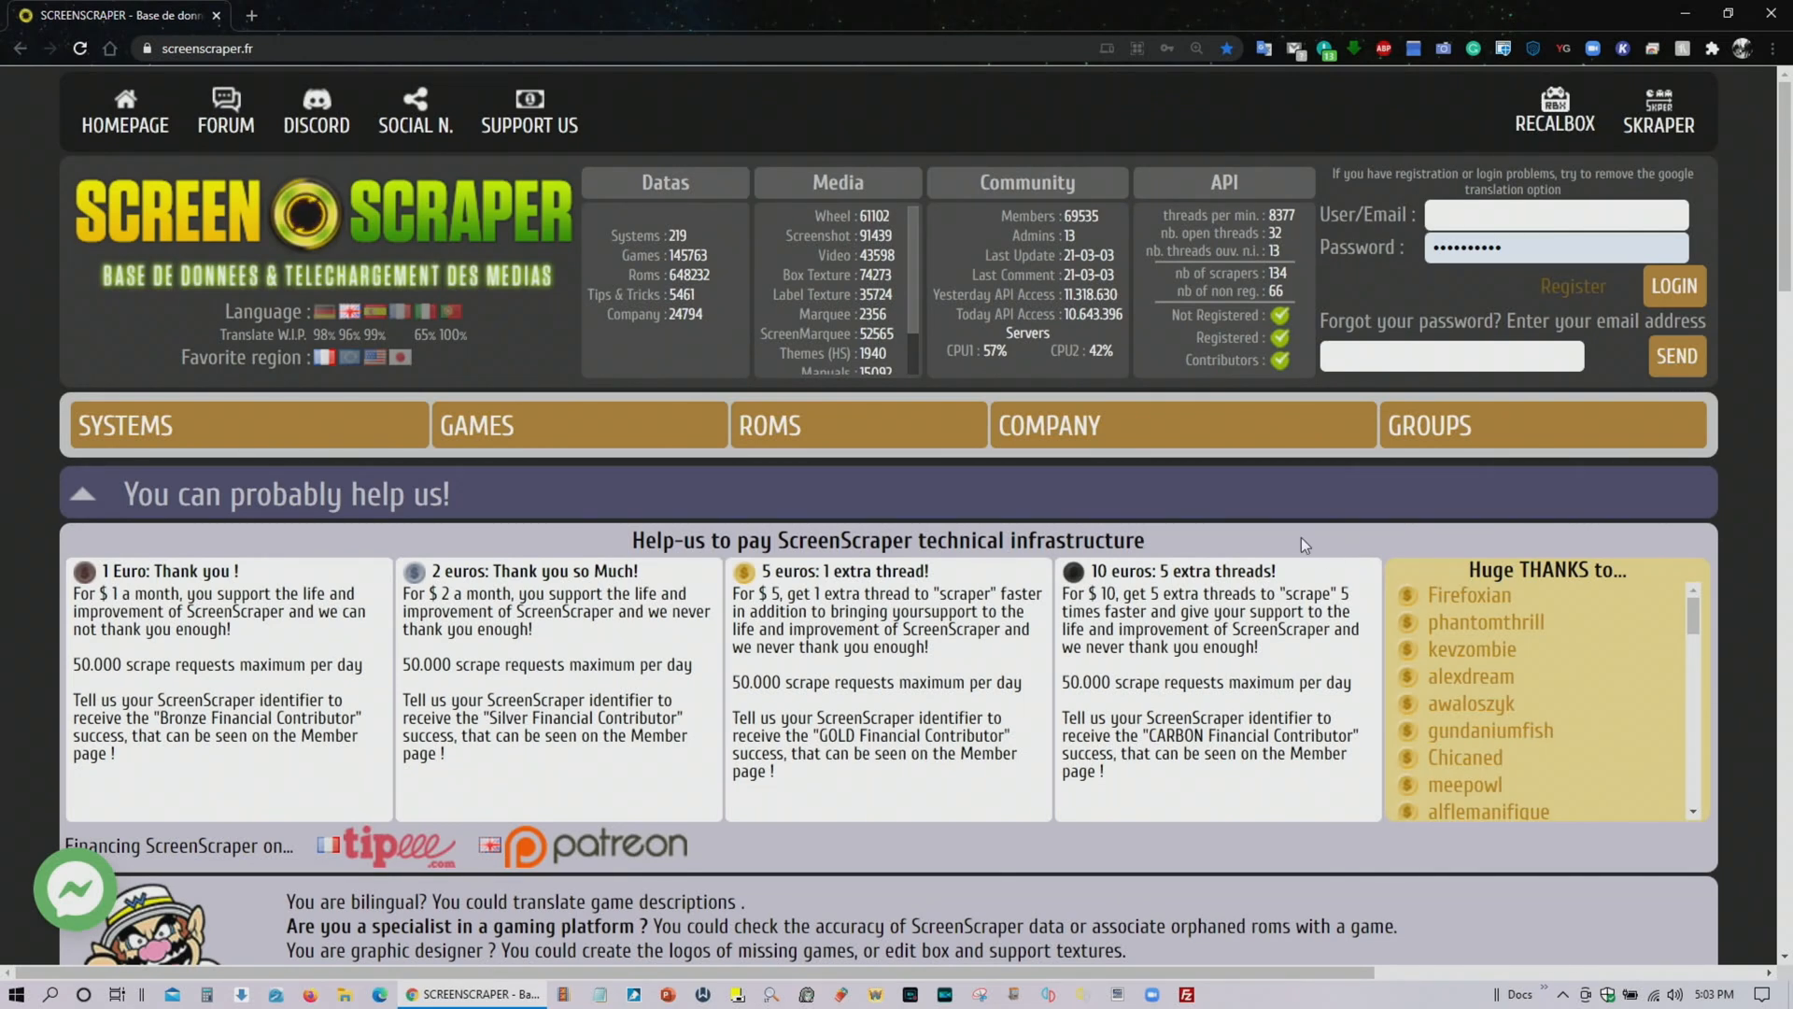
{"action": "mouse_move", "coordinate": [1288, 539]}
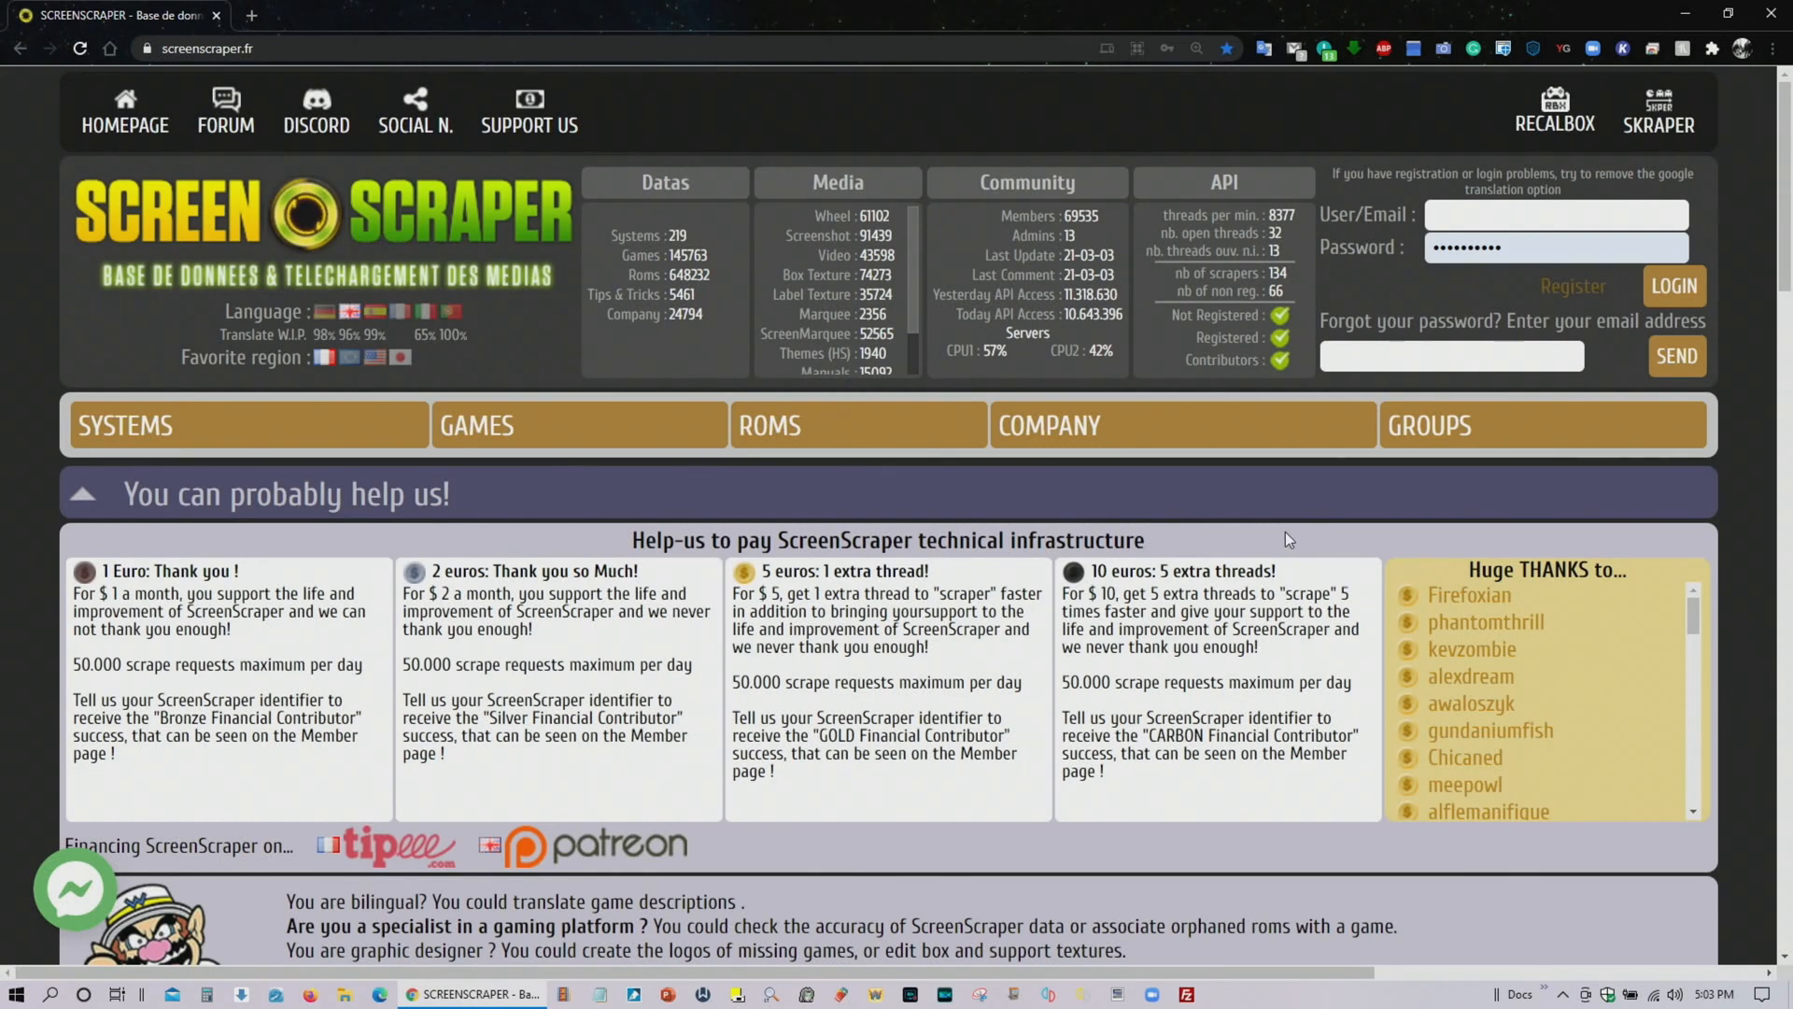
{"action": "mouse_move", "coordinate": [1264, 558]}
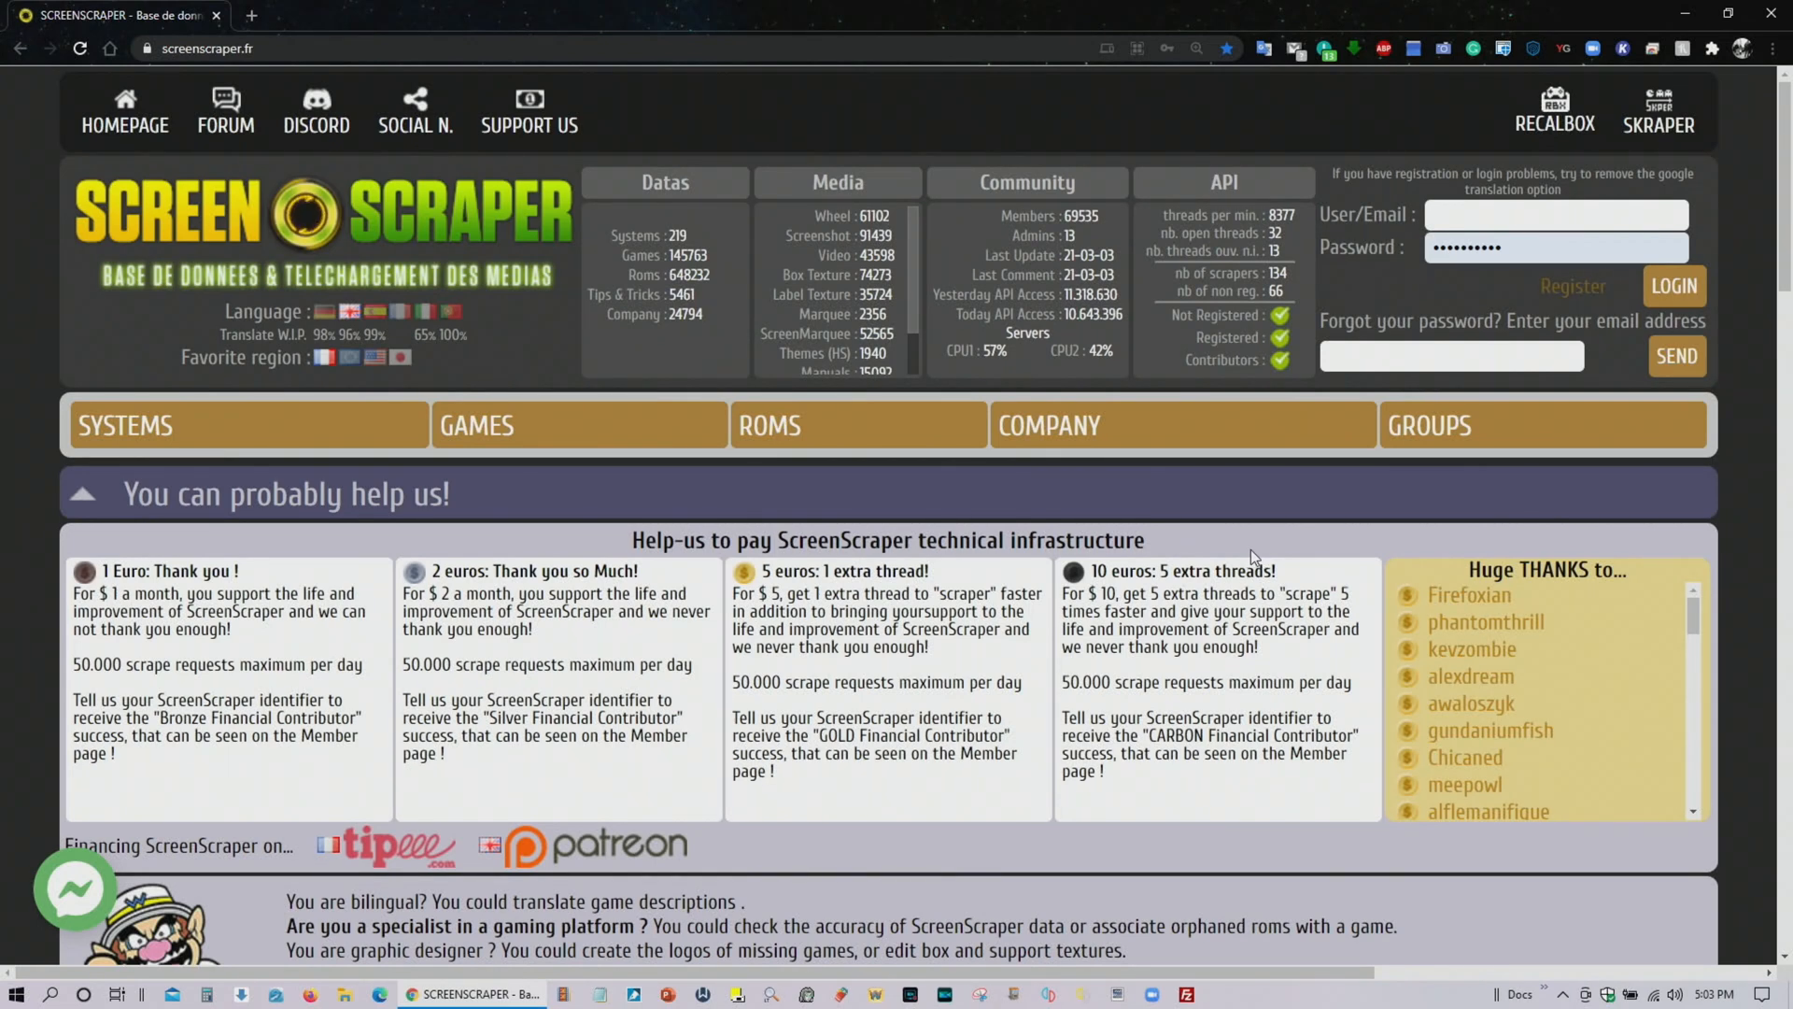
{"action": "mouse_move", "coordinate": [1239, 550]}
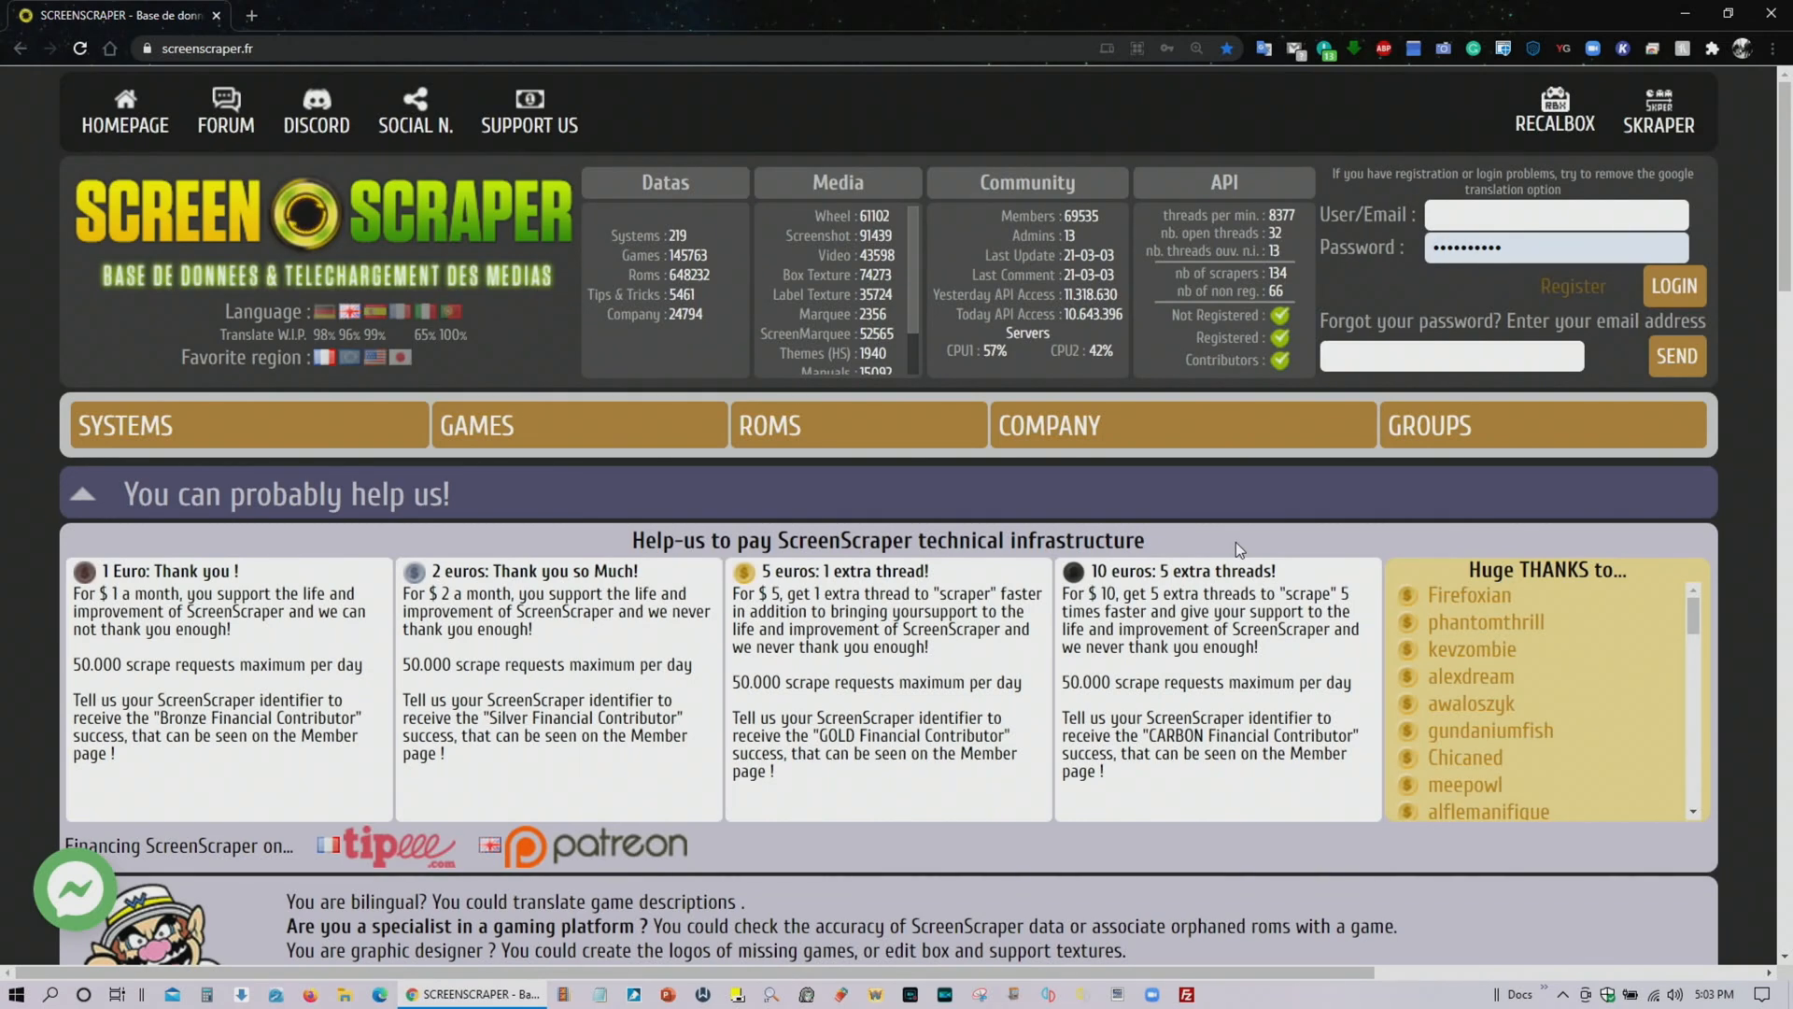
{"action": "mouse_move", "coordinate": [899, 437]}
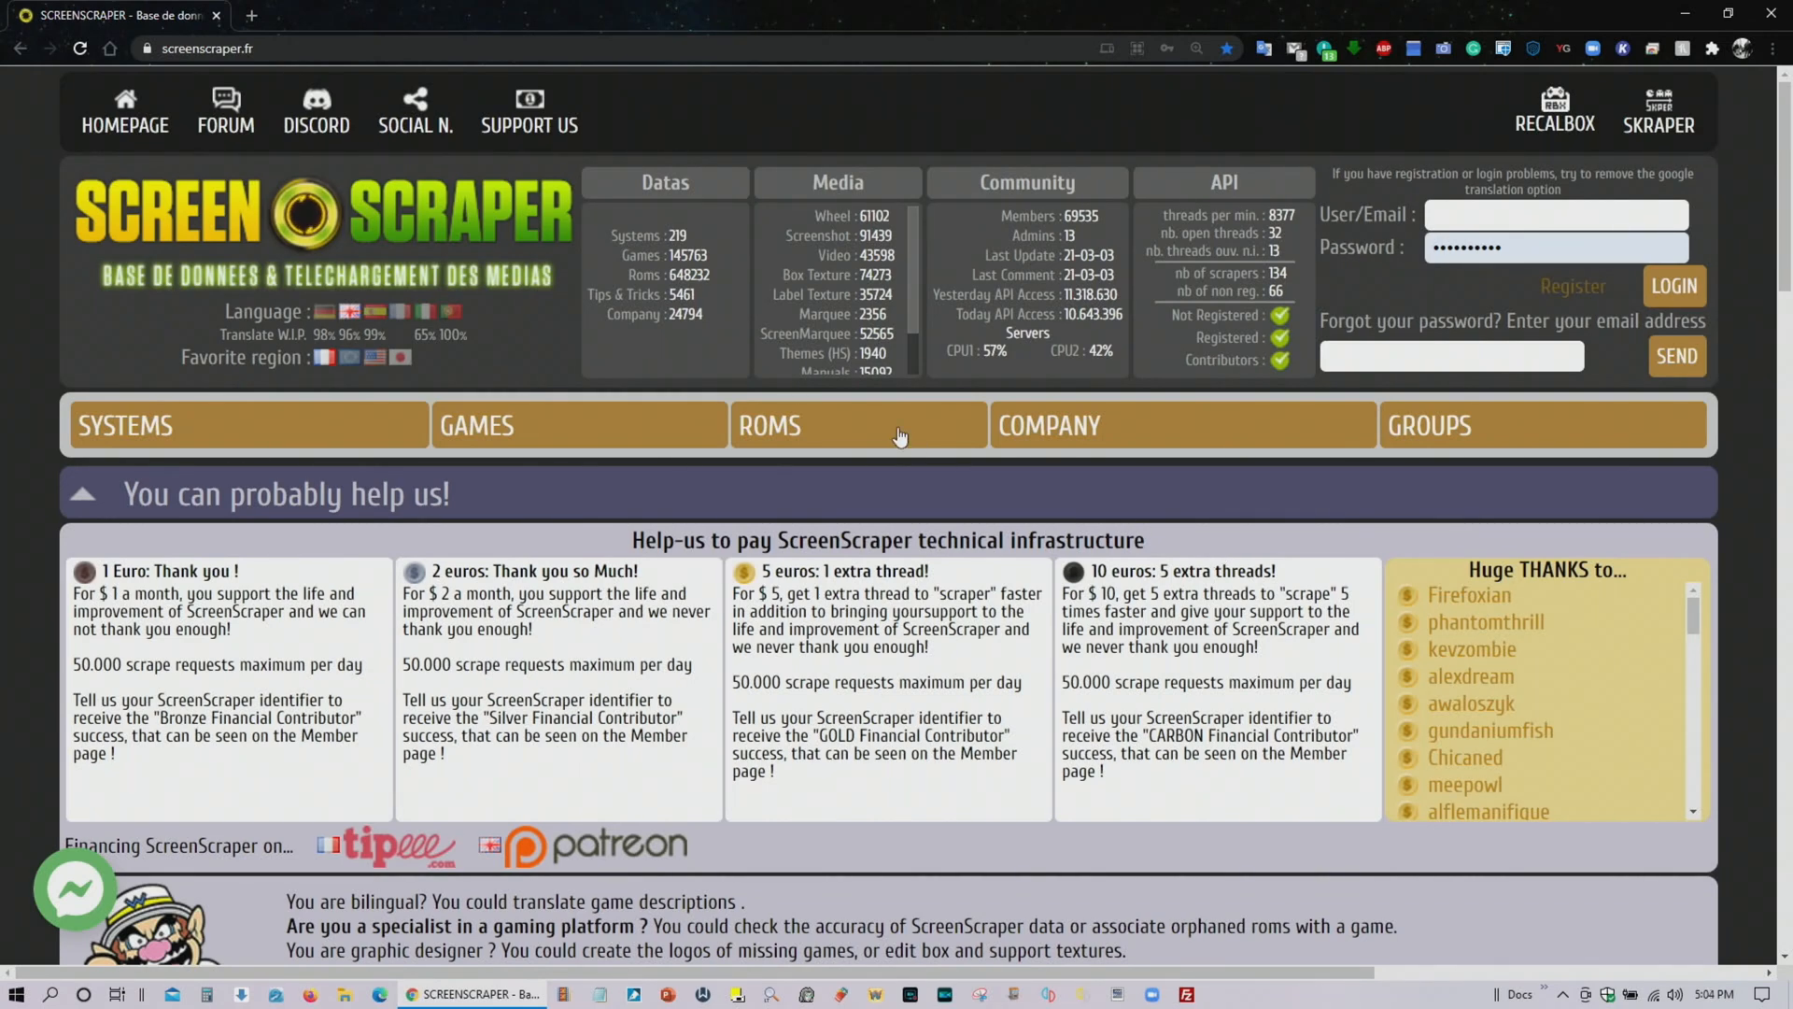
- Open ScreenScraper's ROMS list and scroll through the Arcade and Consoles systems
{"action": "left_click", "coordinate": [769, 424]}
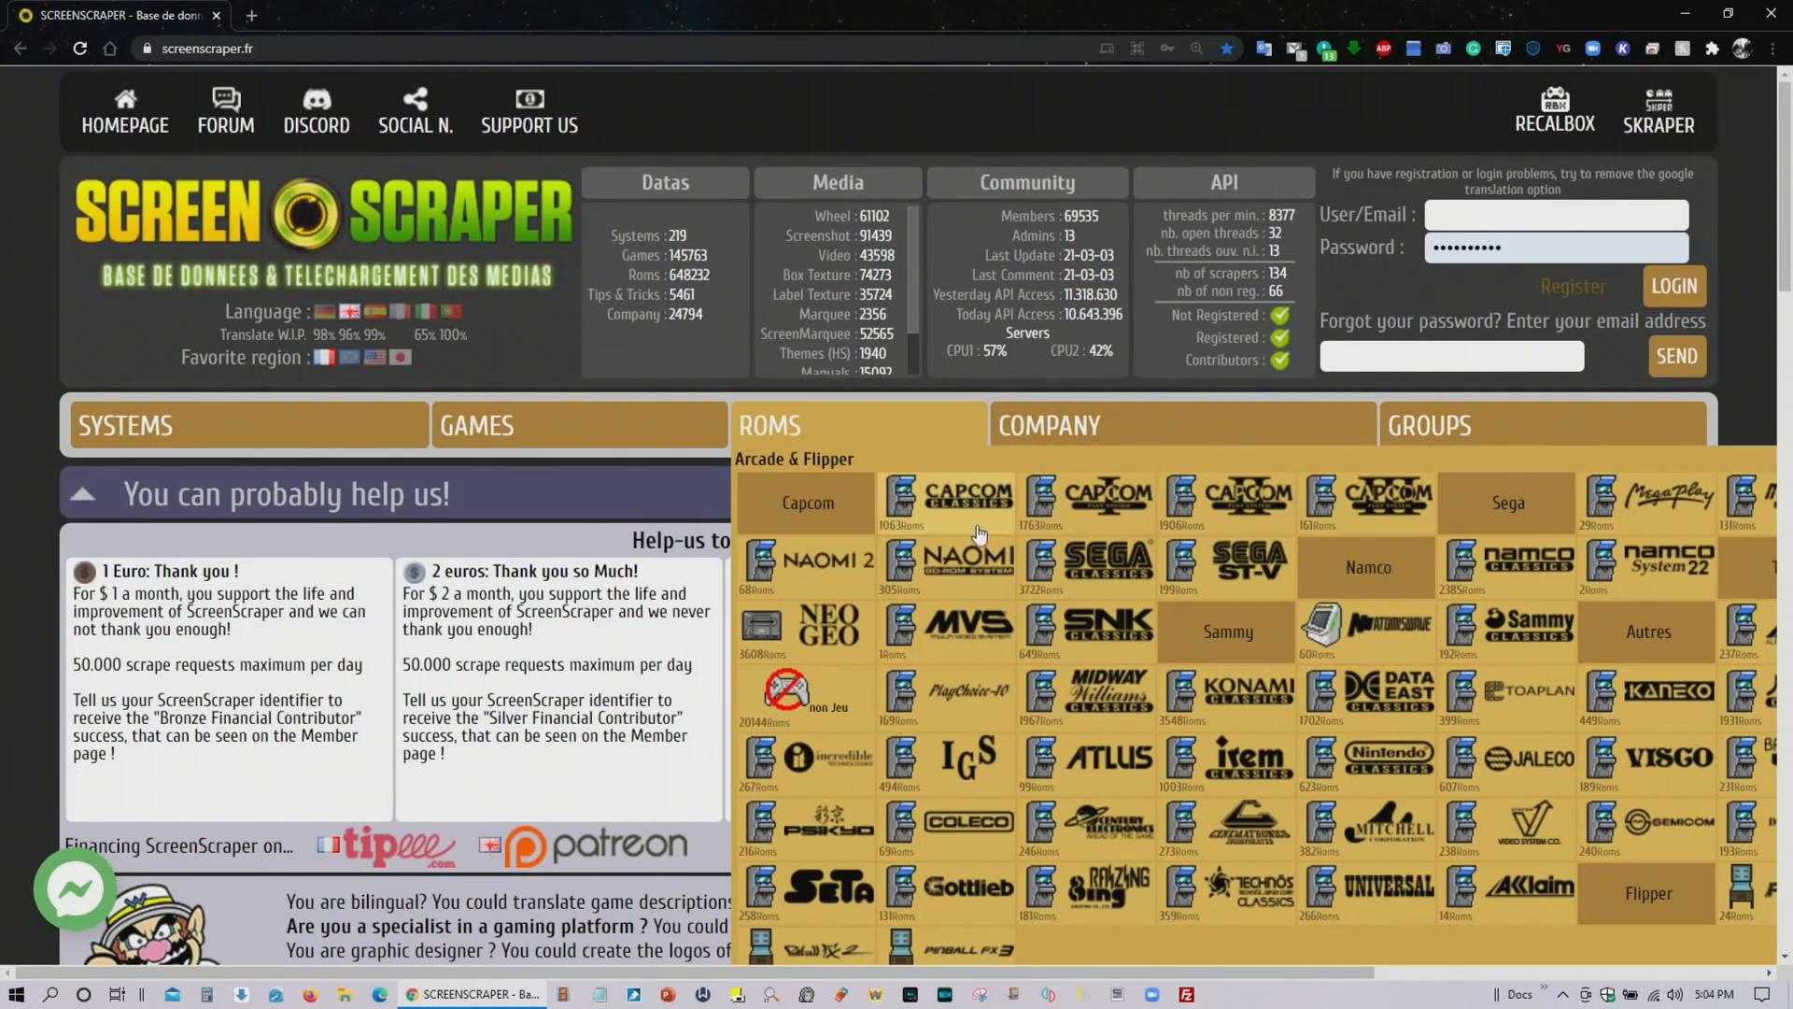
{"action": "scroll", "scroll_direction": "down", "scroll_amount": 3}
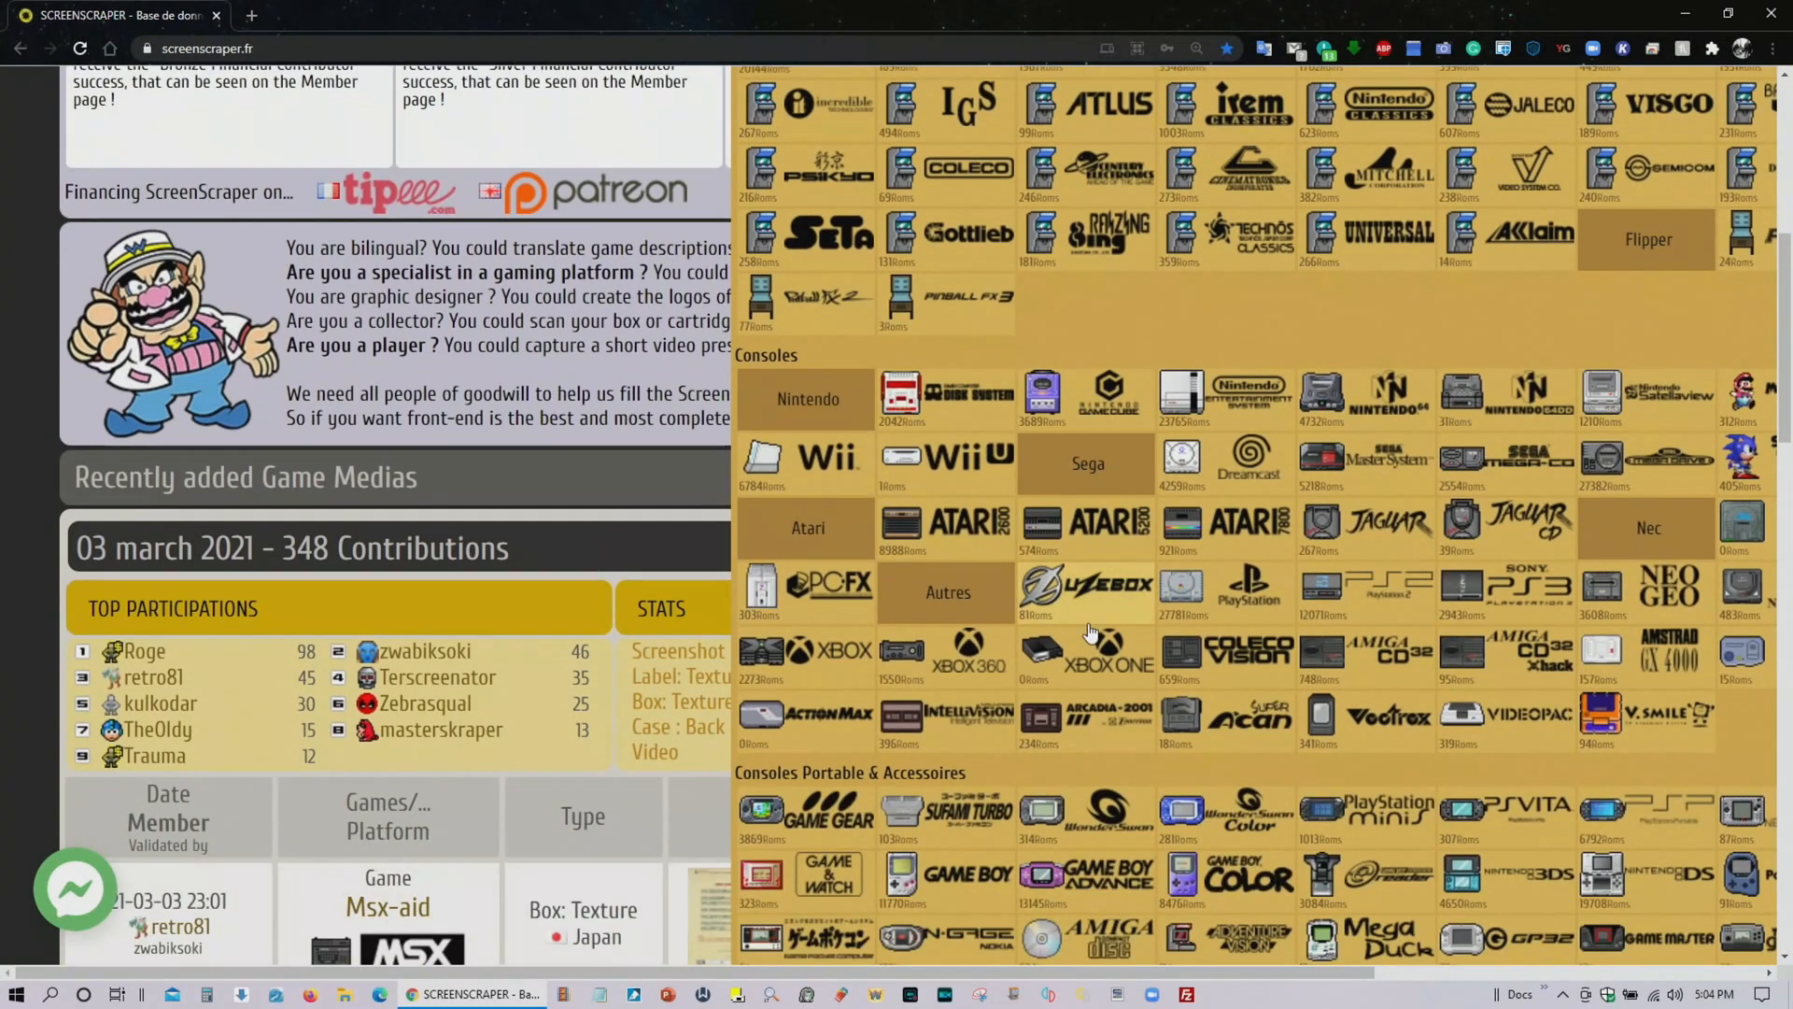
{"action": "scroll", "scroll_direction": "down", "scroll_amount": 3}
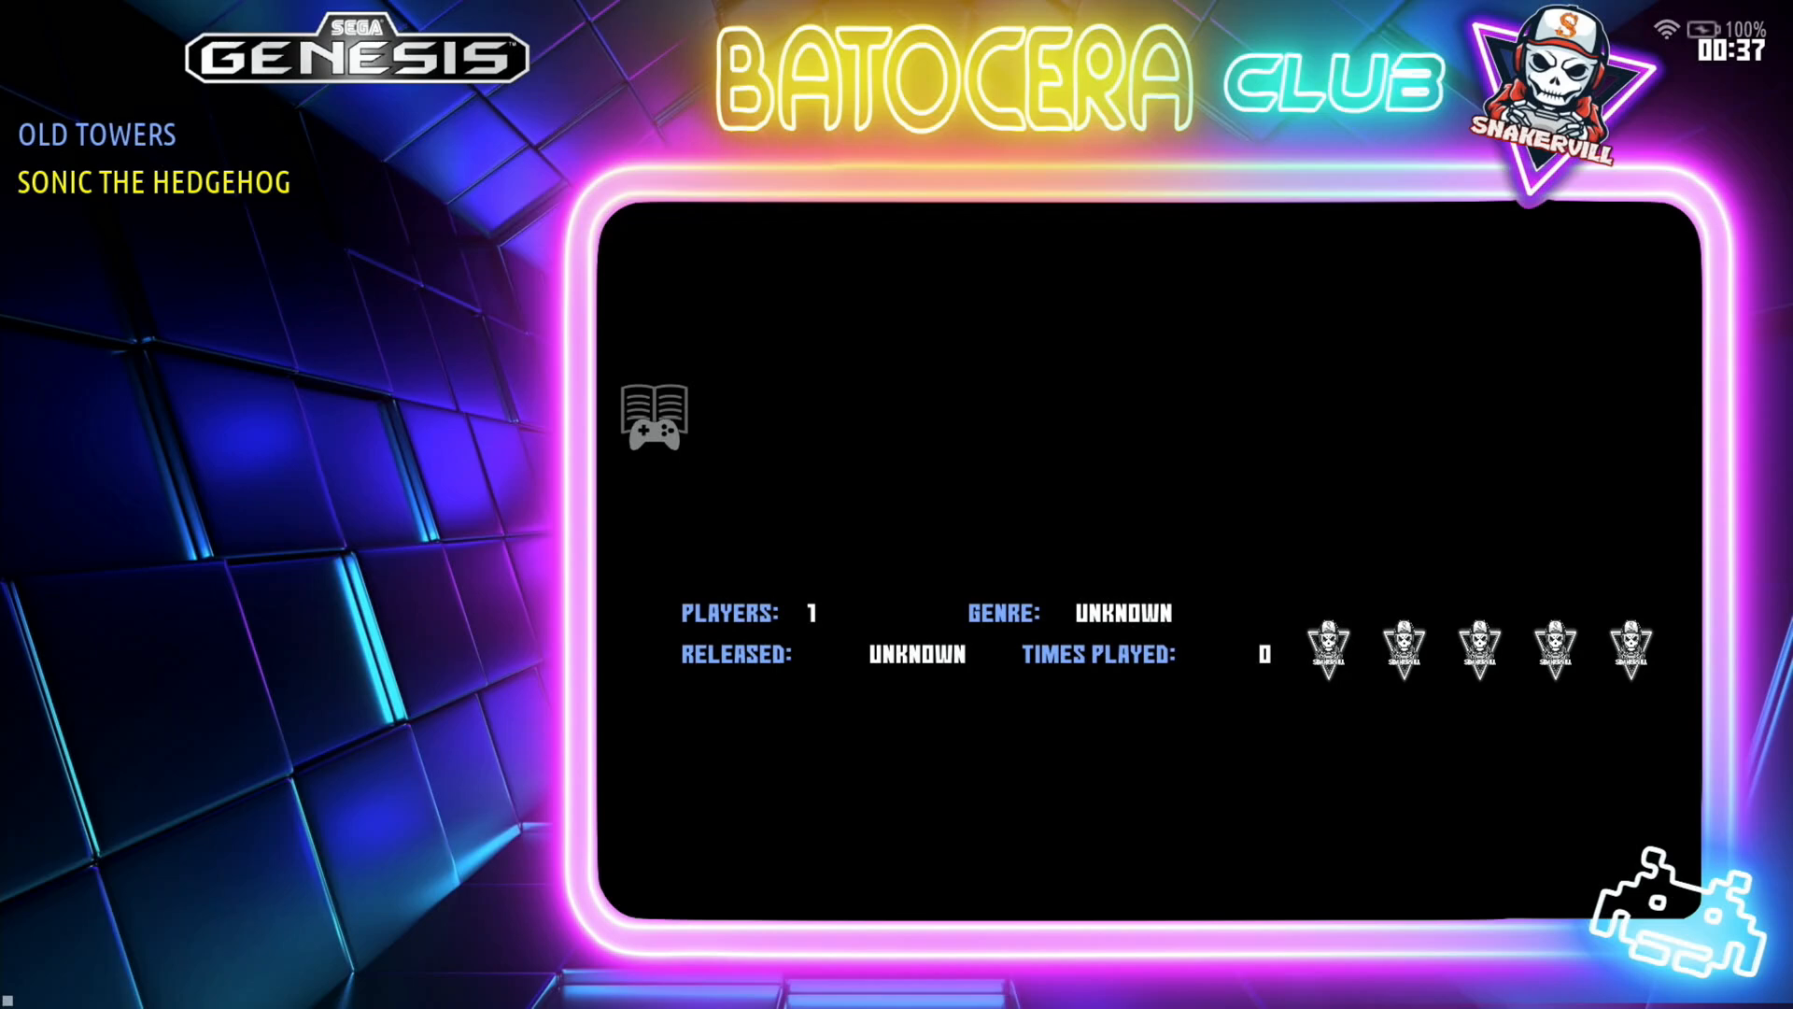
- In Main Menu > Scrape, set Box Source to Box 3D and enable Scrape Videos
{"action": "key", "text": "start"}
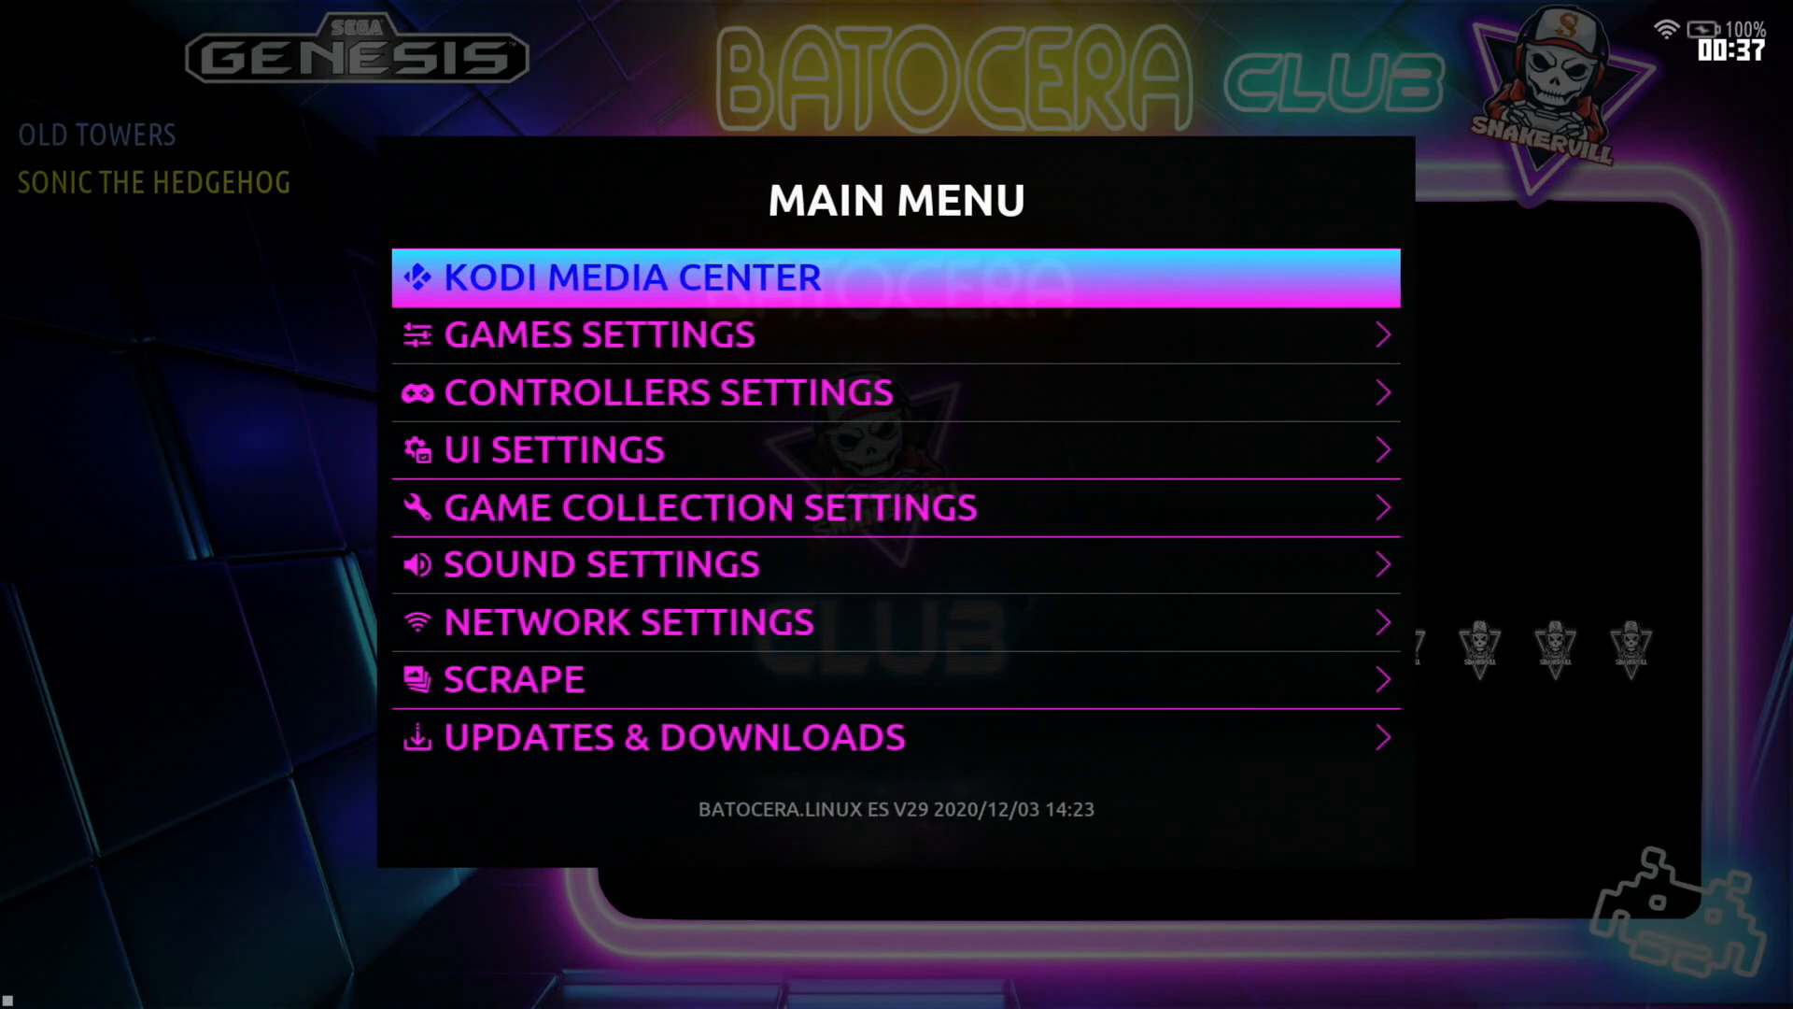
{"action": "scroll", "scroll_direction": "down", "scroll_amount": 3}
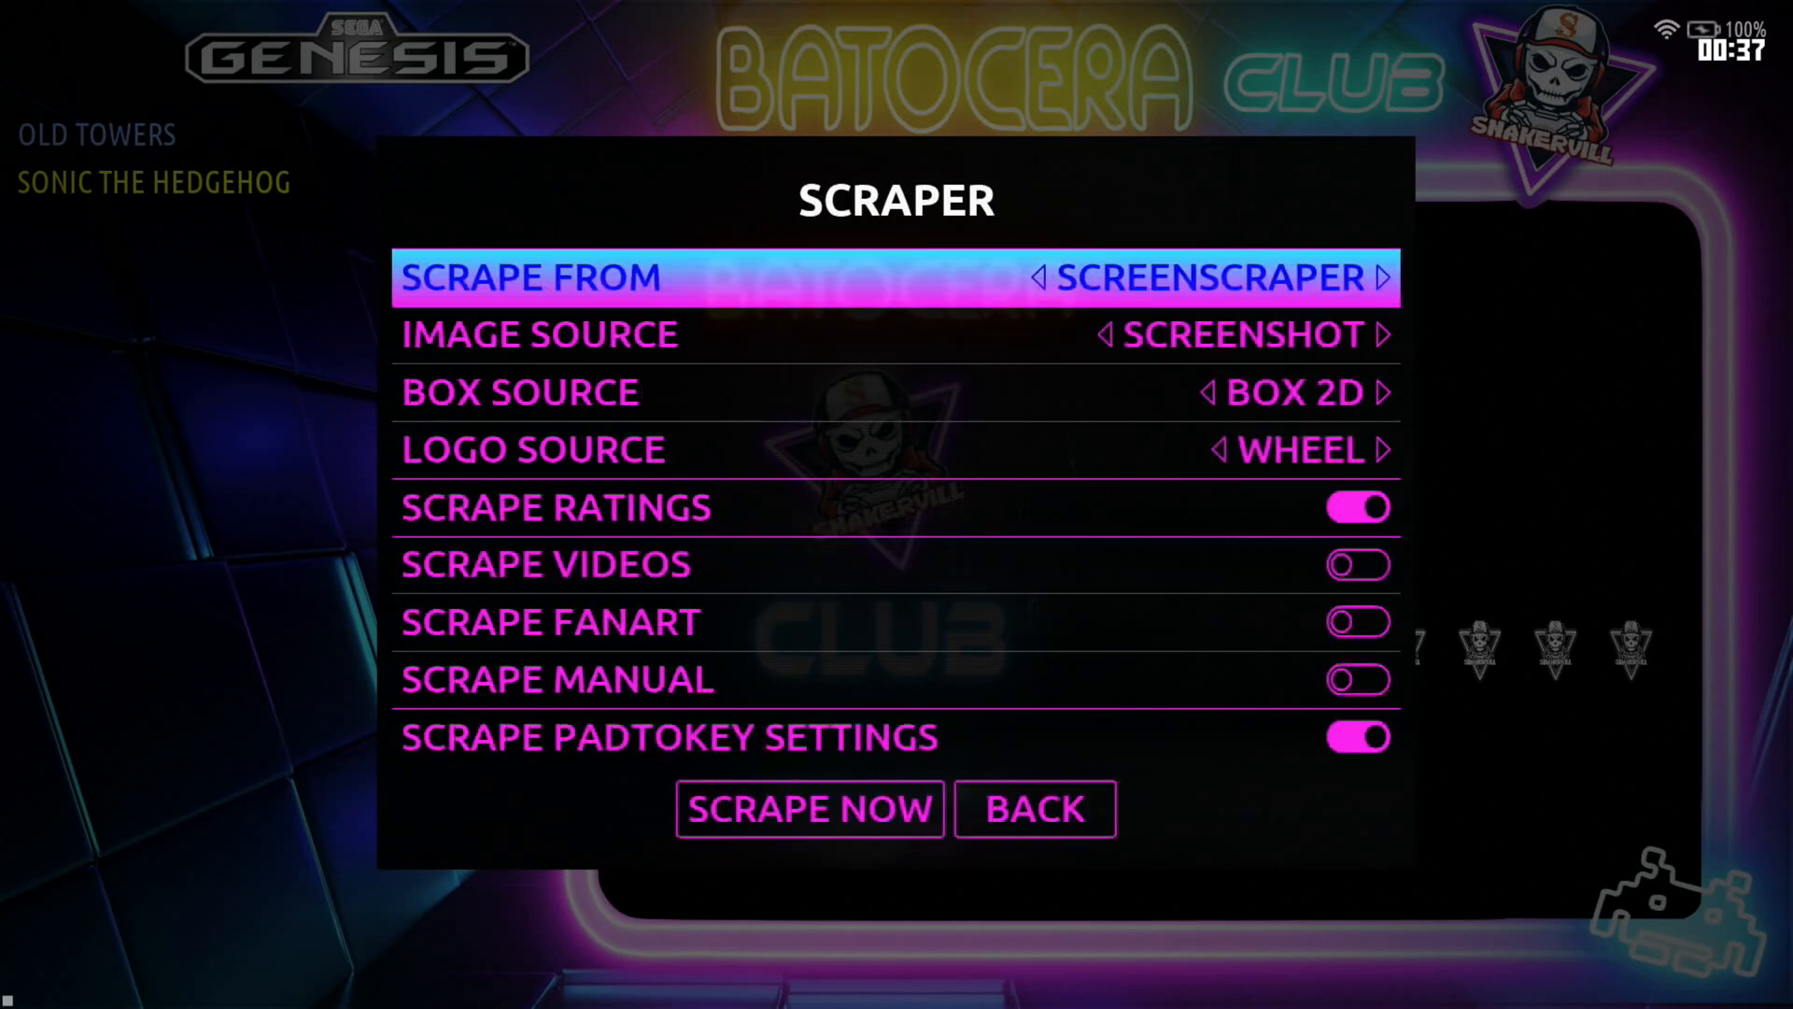
{"action": "left_click", "coordinate": [1387, 276]}
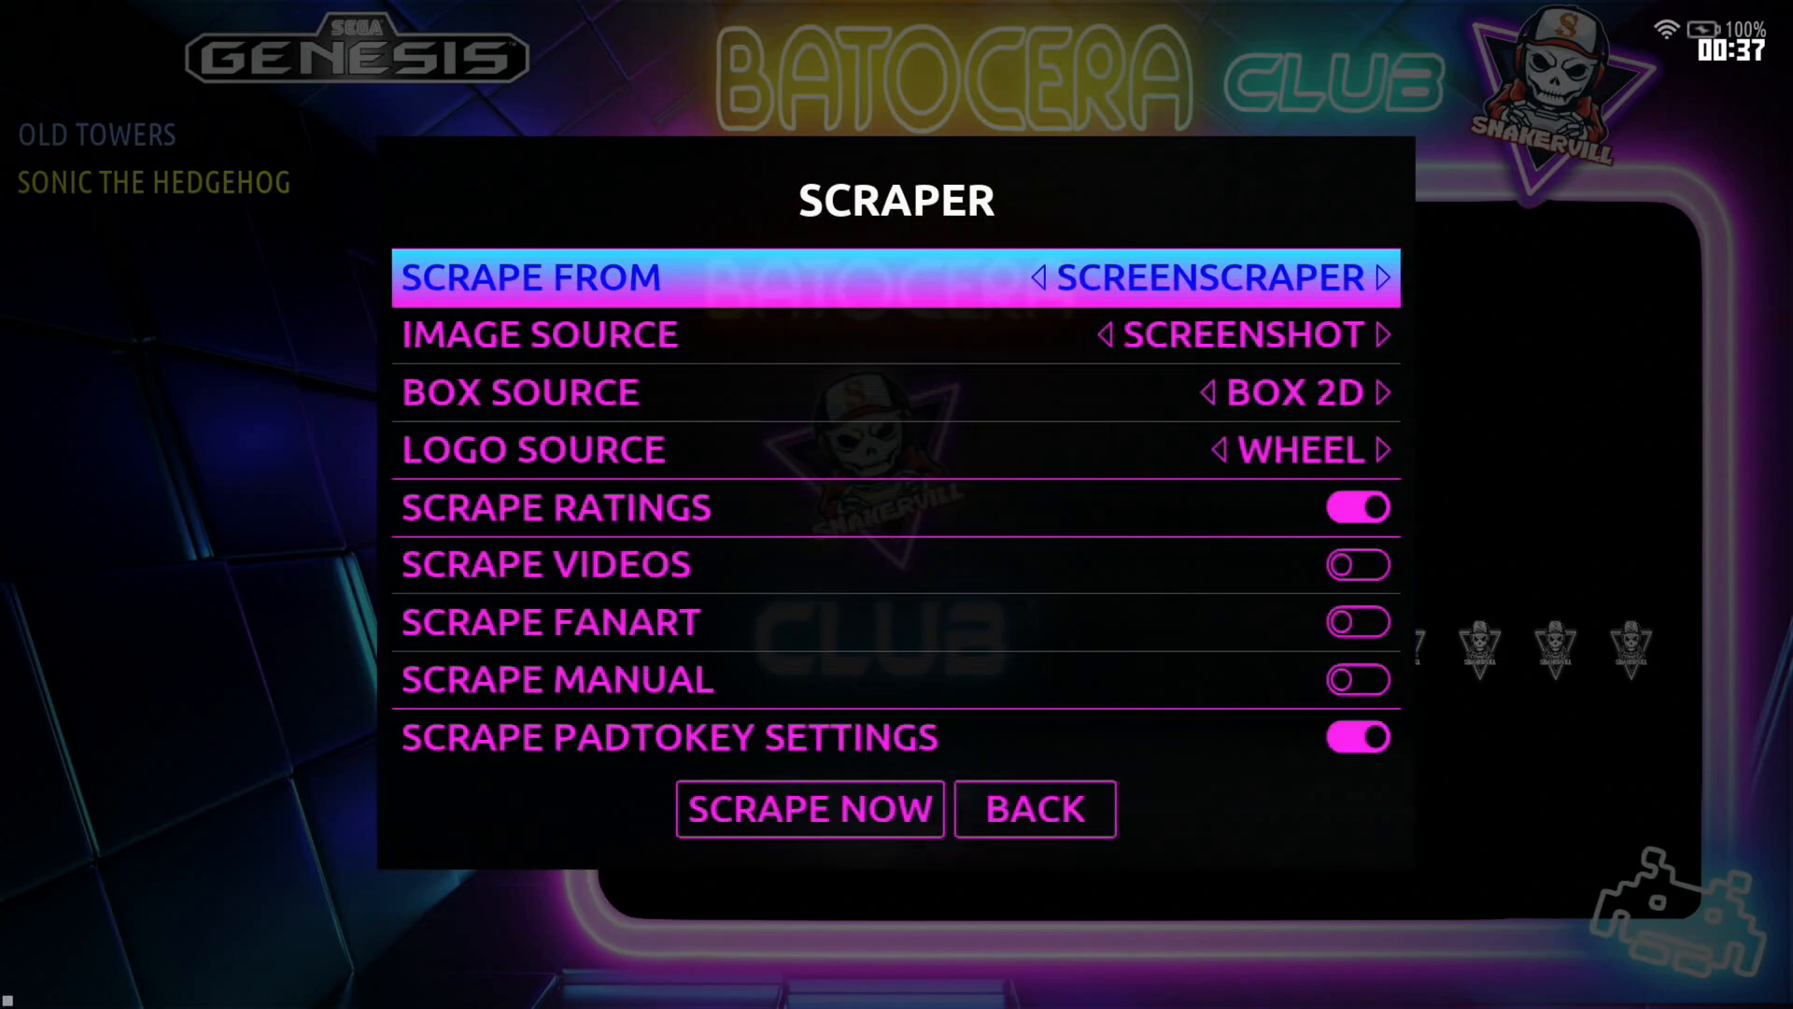
{"action": "key", "text": "Down"}
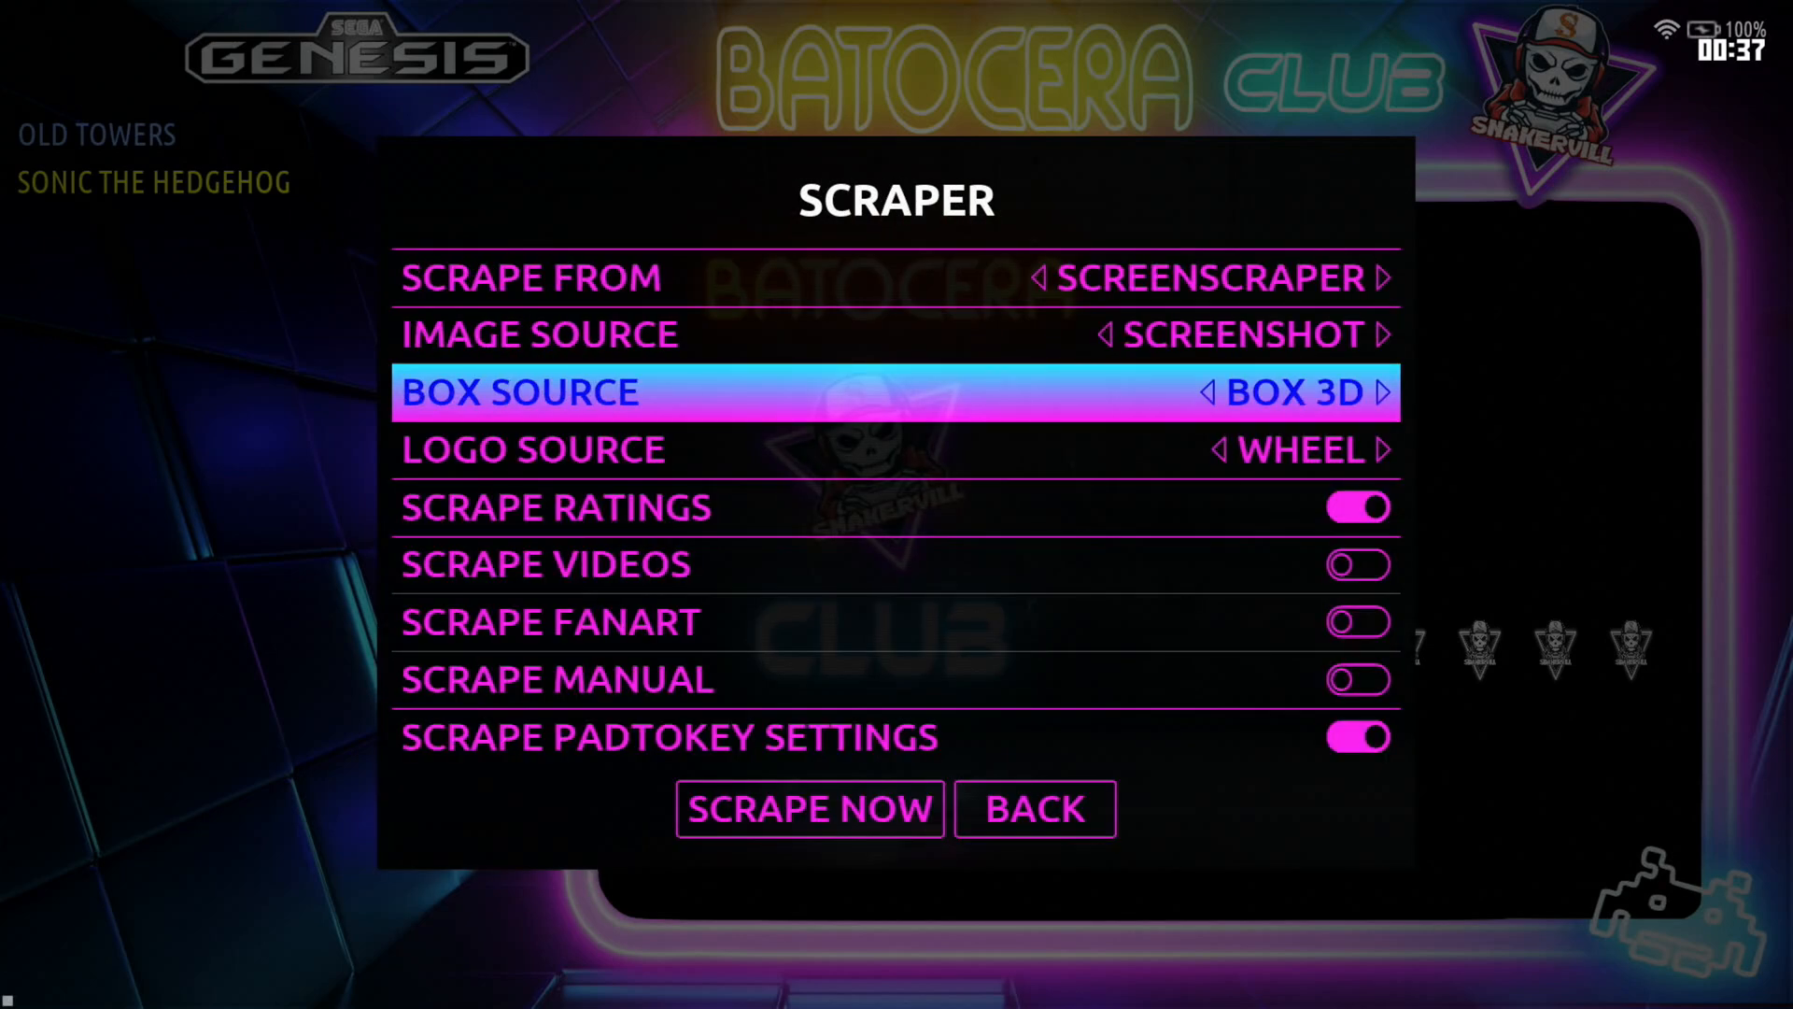
{"action": "scroll", "scroll_direction": "down", "scroll_amount": 3}
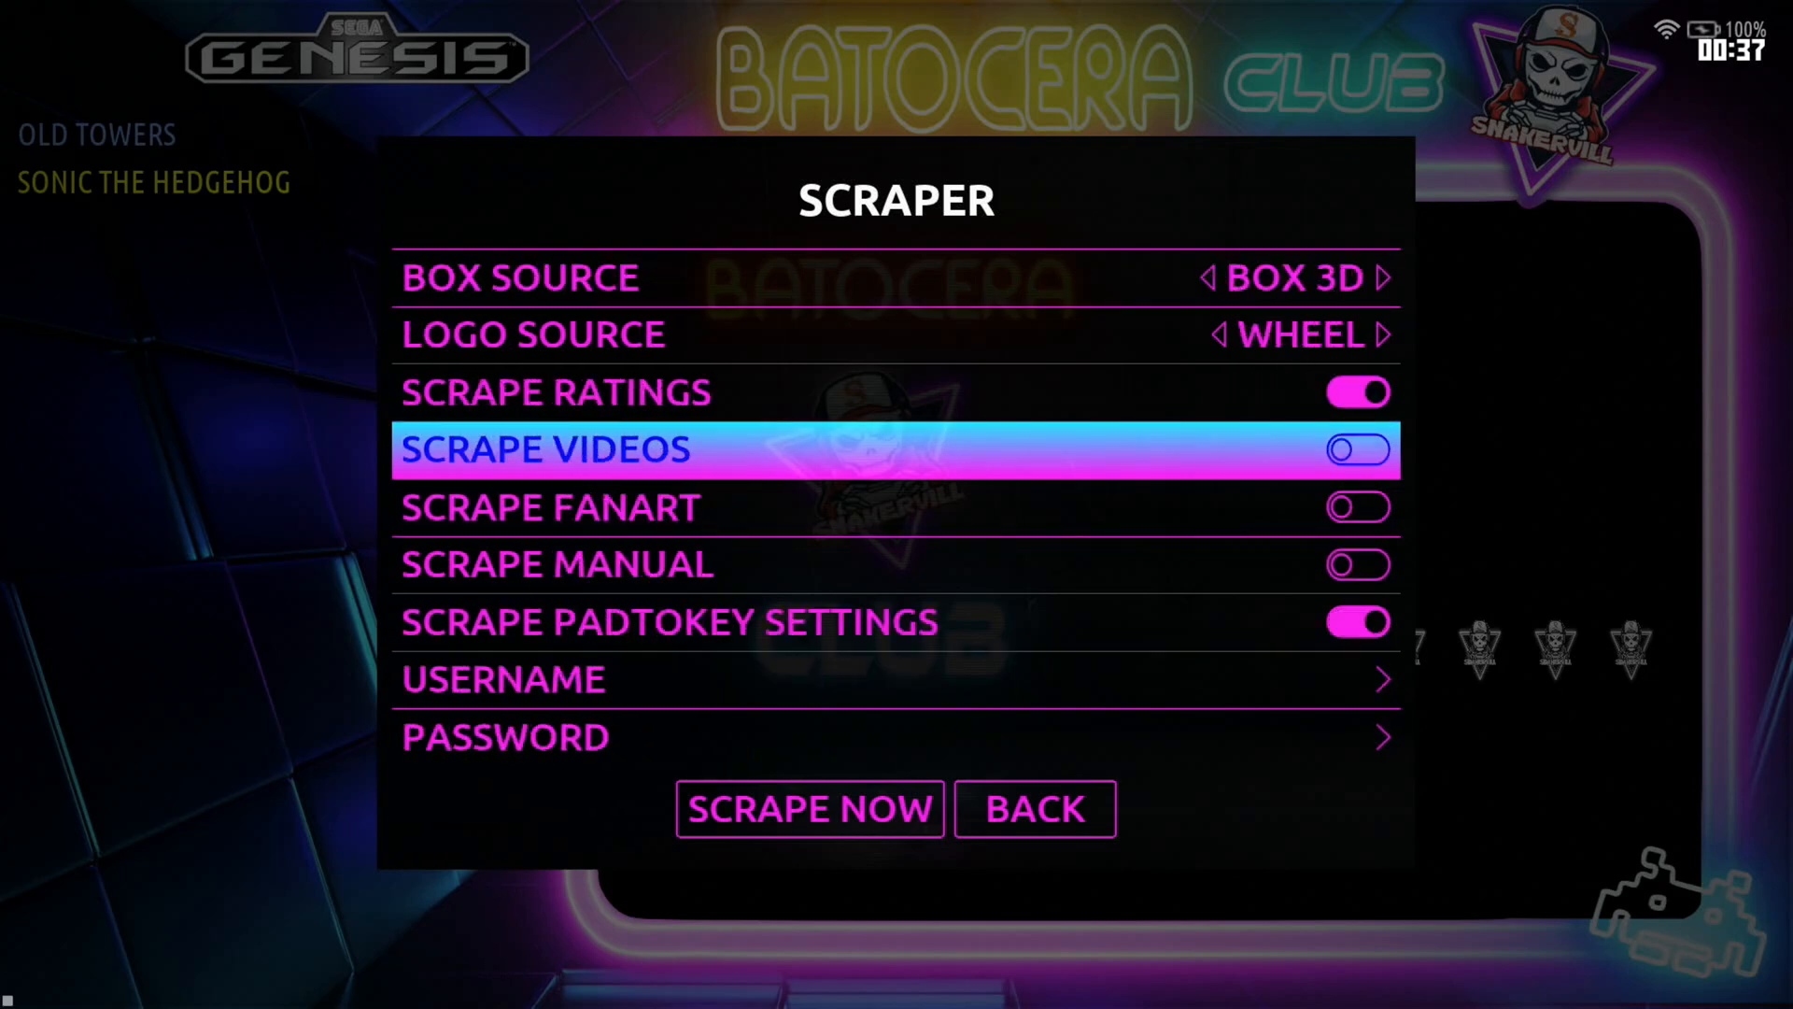
{"action": "left_click", "coordinate": [1357, 449]}
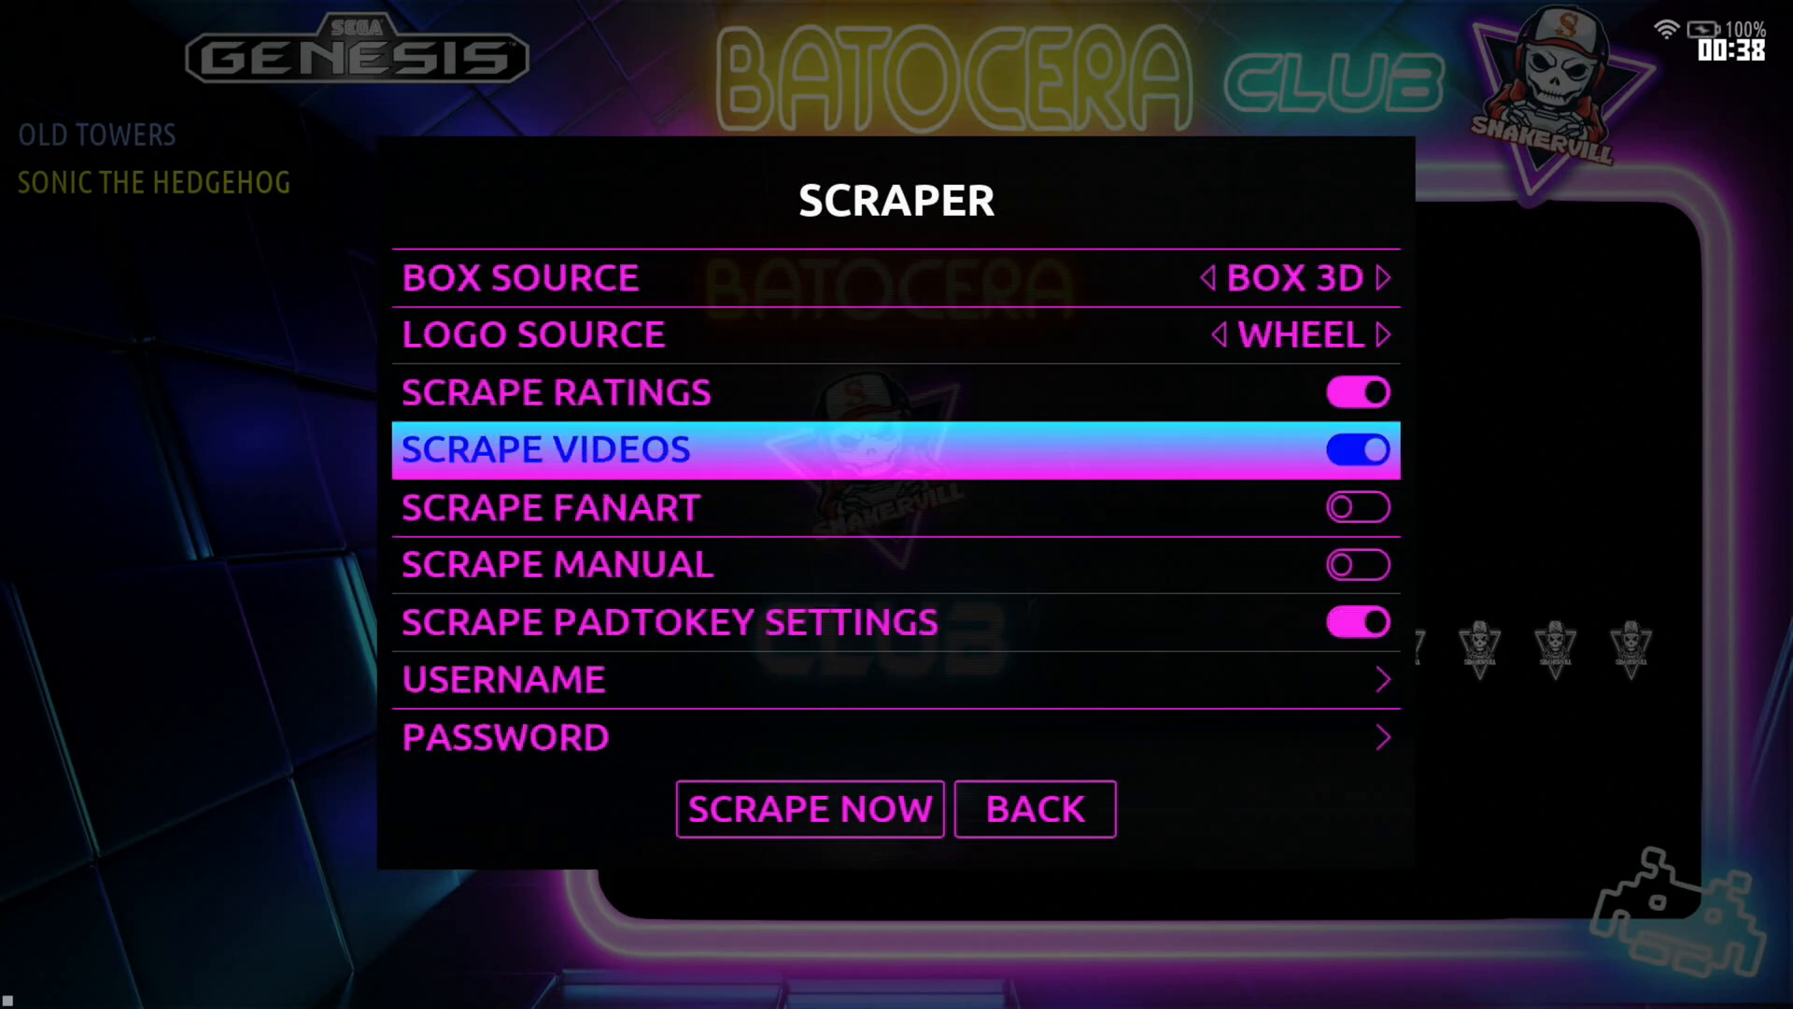
{"action": "key", "text": "Down"}
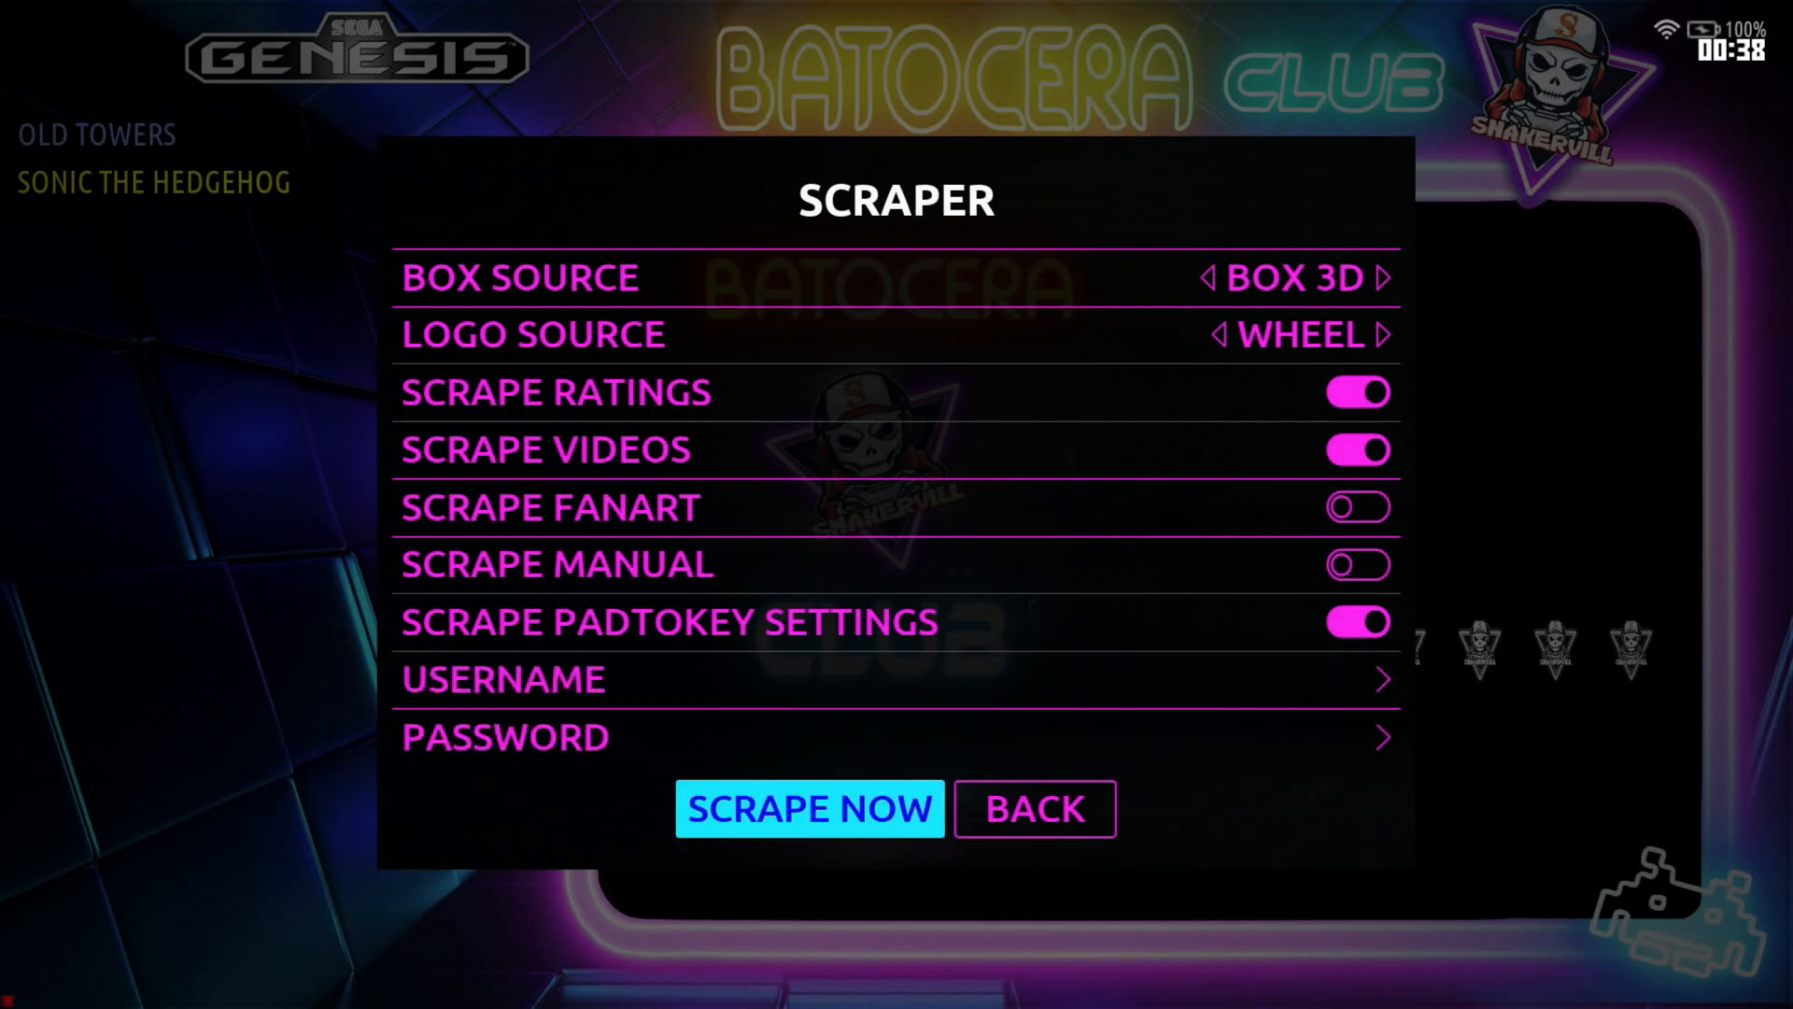
- Start a Genesis scrape filtered to Only Missing Medias, with User Decides On Conflicts enabled
{"action": "left_click", "coordinate": [808, 809]}
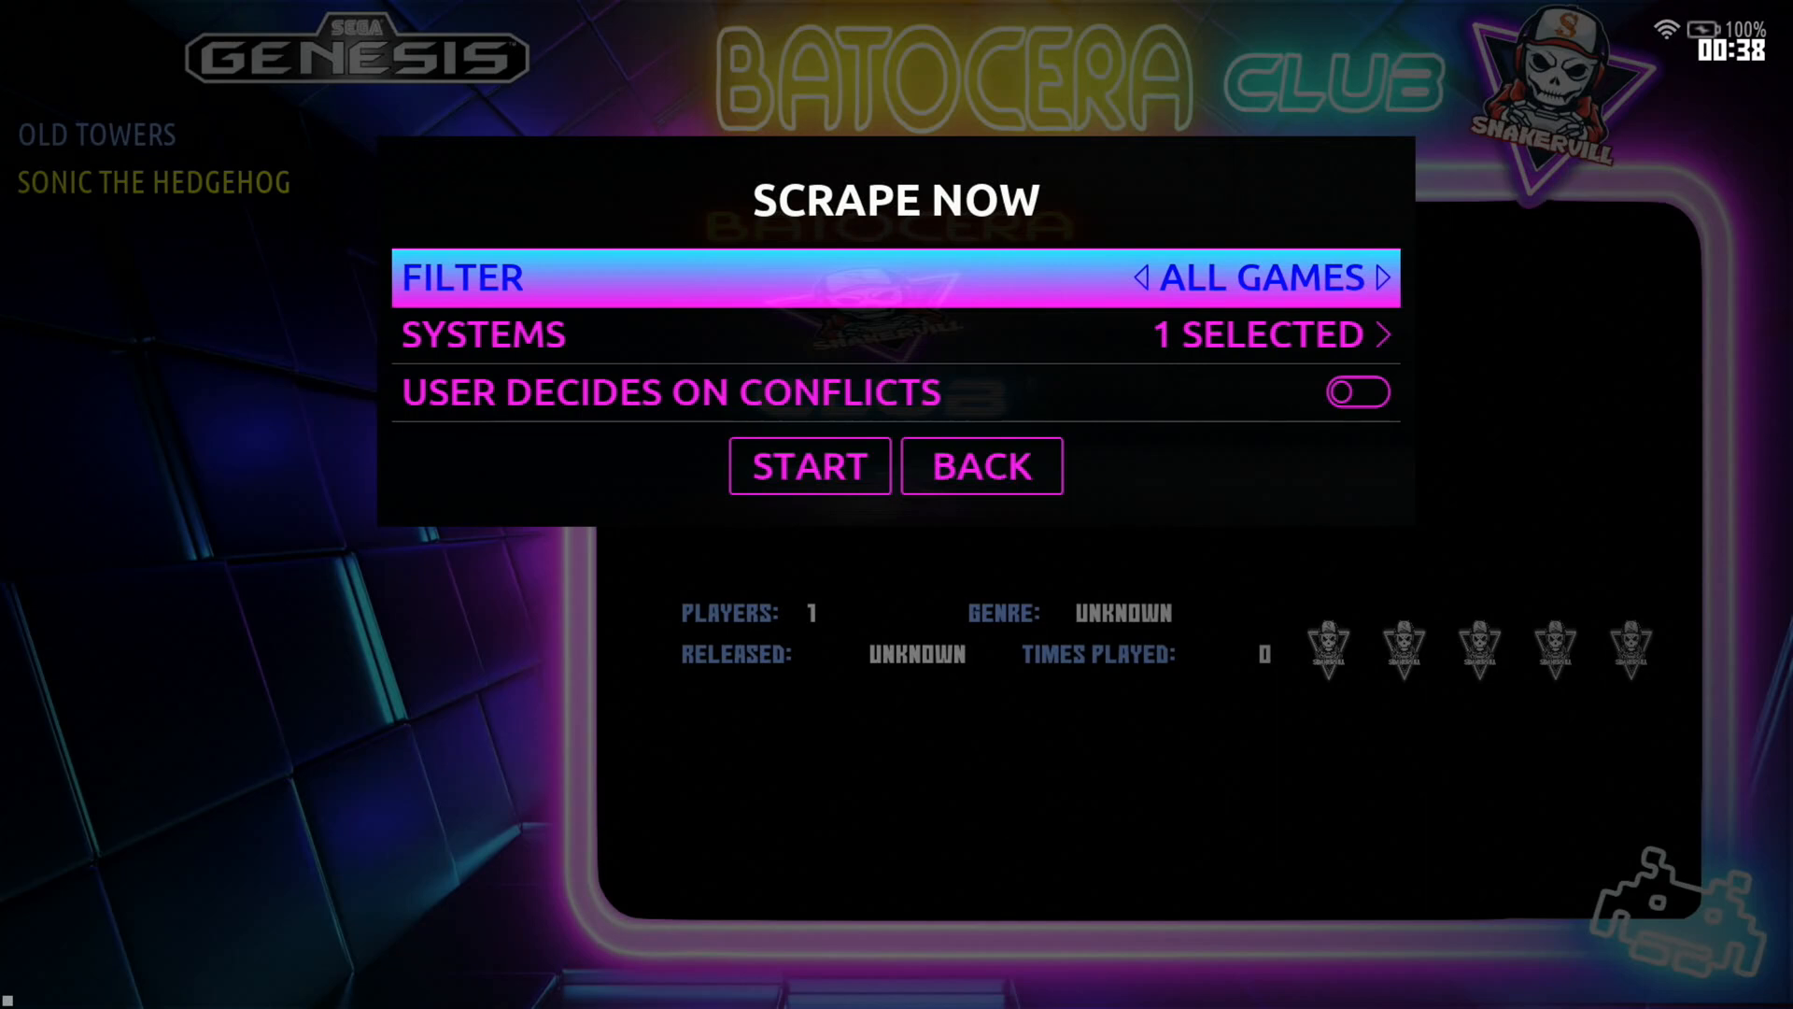
{"action": "left_click", "coordinate": [1389, 277]}
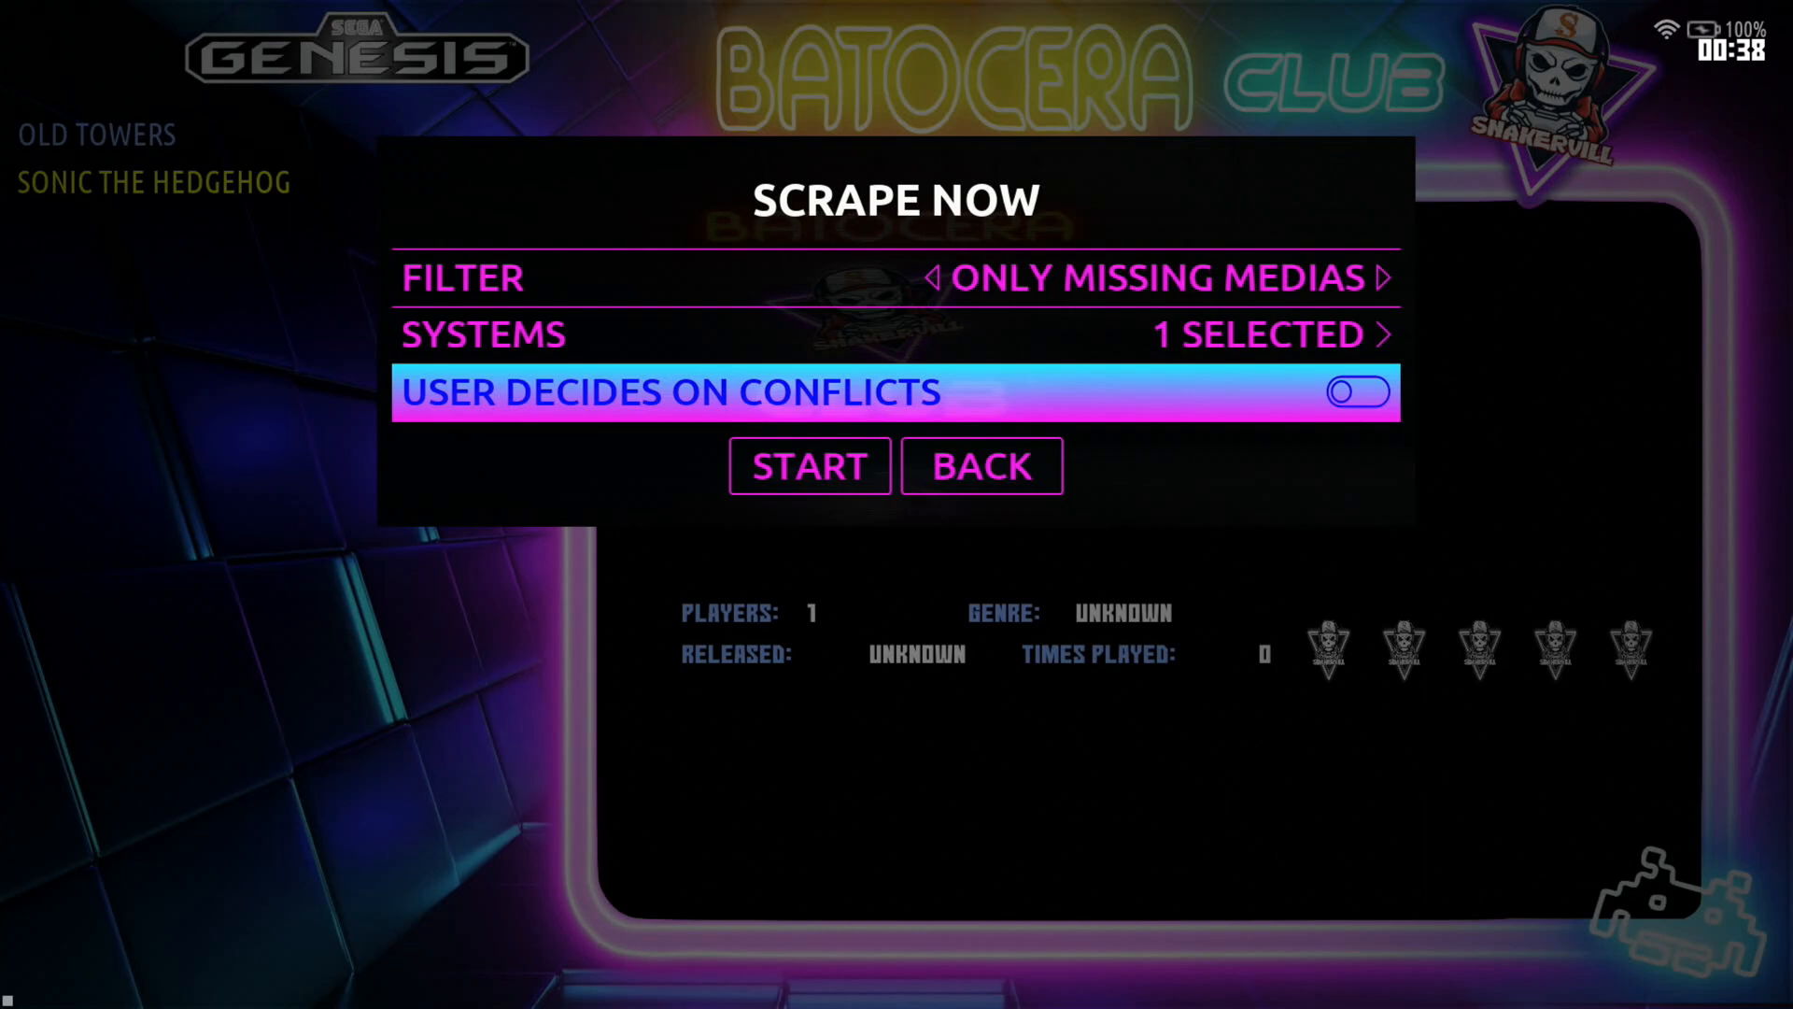
{"action": "left_click", "coordinate": [1357, 392]}
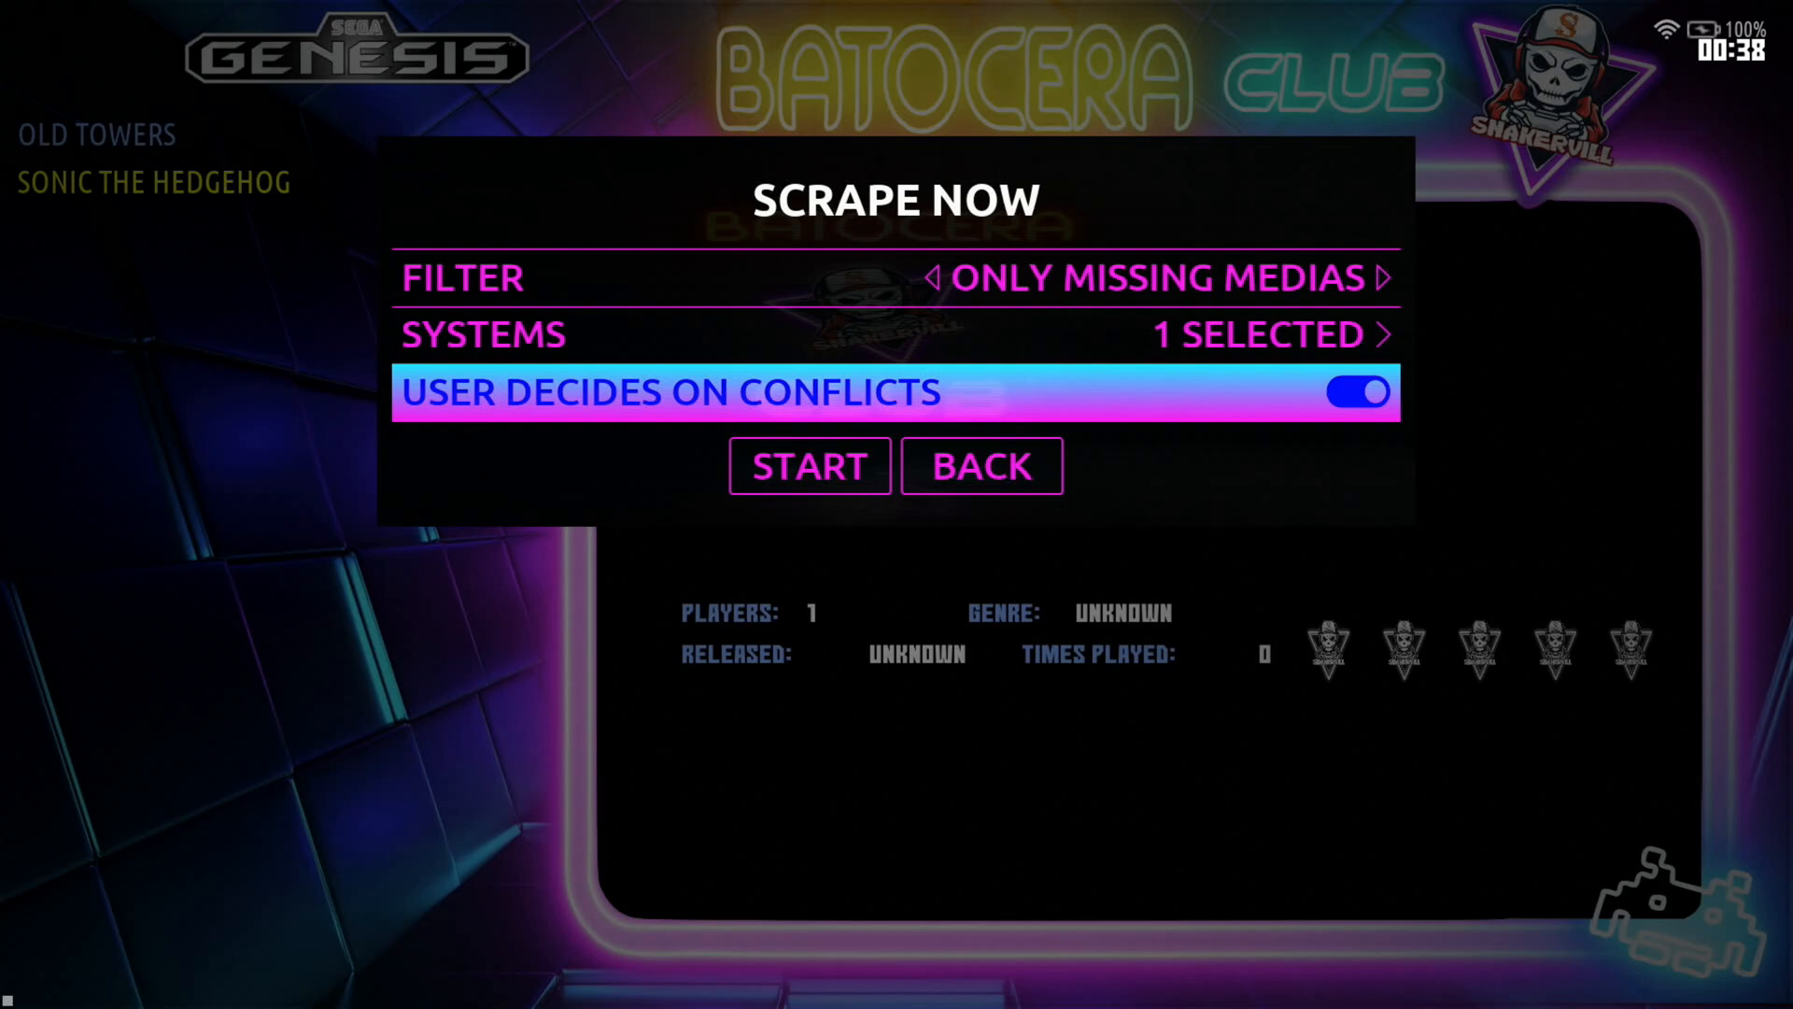
{"action": "left_click", "coordinate": [809, 465]}
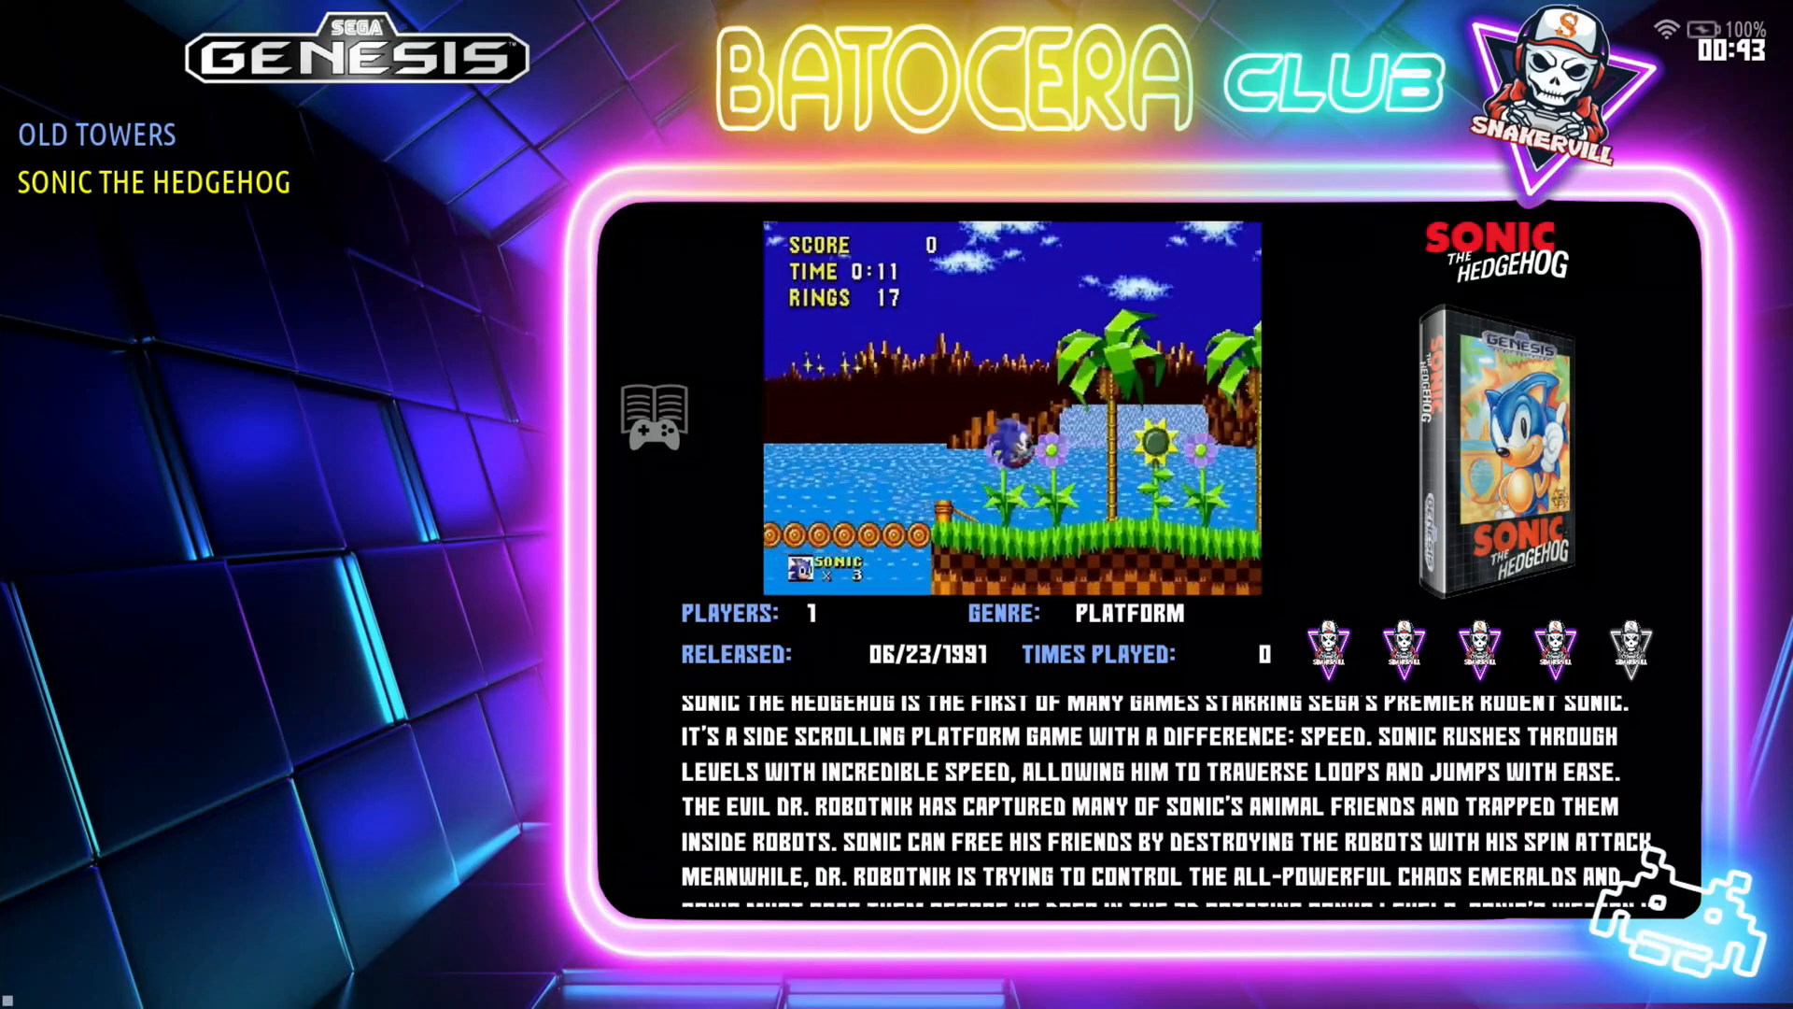
{"action": "key", "text": "Up"}
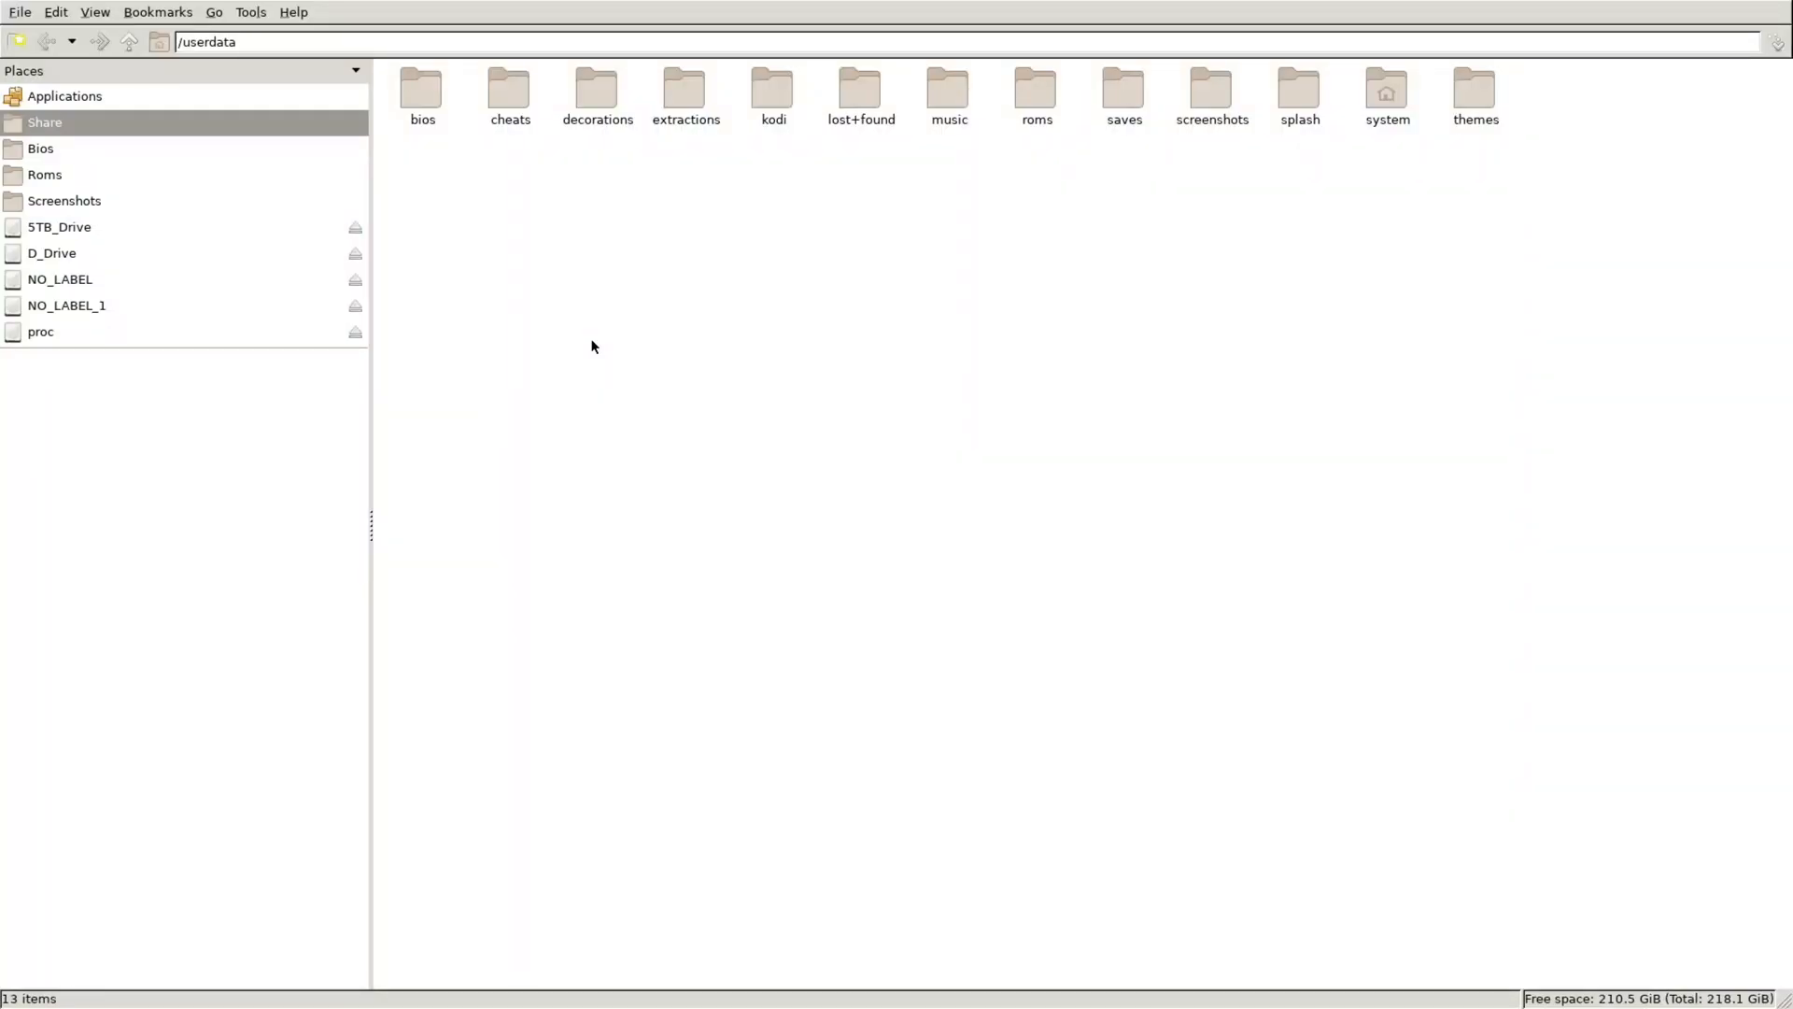
{"action": "mouse_move", "coordinate": [48, 245]}
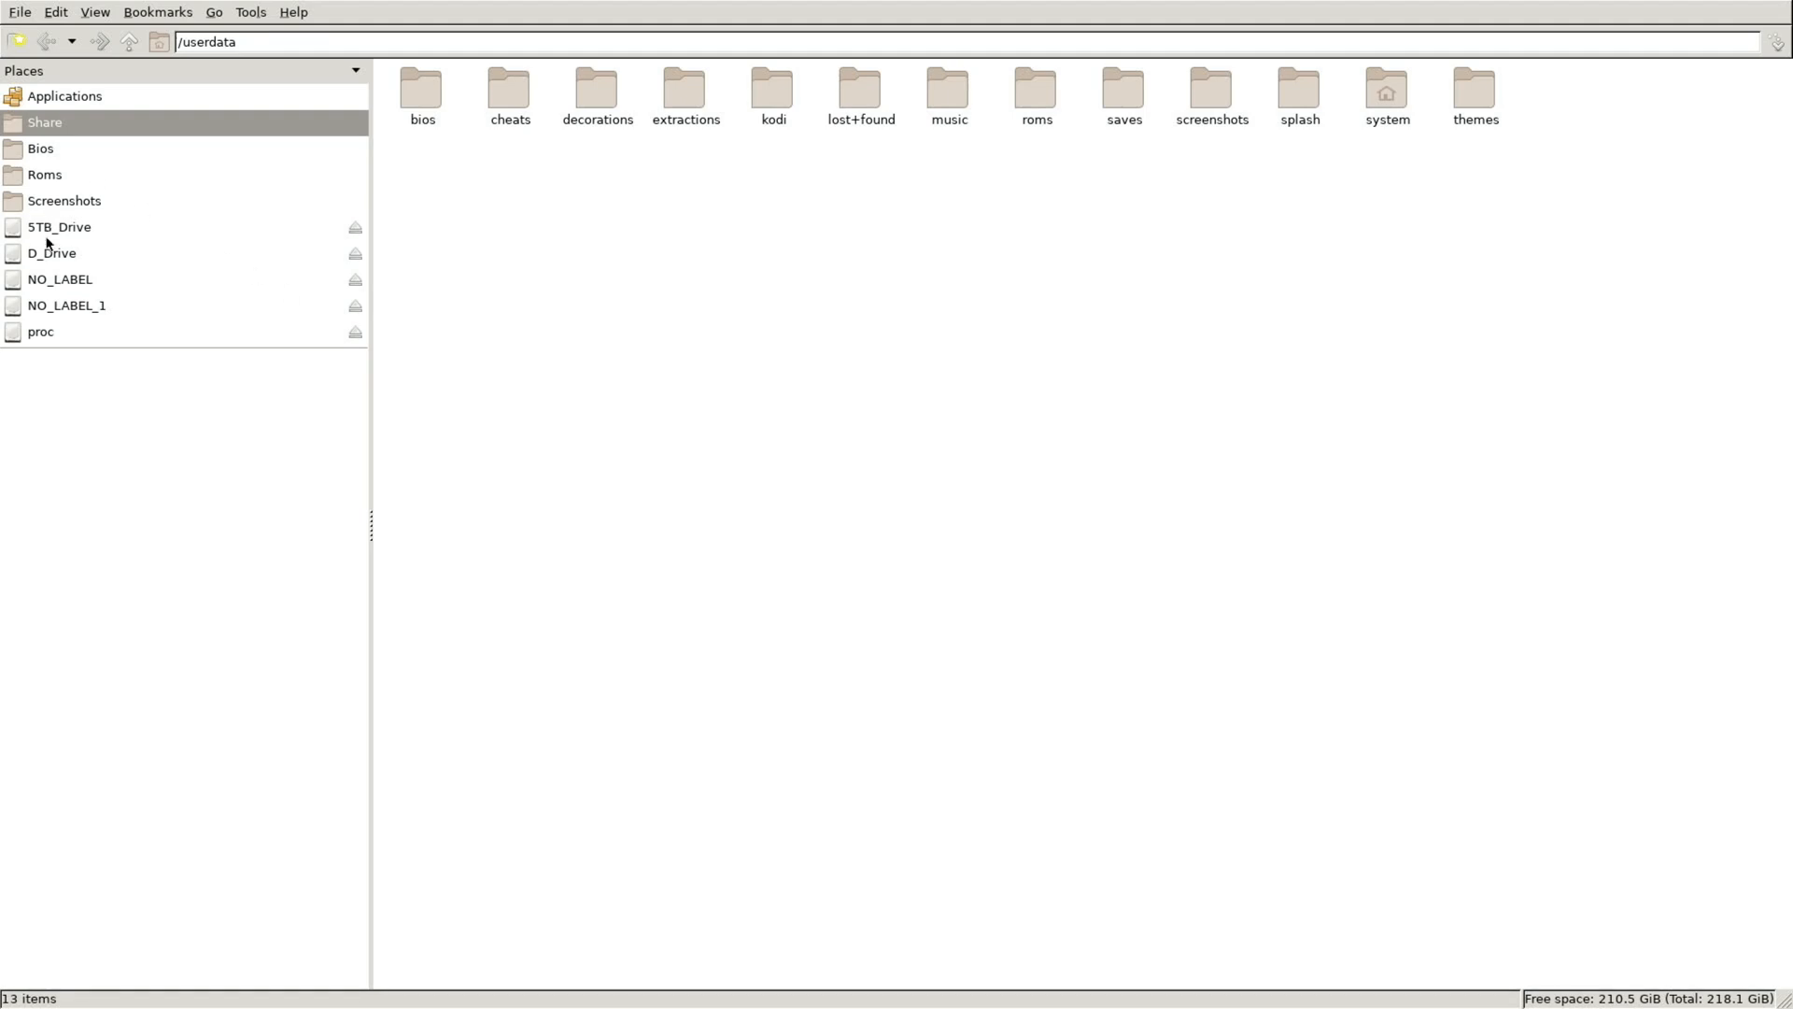
- Copy Old Towers.mp4 from 5TB_Drive into megadrive/videos, then return to the megadrive folder
{"action": "left_click", "coordinate": [60, 226]}
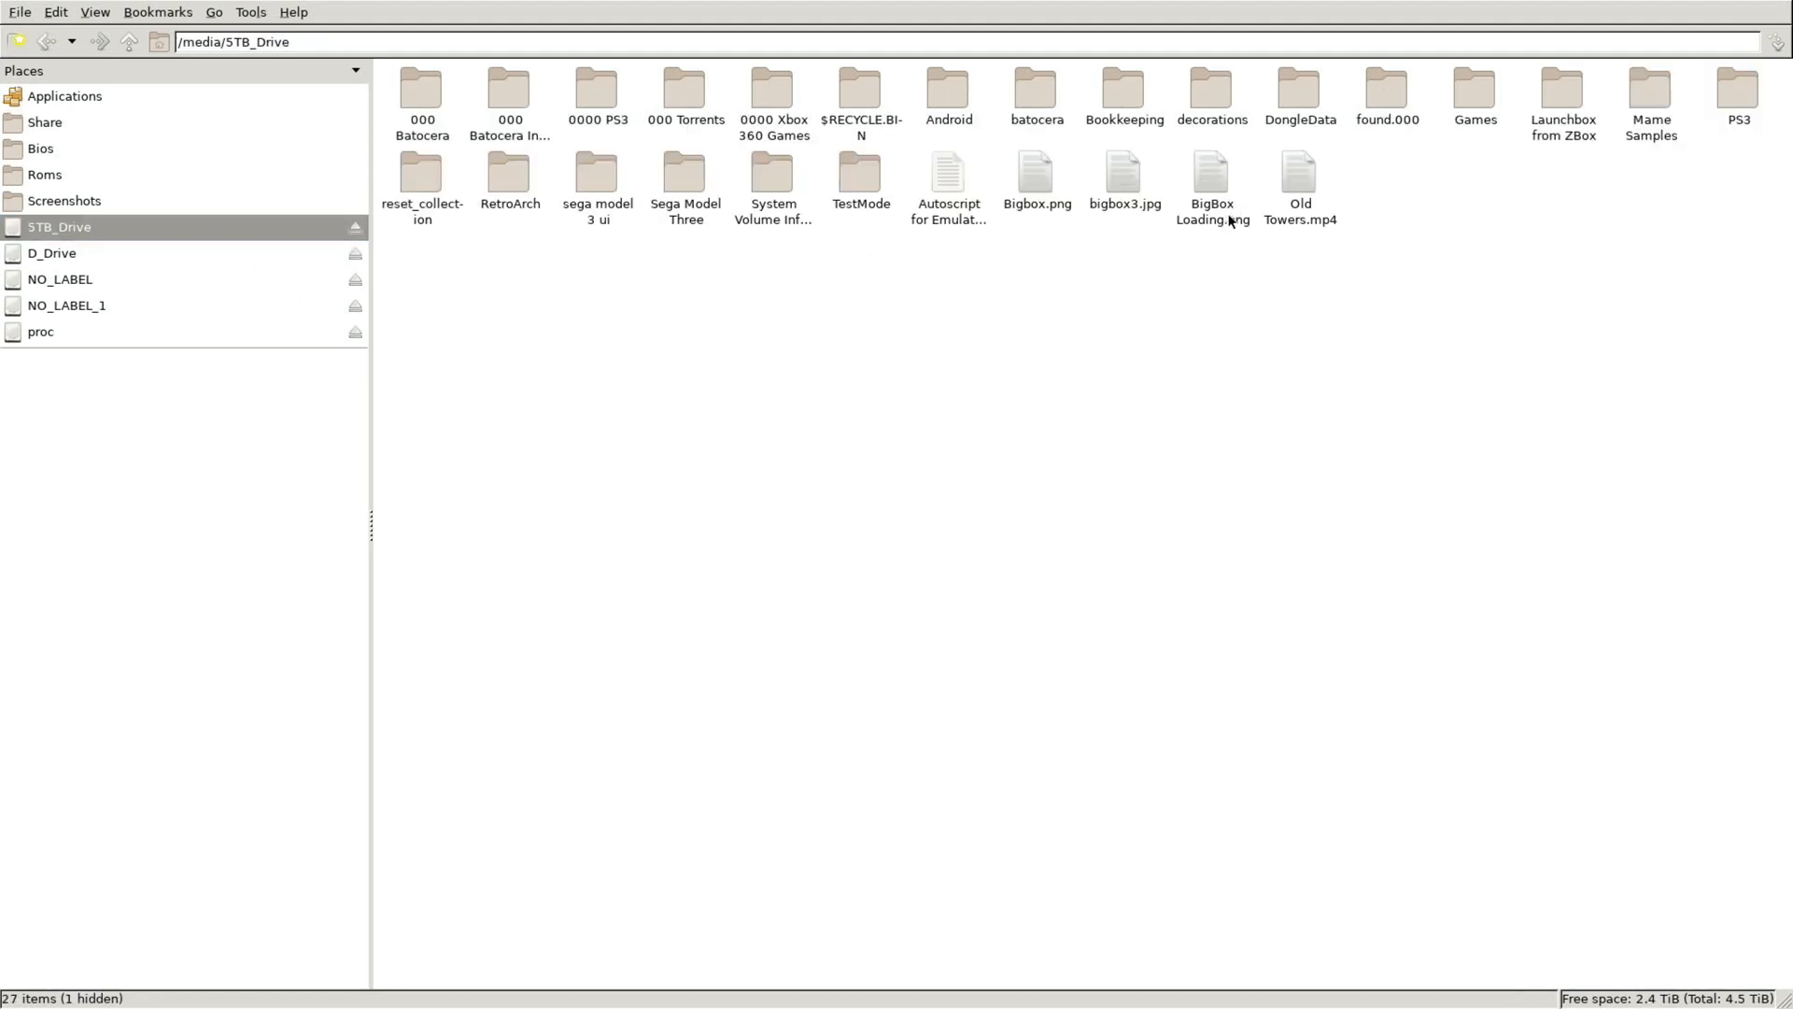
{"action": "mouse_move", "coordinate": [1300, 183]}
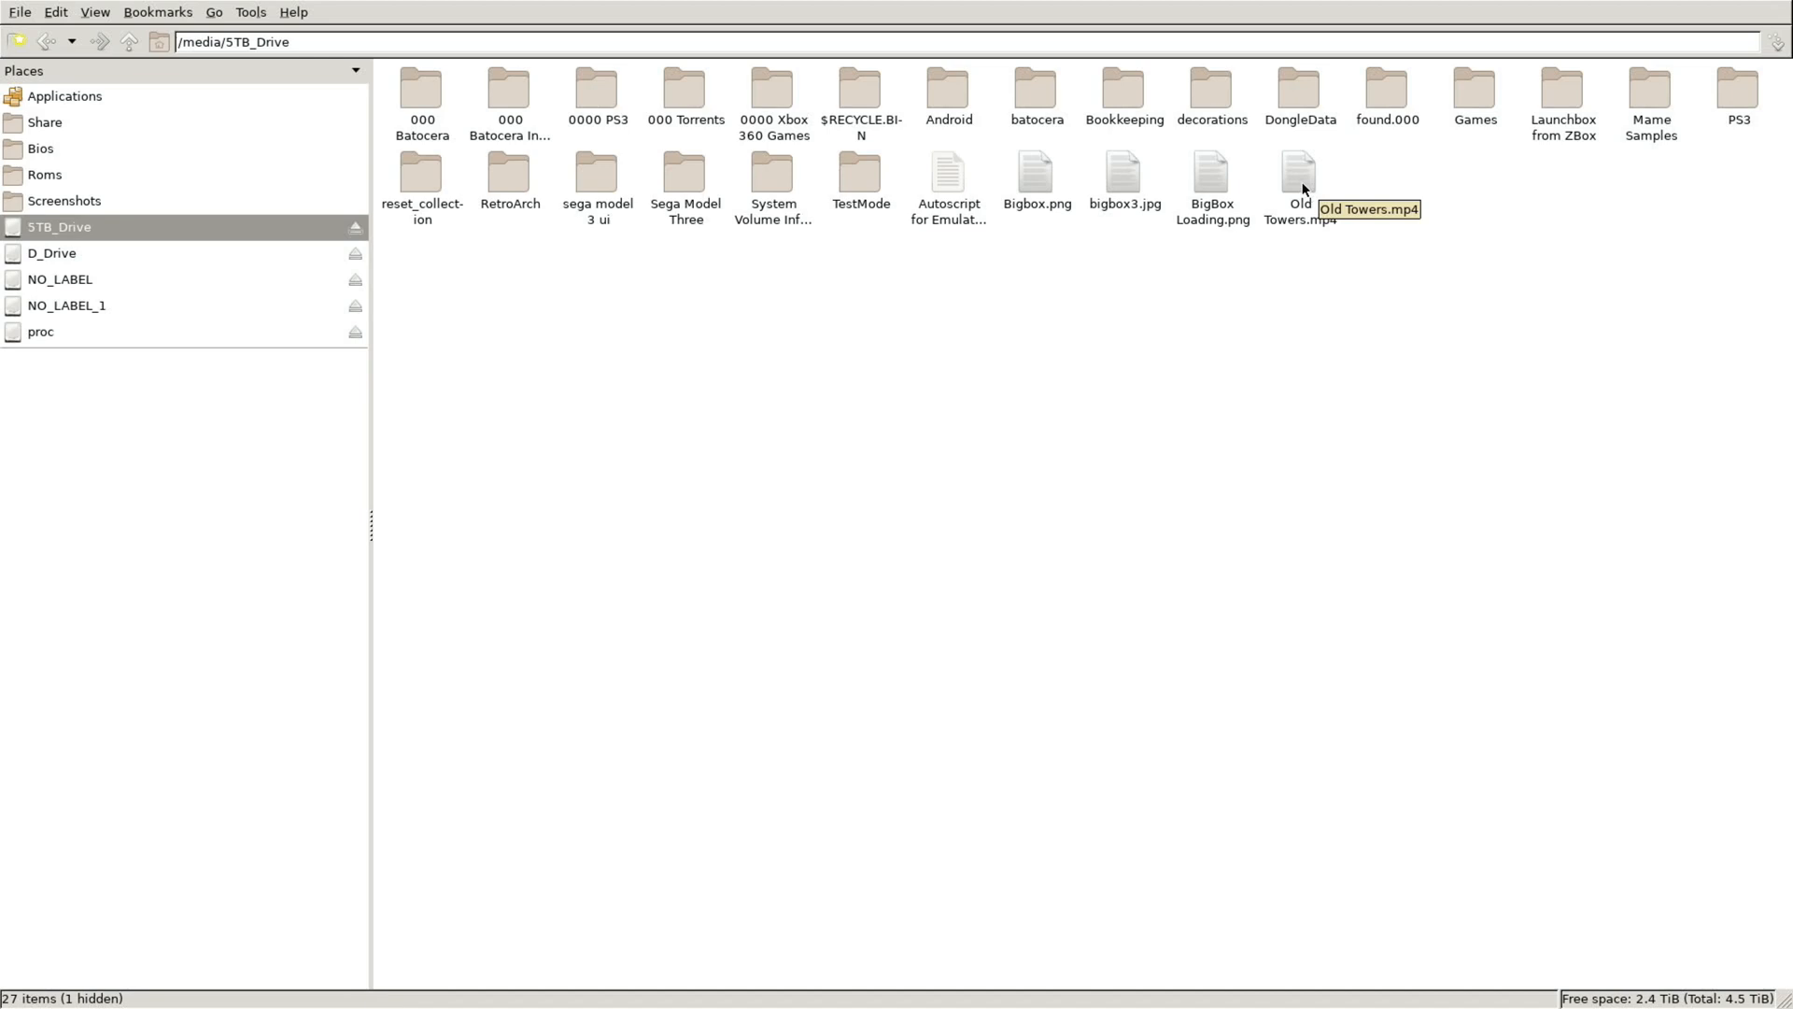
{"action": "left_click", "coordinate": [1299, 183]}
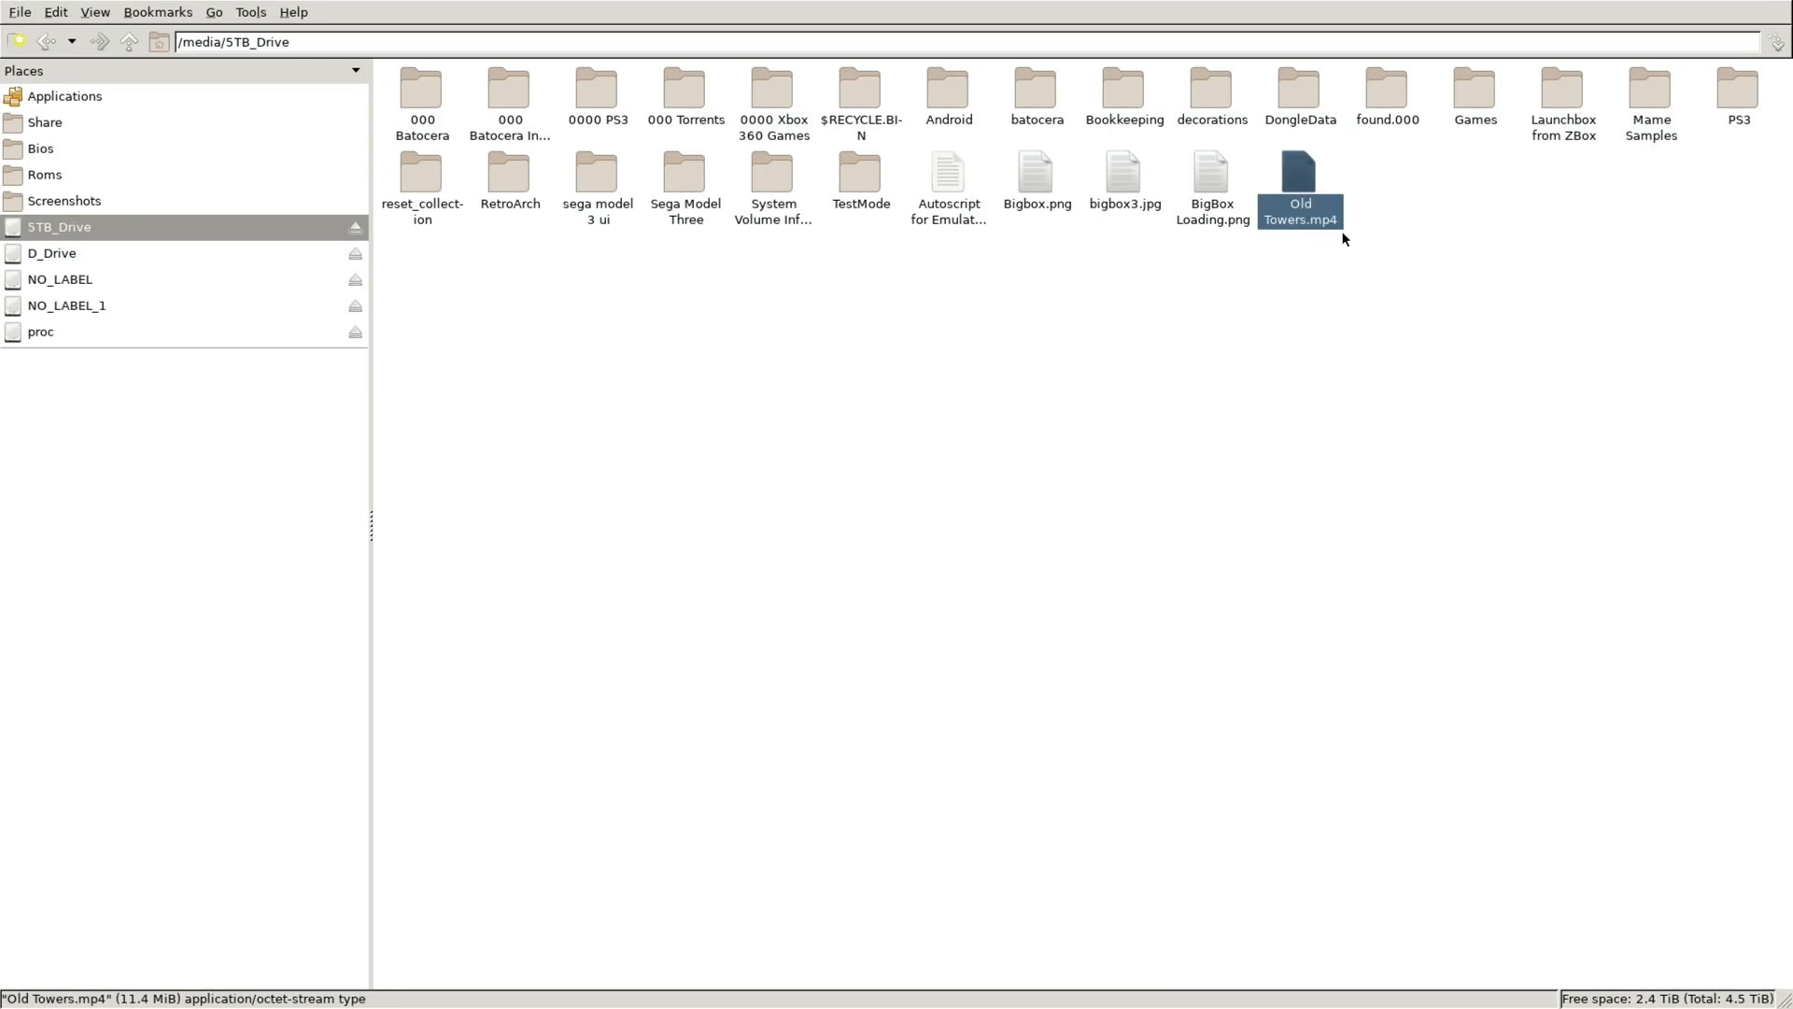
{"action": "left_click", "coordinate": [45, 174]}
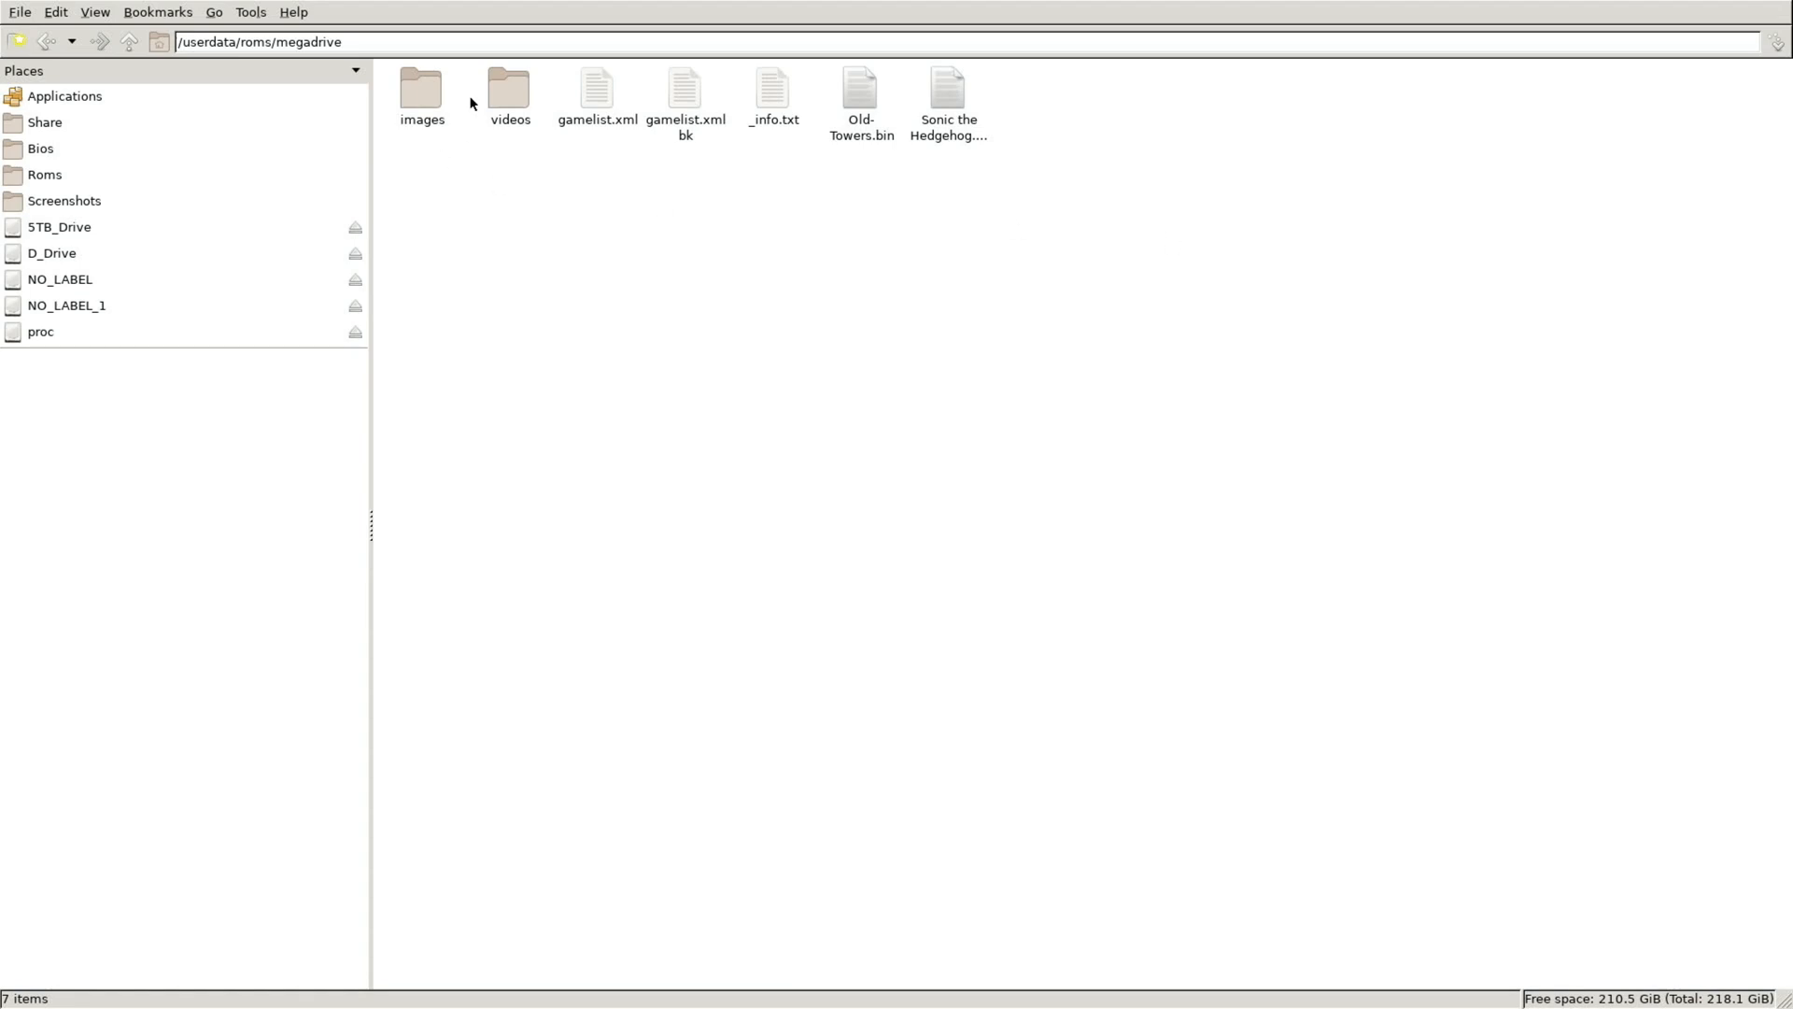
{"action": "right_click", "coordinate": [571, 281]}
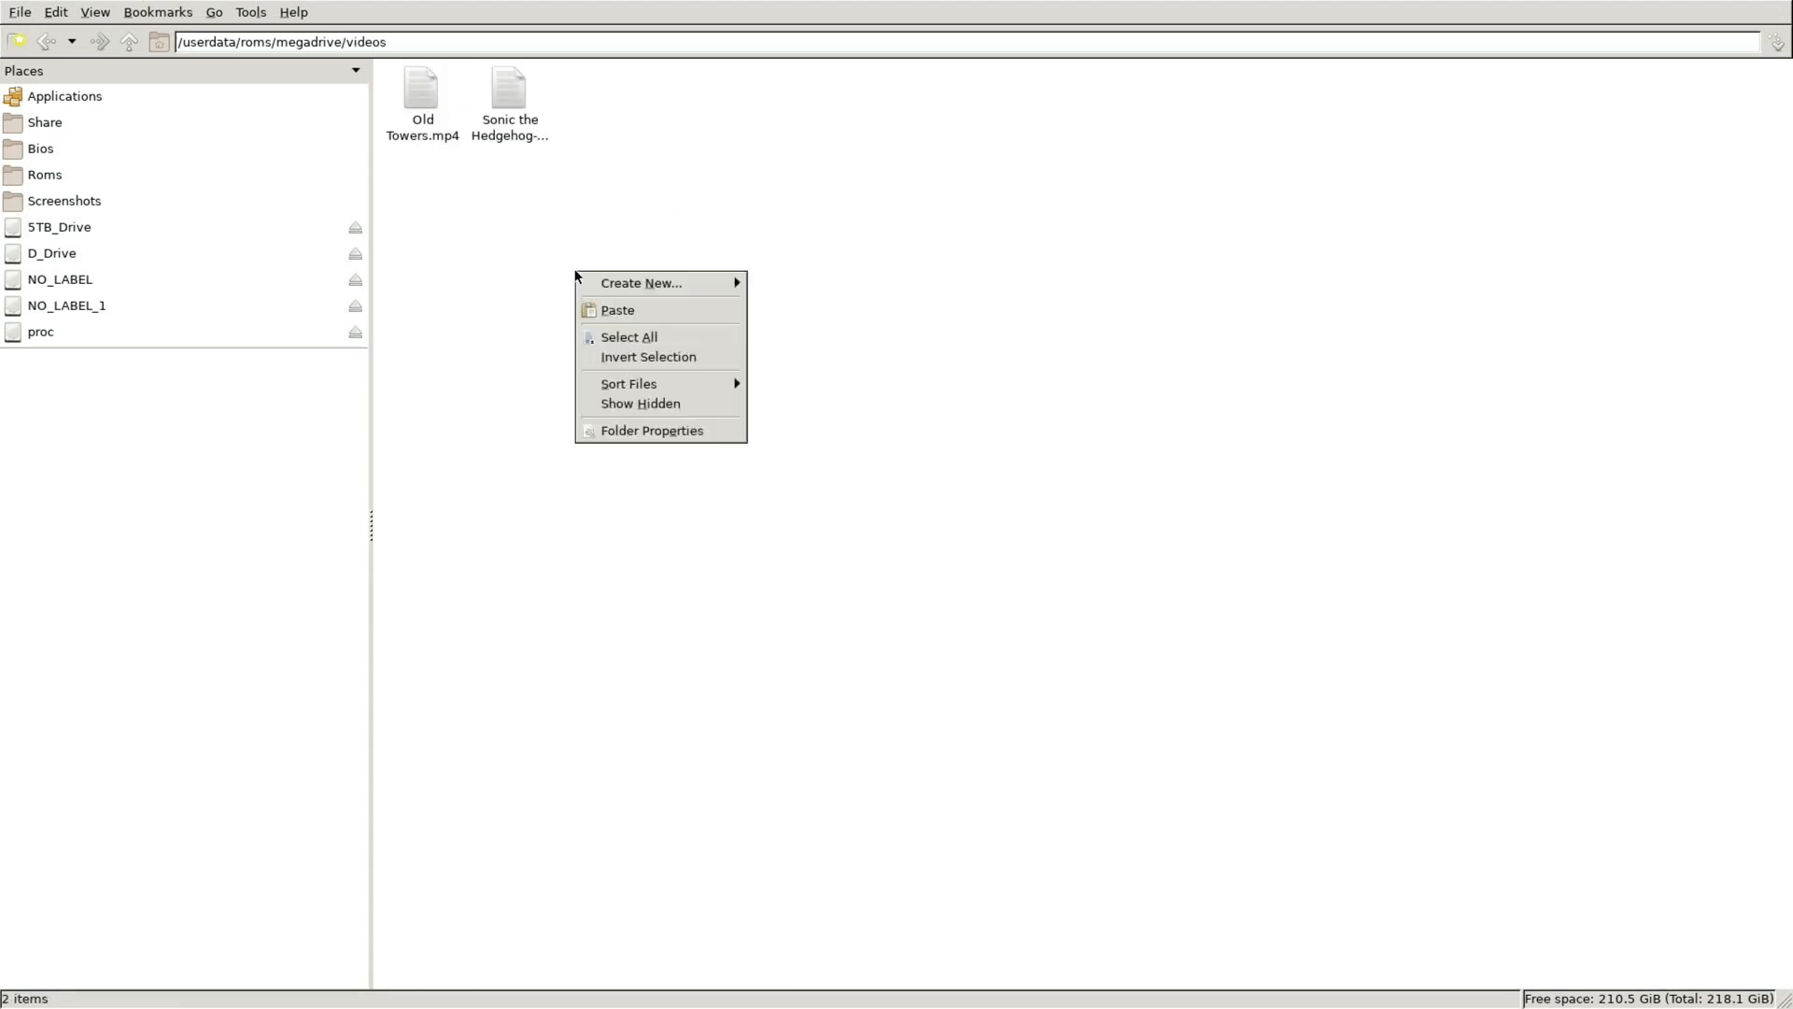
{"action": "left_click", "coordinate": [616, 310]}
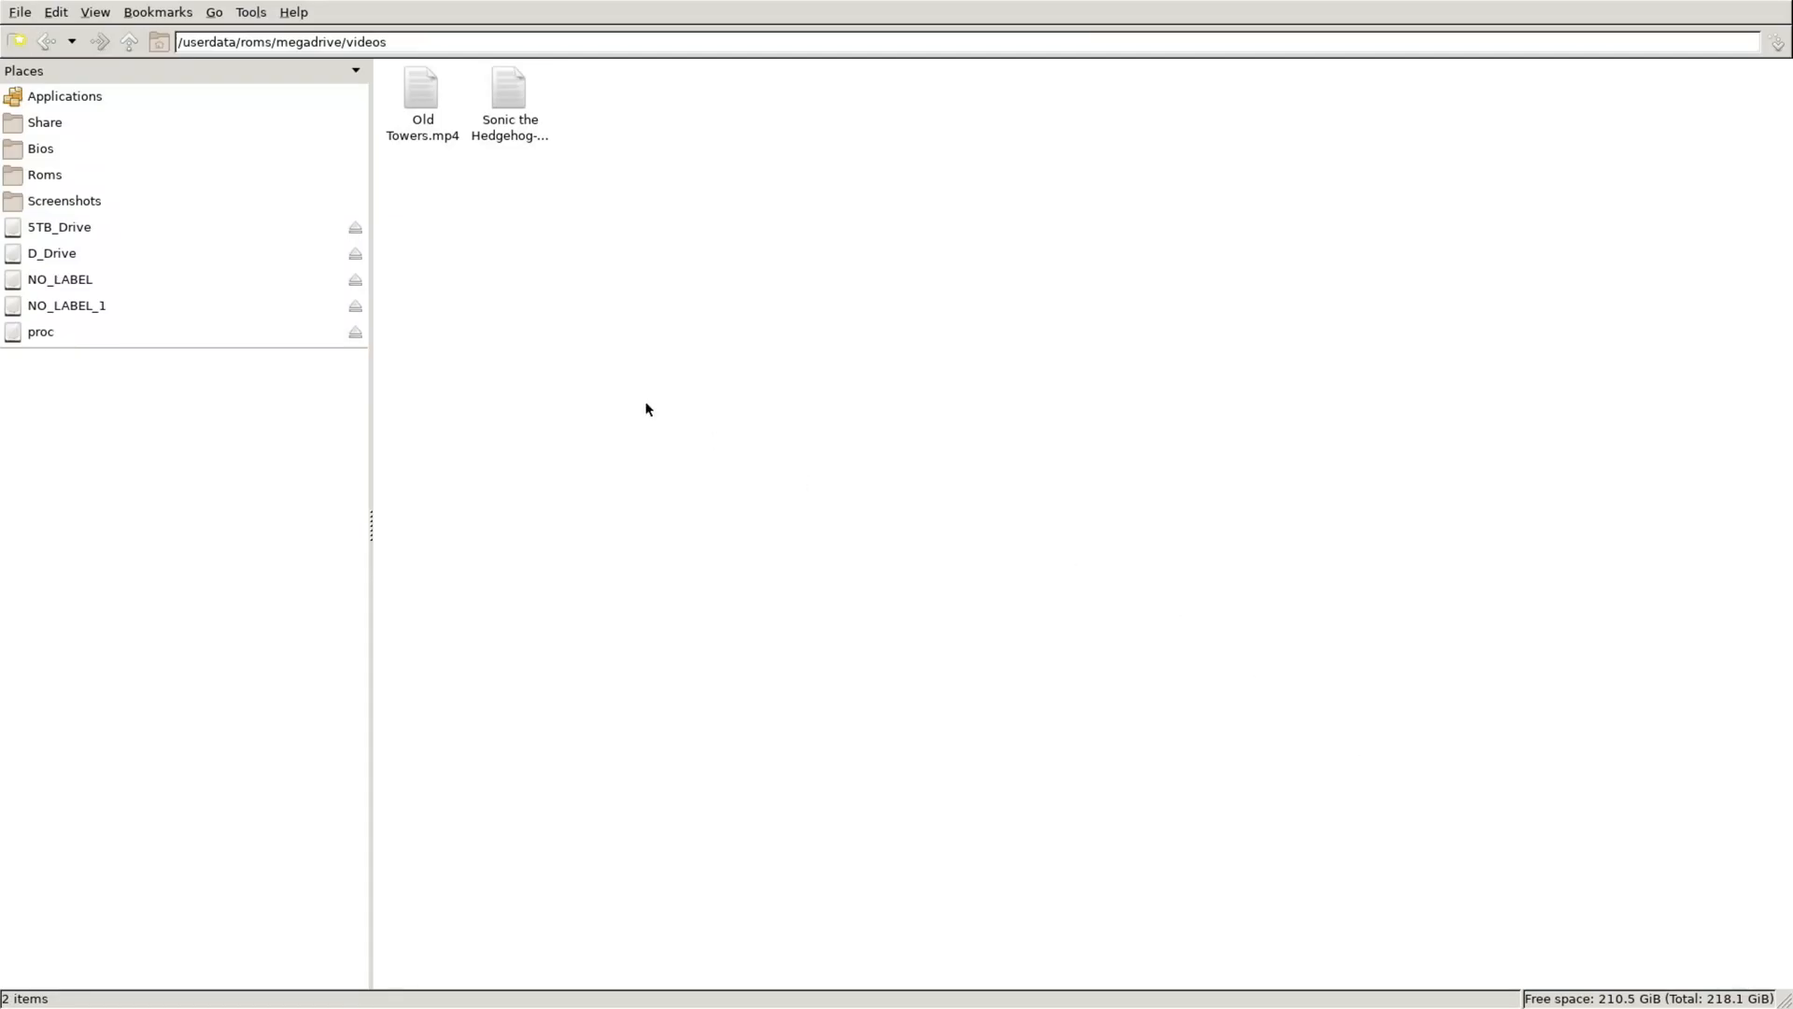
{"action": "mouse_move", "coordinate": [4, 217]}
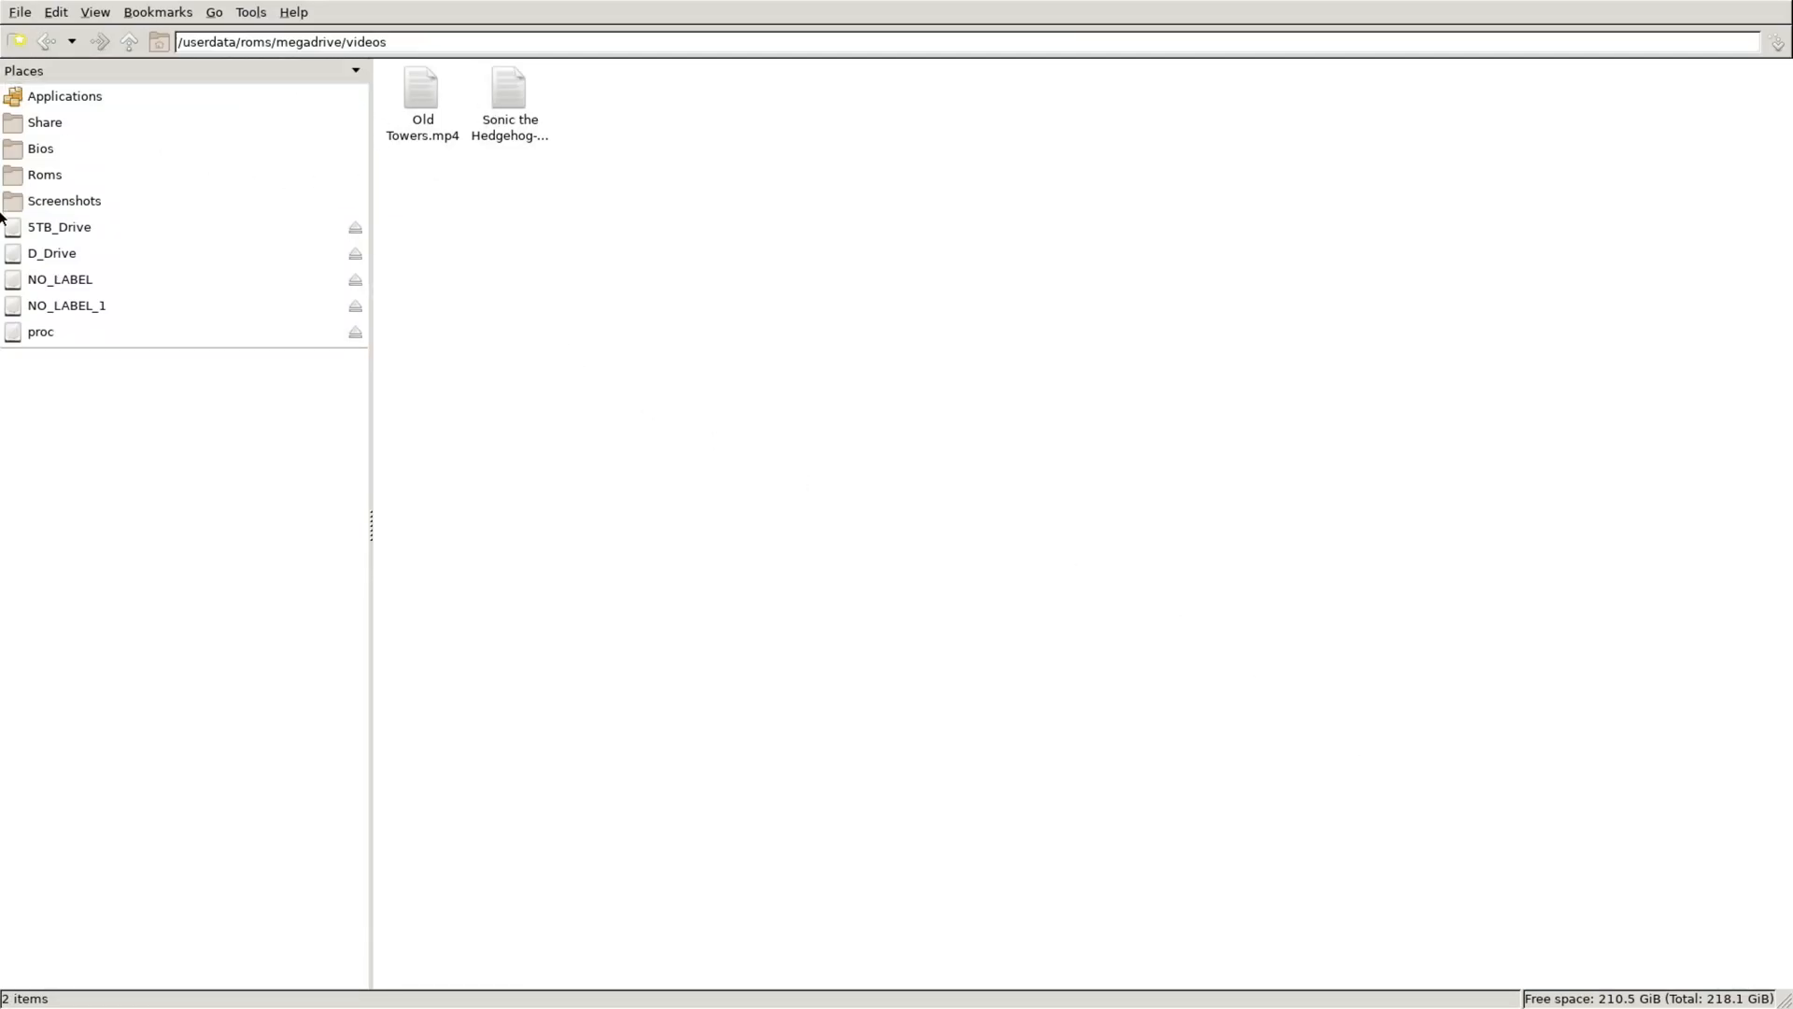
{"action": "left_click", "coordinate": [128, 41]}
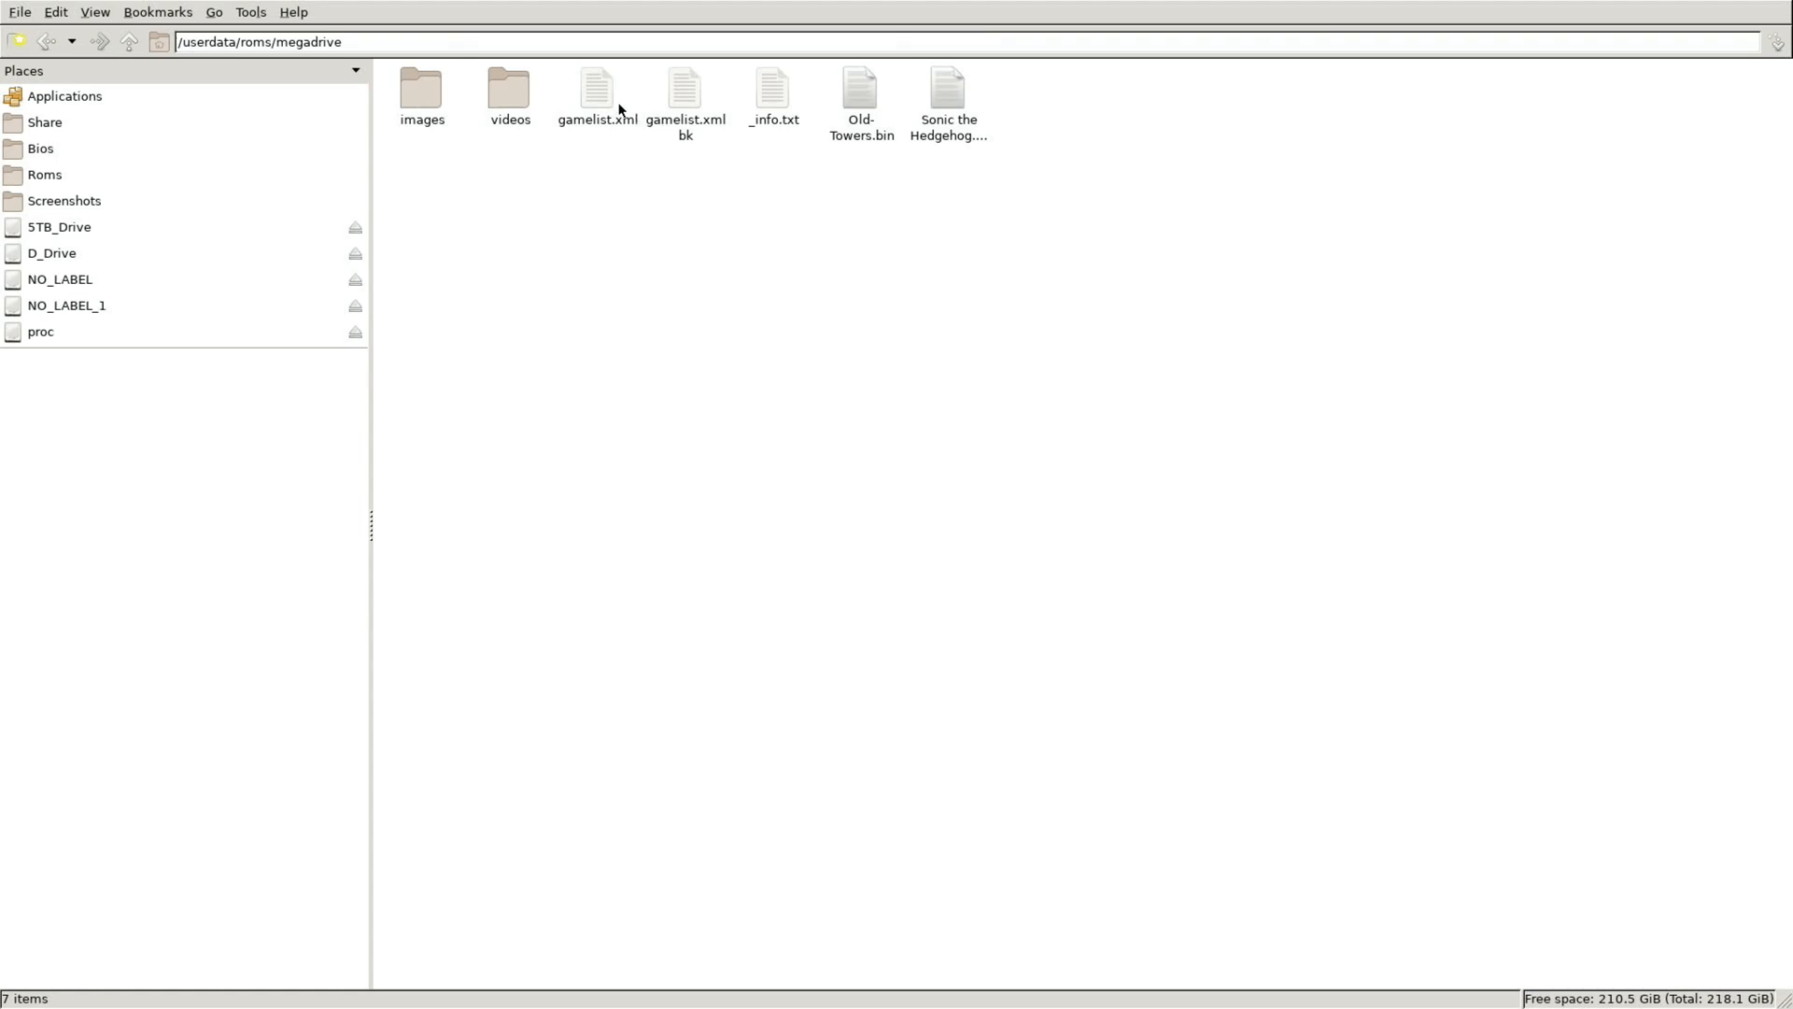
- Open the megadrive gamelist.xml in Leafpad to view the Sonic and Old Towers entries
{"action": "double_click", "coordinate": [594, 86]}
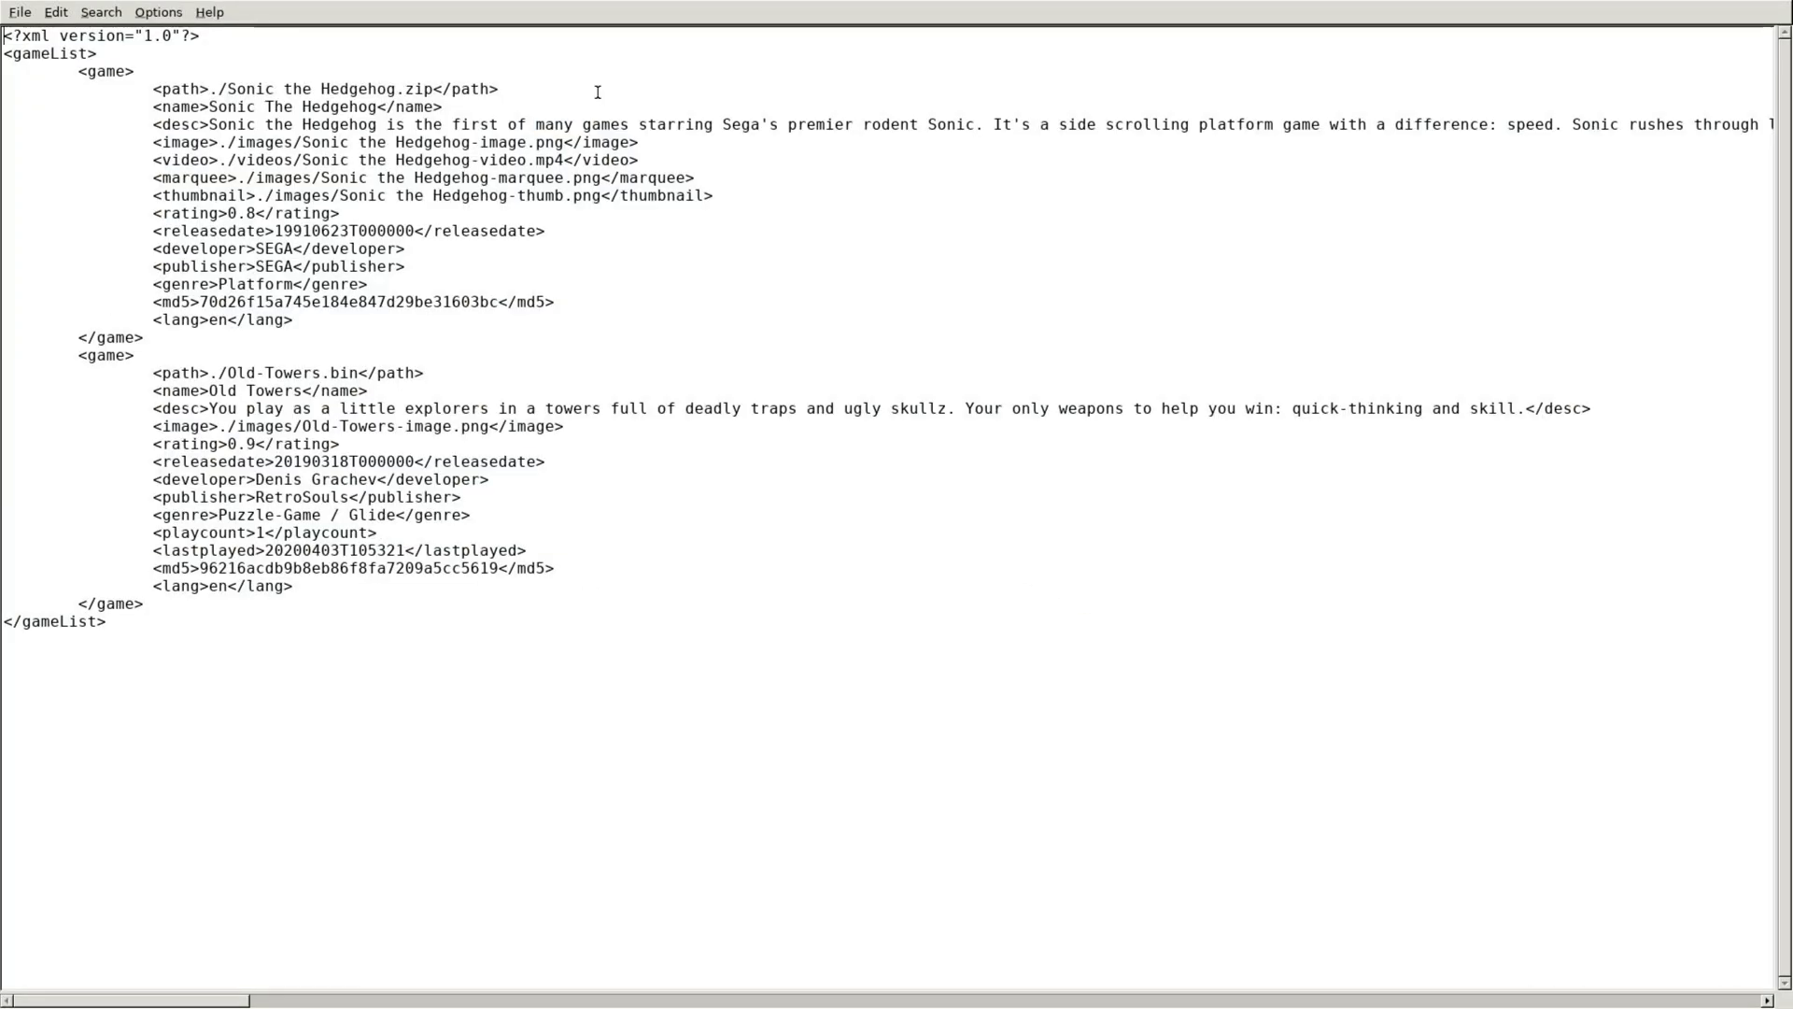
{"action": "mouse_move", "coordinate": [292, 199]}
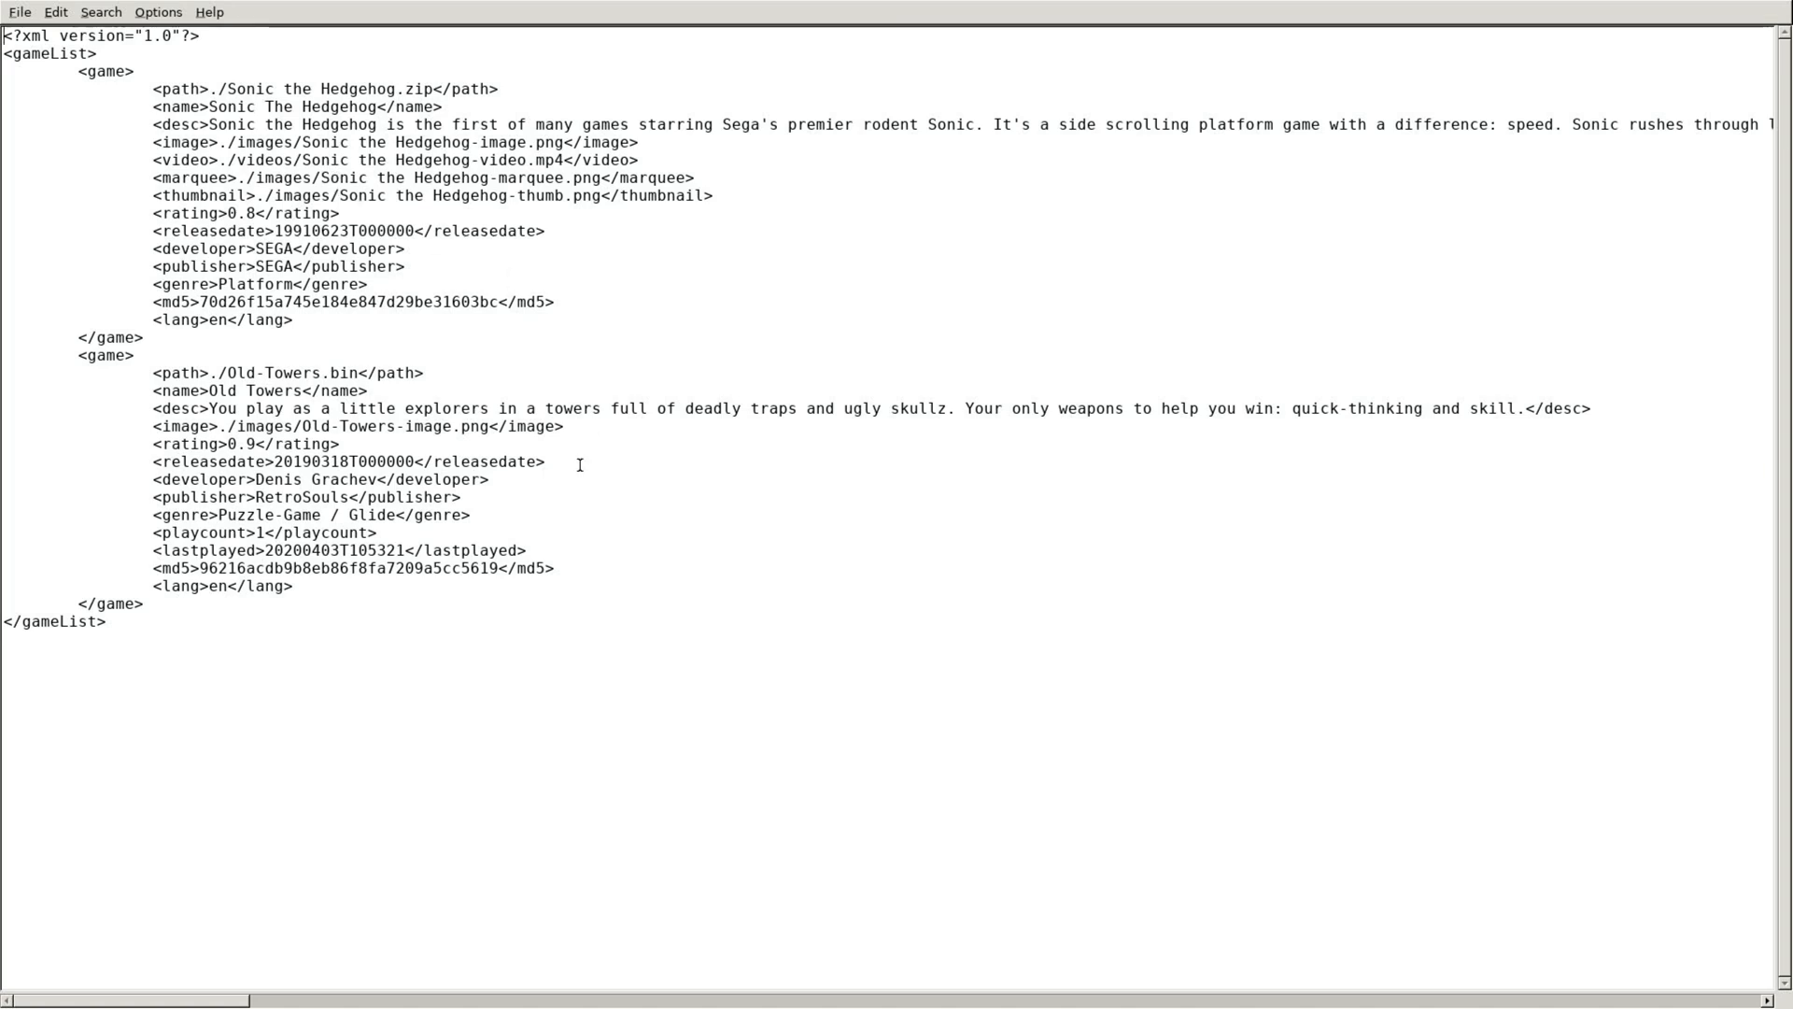
{"action": "mouse_move", "coordinate": [438, 409]}
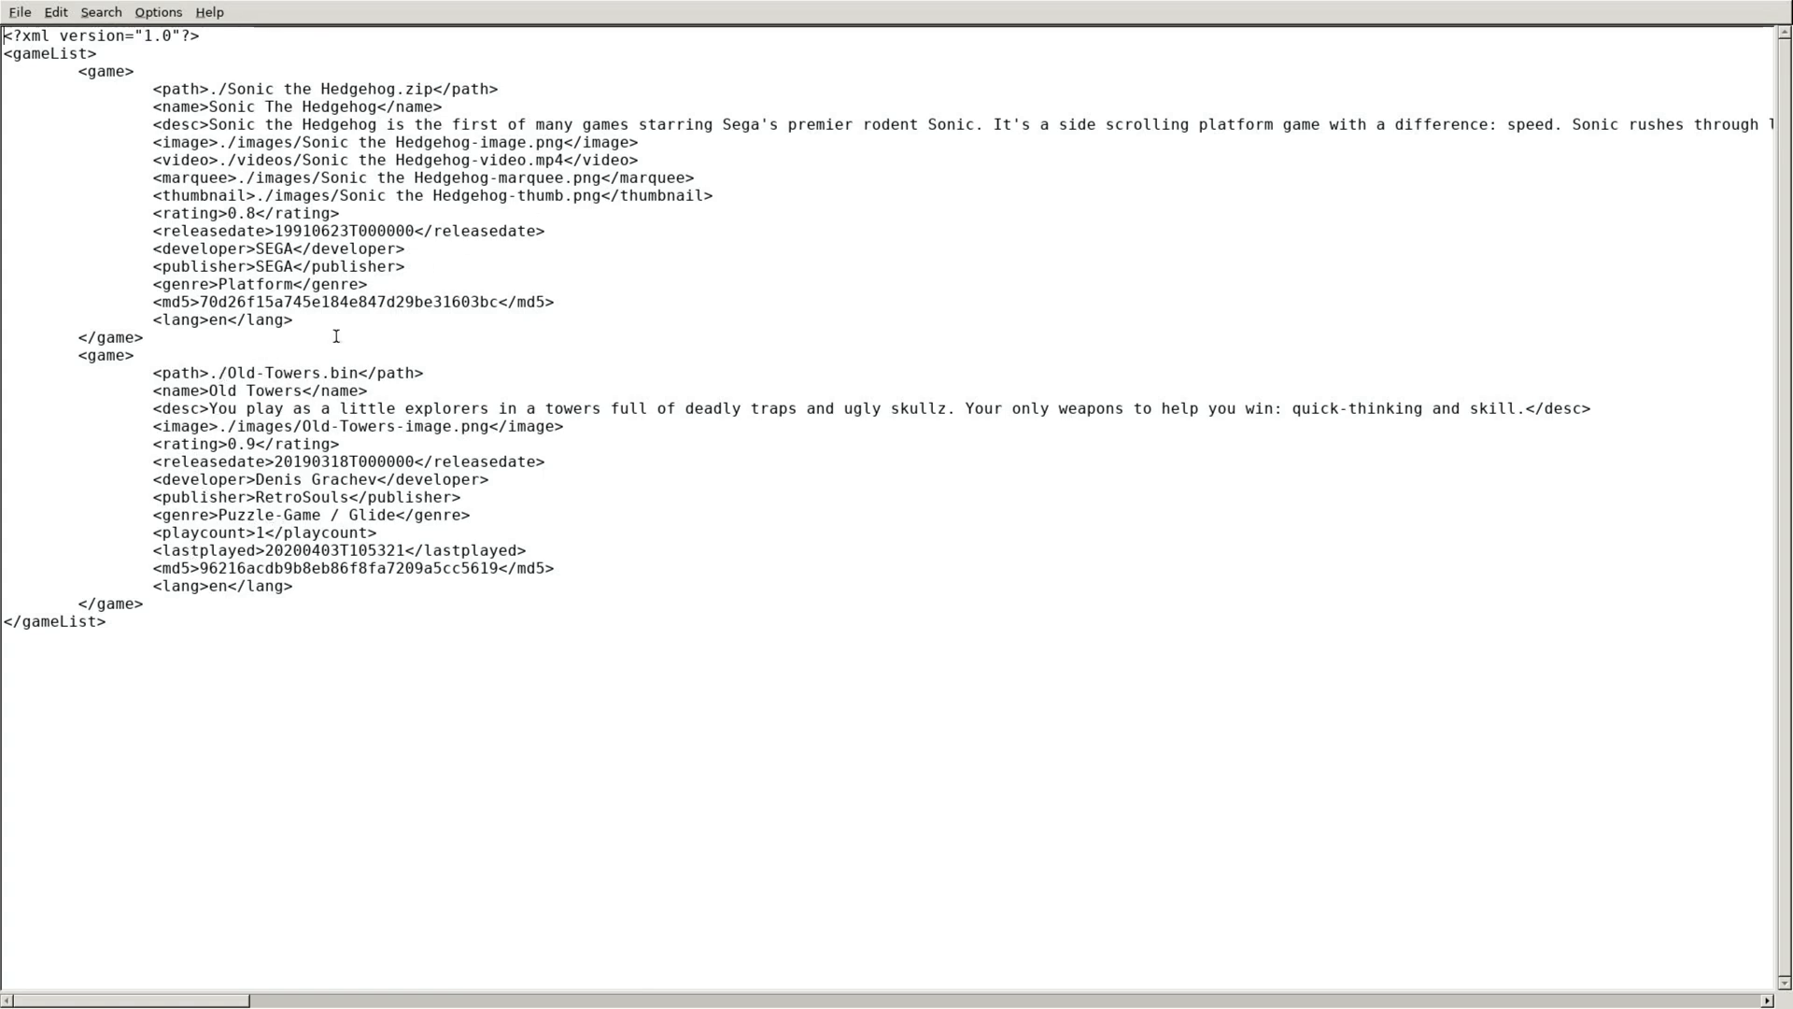
{"action": "mouse_move", "coordinate": [380, 408]}
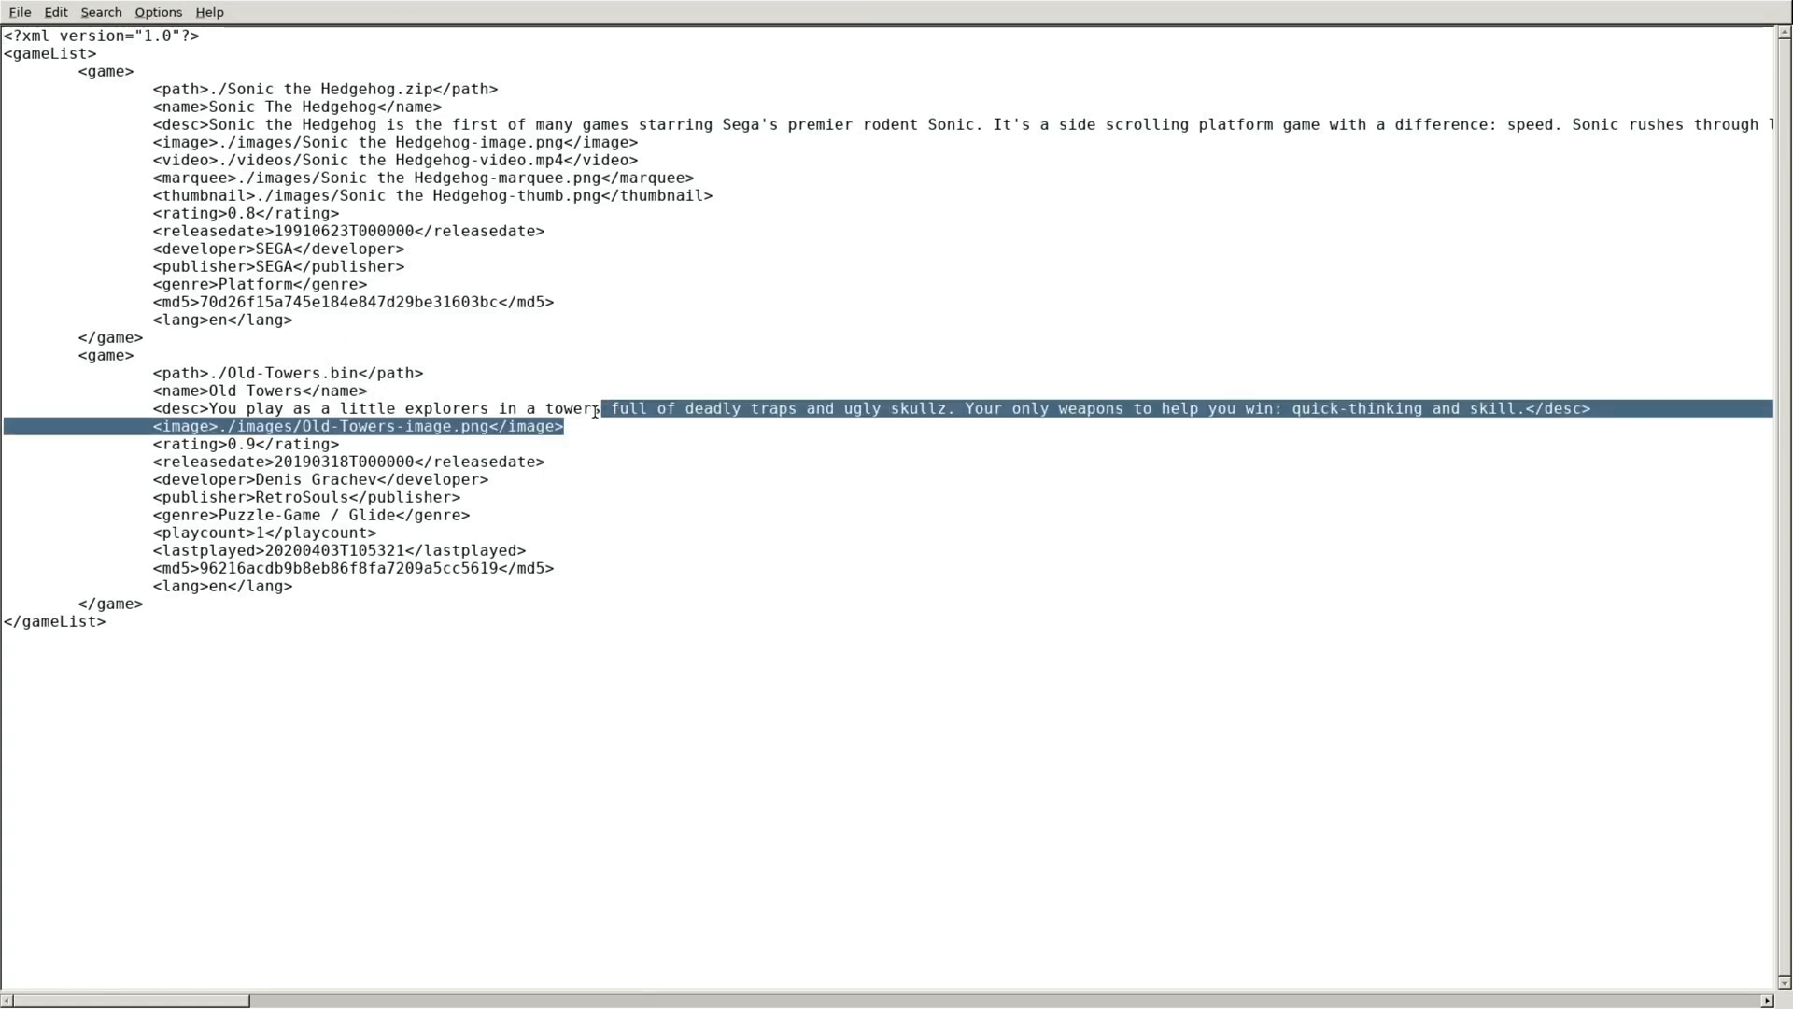
- Below Old Towers' image line, type a new line starting <video>./videos/Old Towers.mp4
{"action": "left_click", "coordinate": [561, 426]}
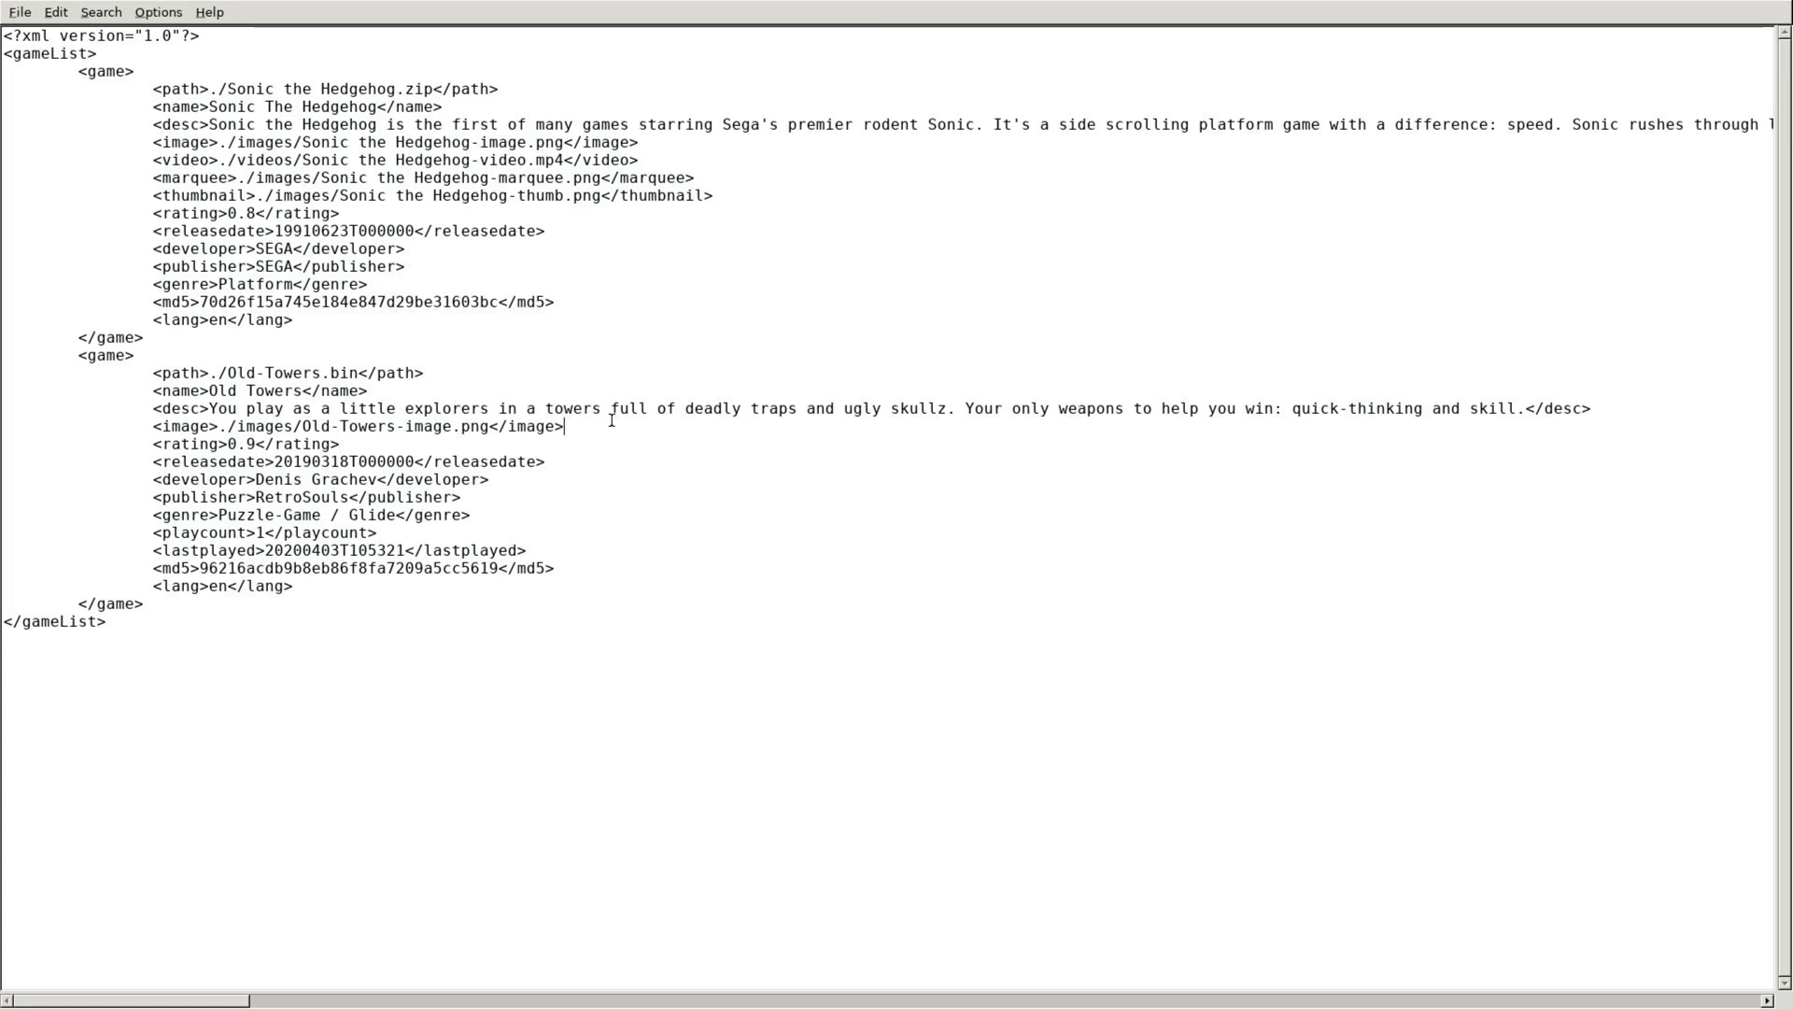
{"action": "key", "text": "Return"}
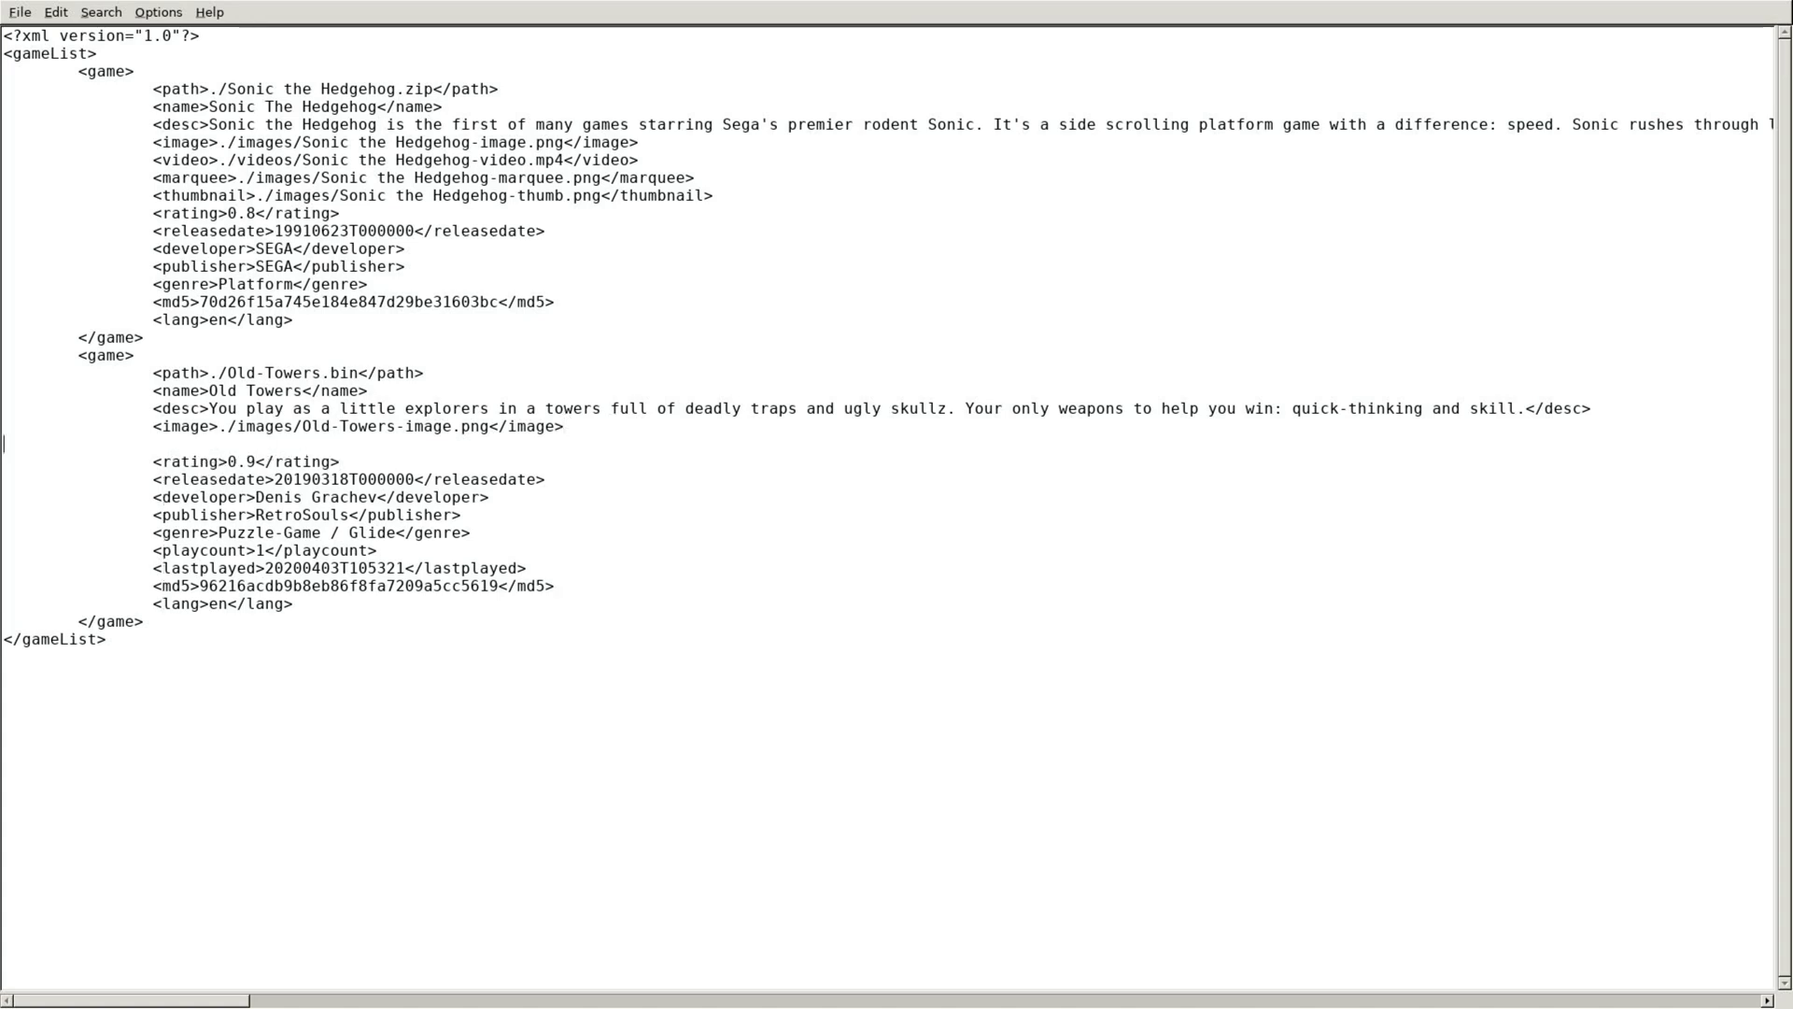
{"action": "type", "text": "<"}
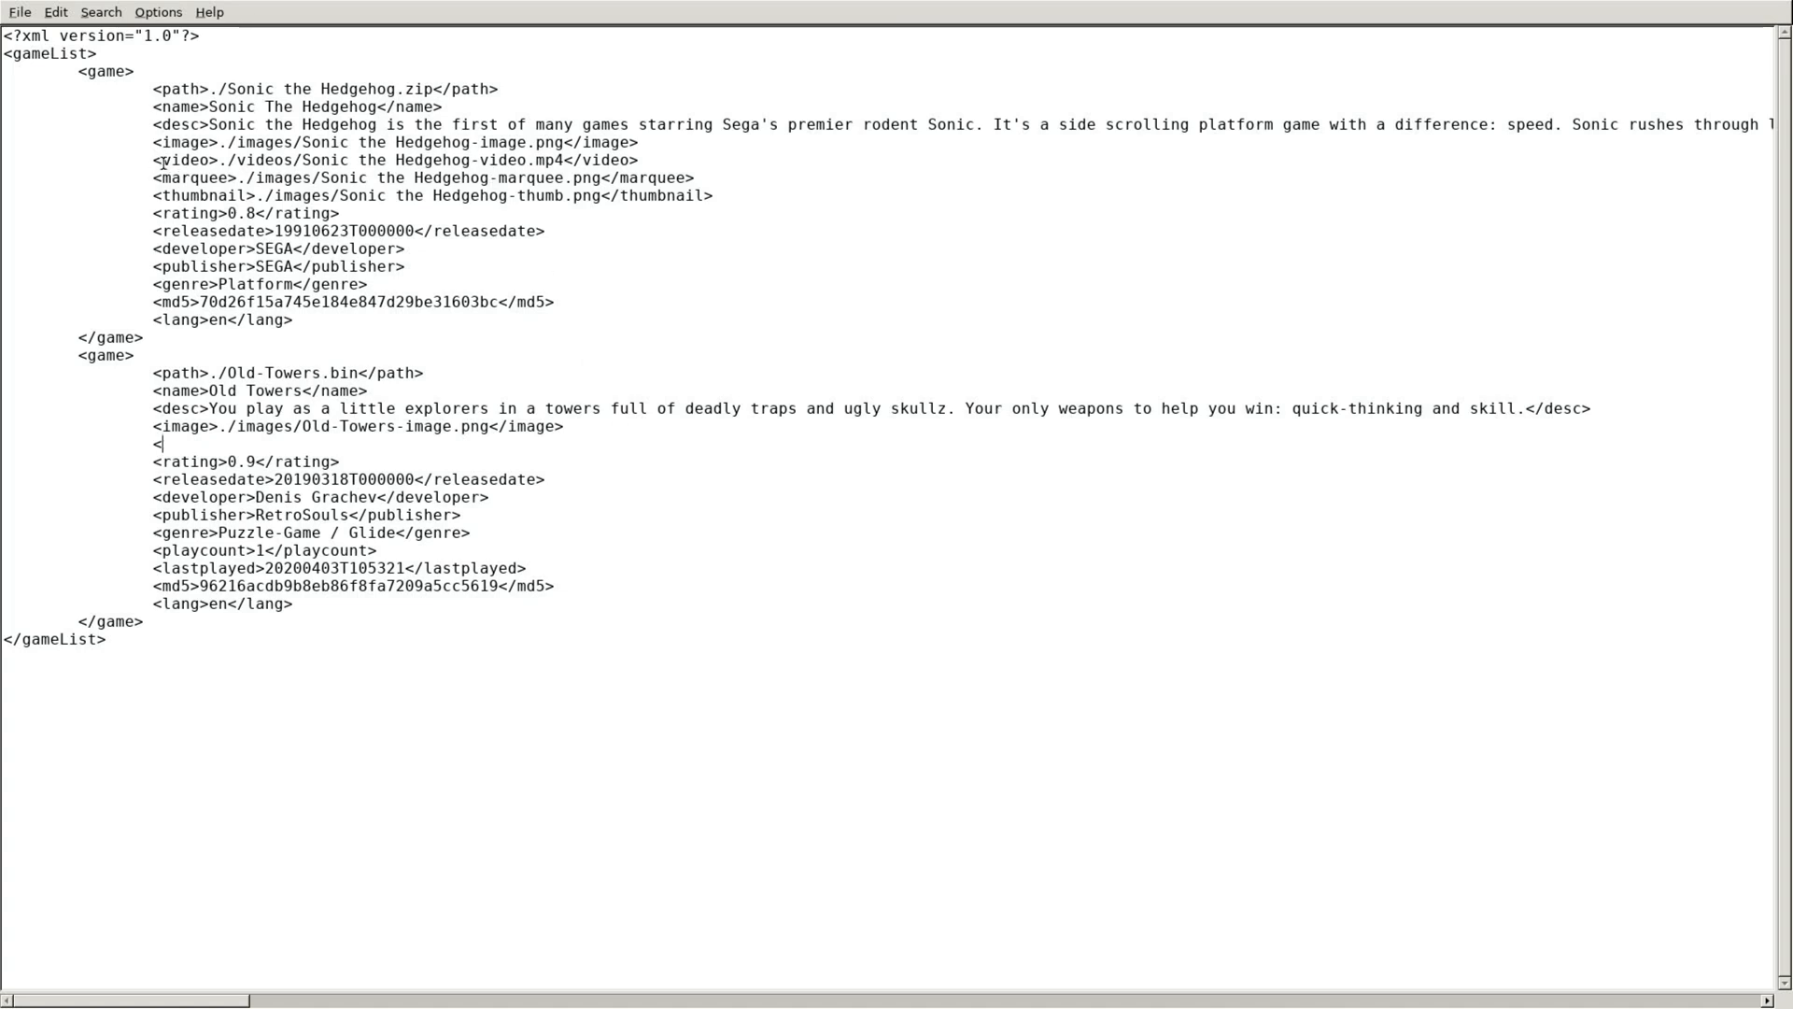
{"action": "triple_click", "coordinate": [389, 160]}
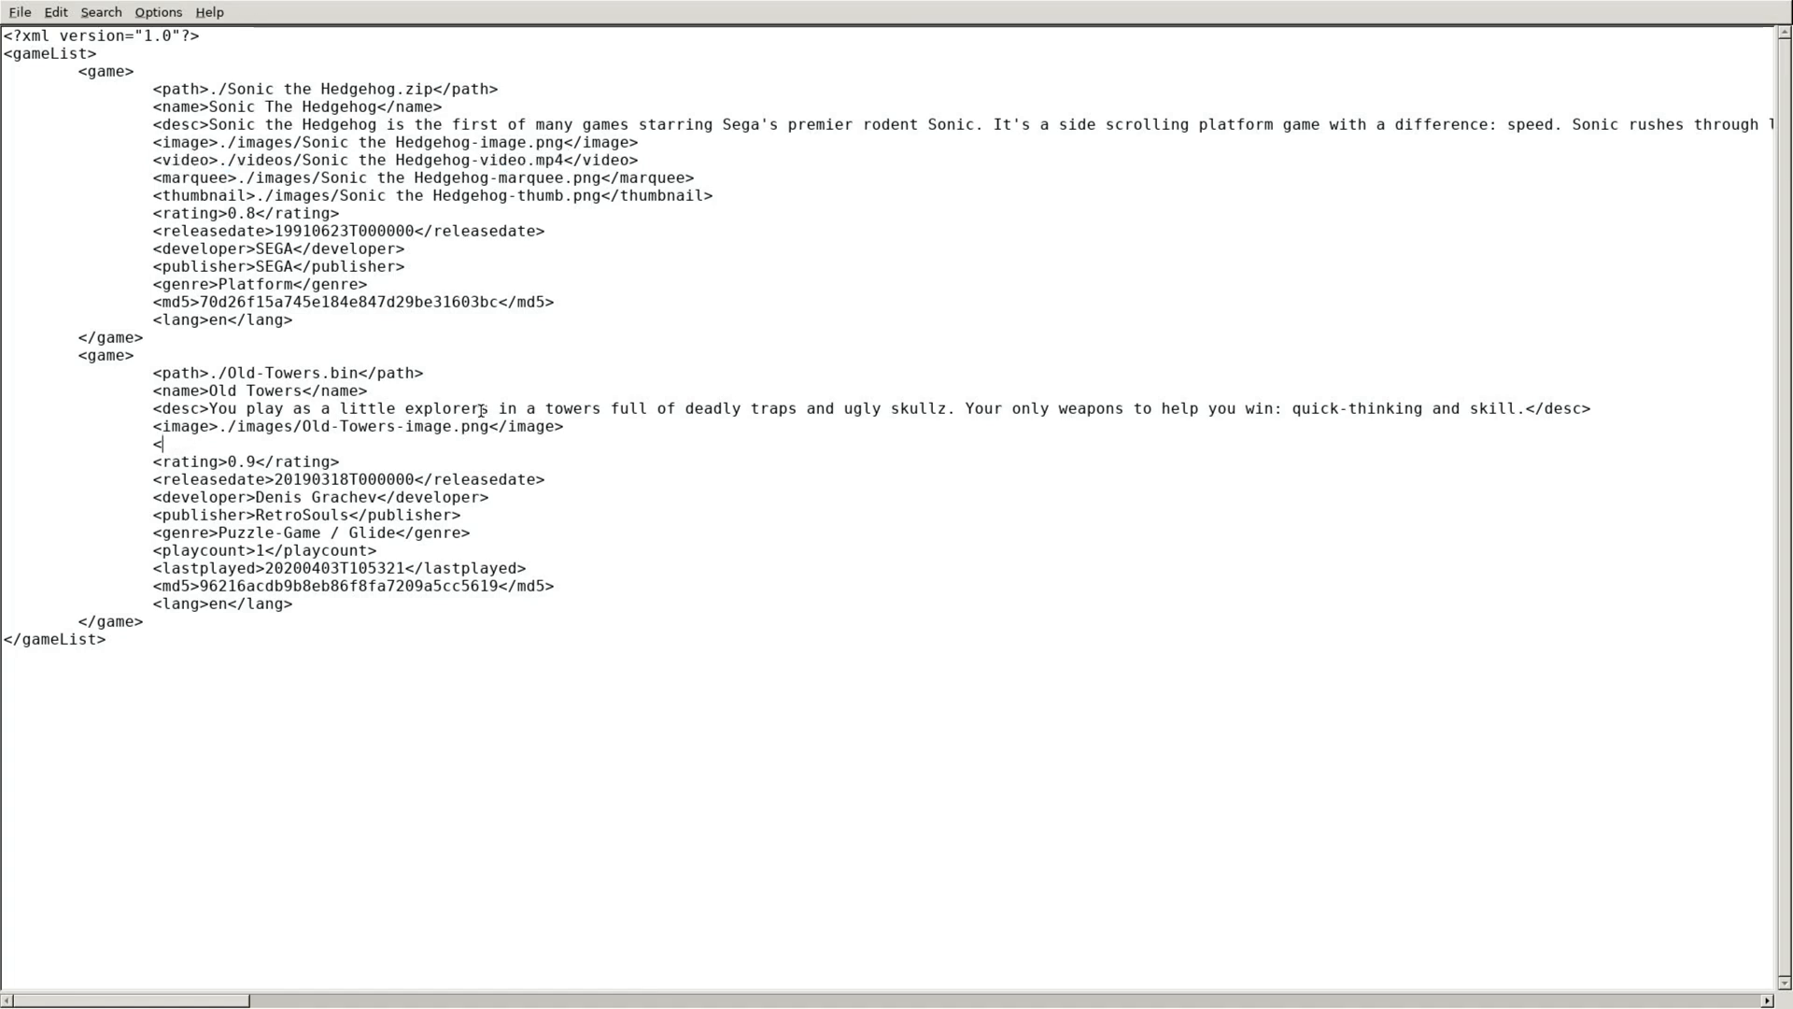
{"action": "type", "text": "video"}
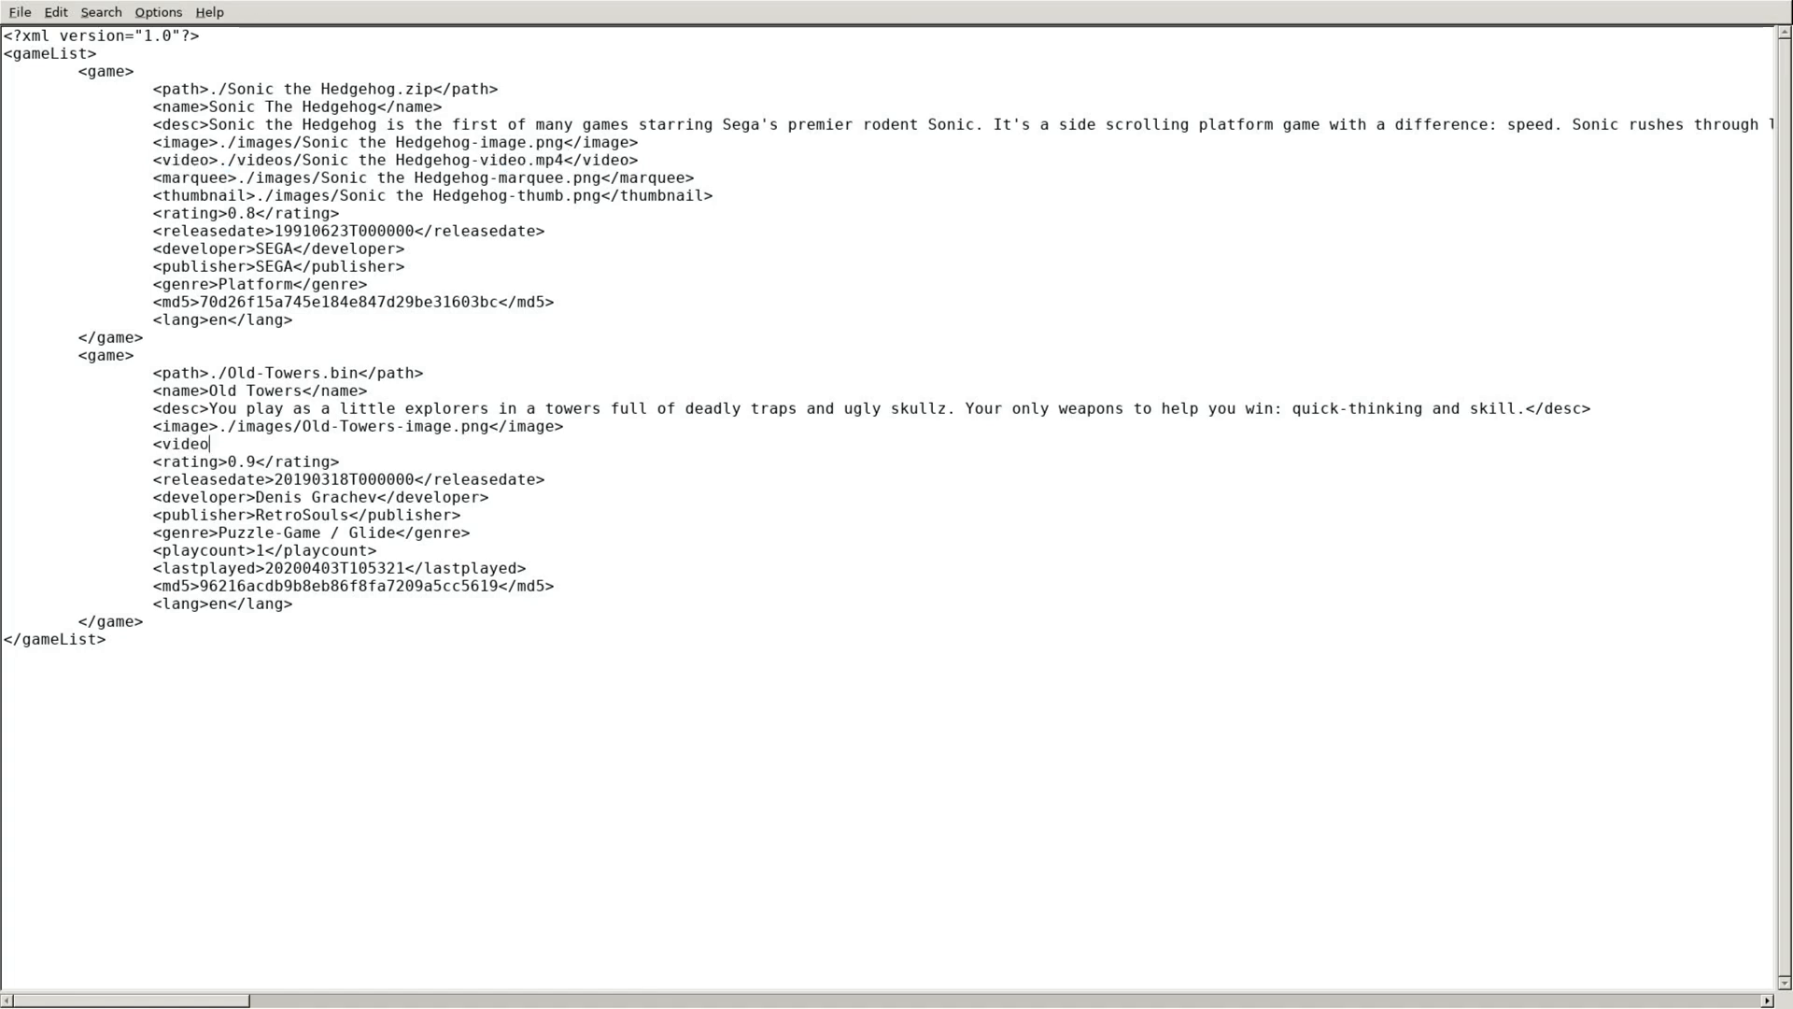
{"action": "type", "text": "."}
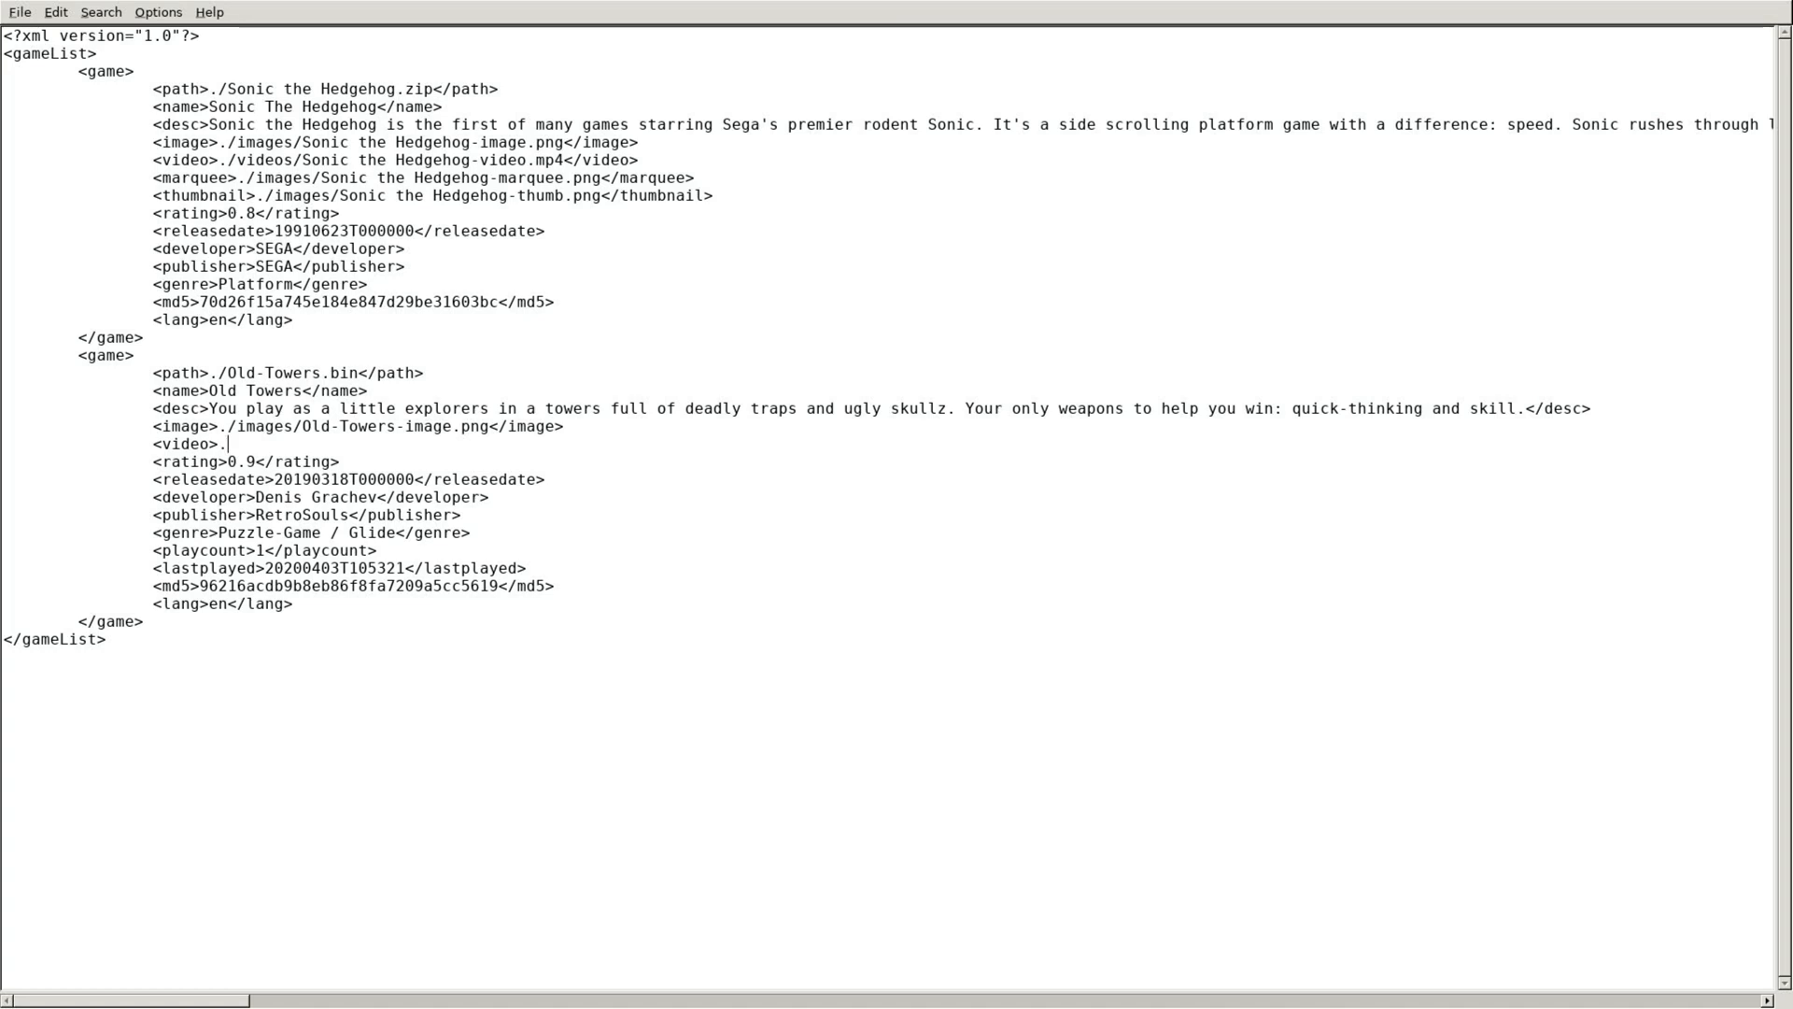
{"action": "type", "text": "/videos"}
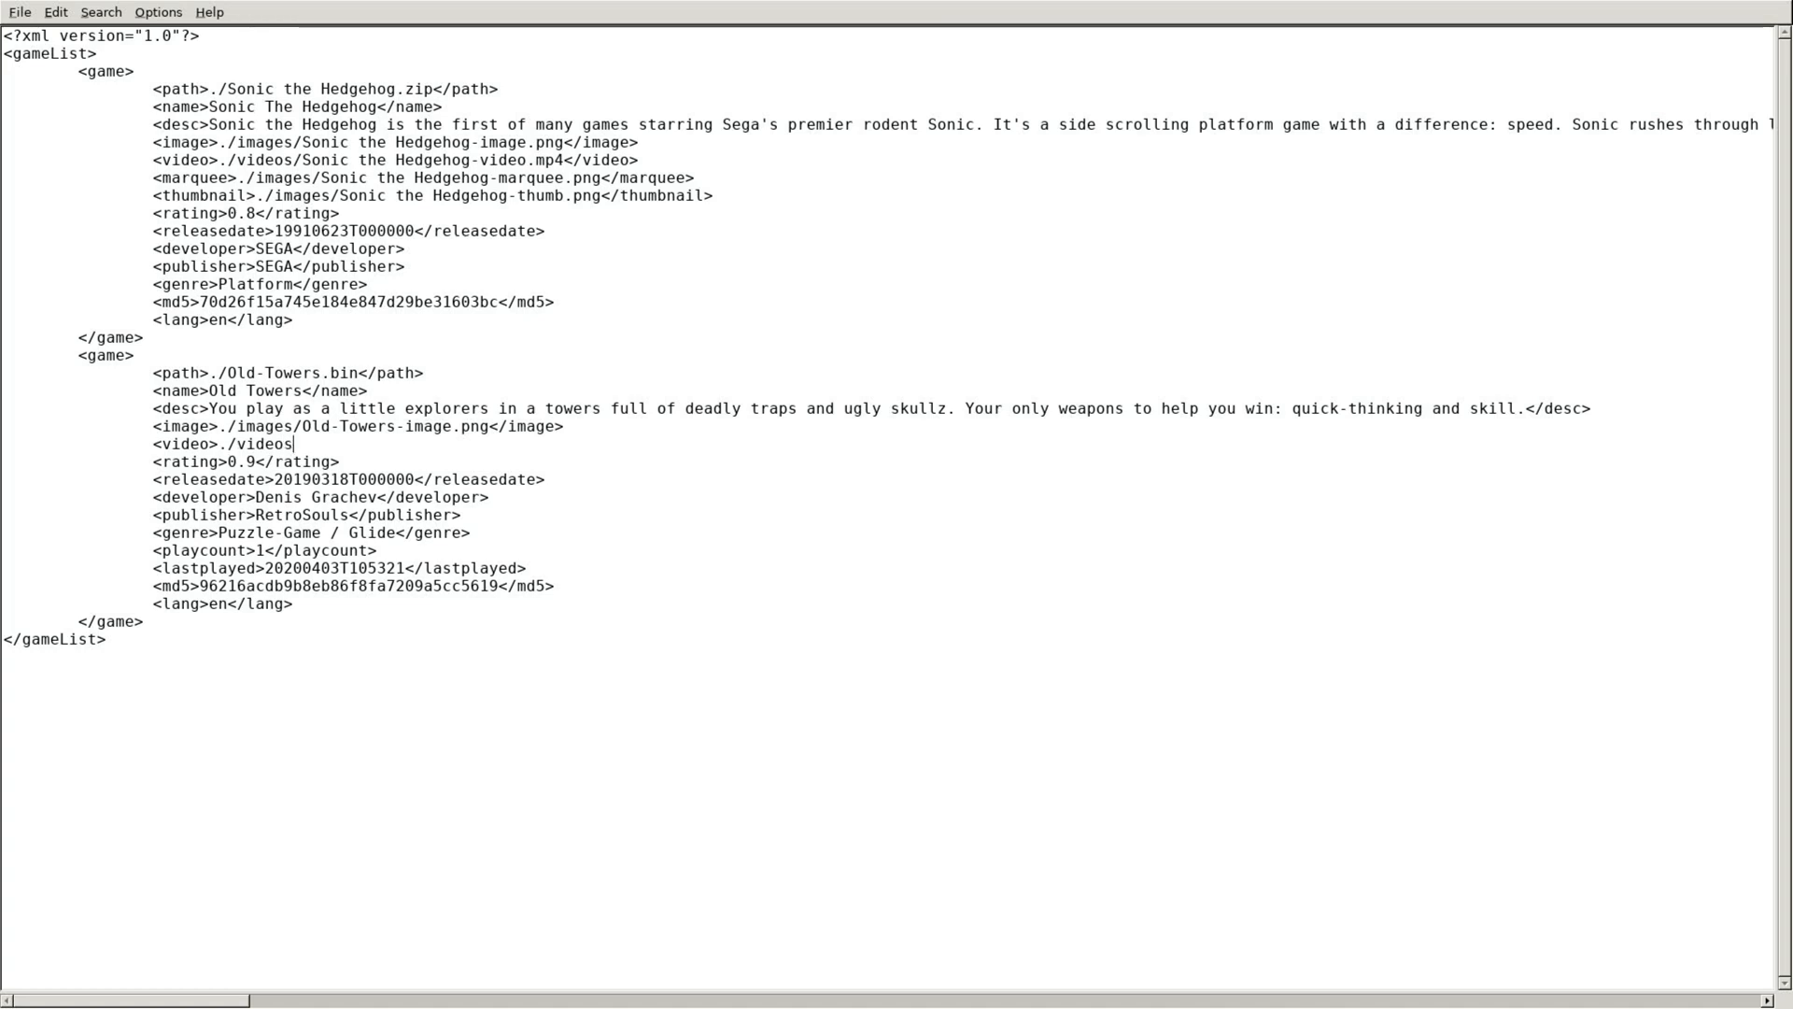
{"action": "type", "text": "/Ol"}
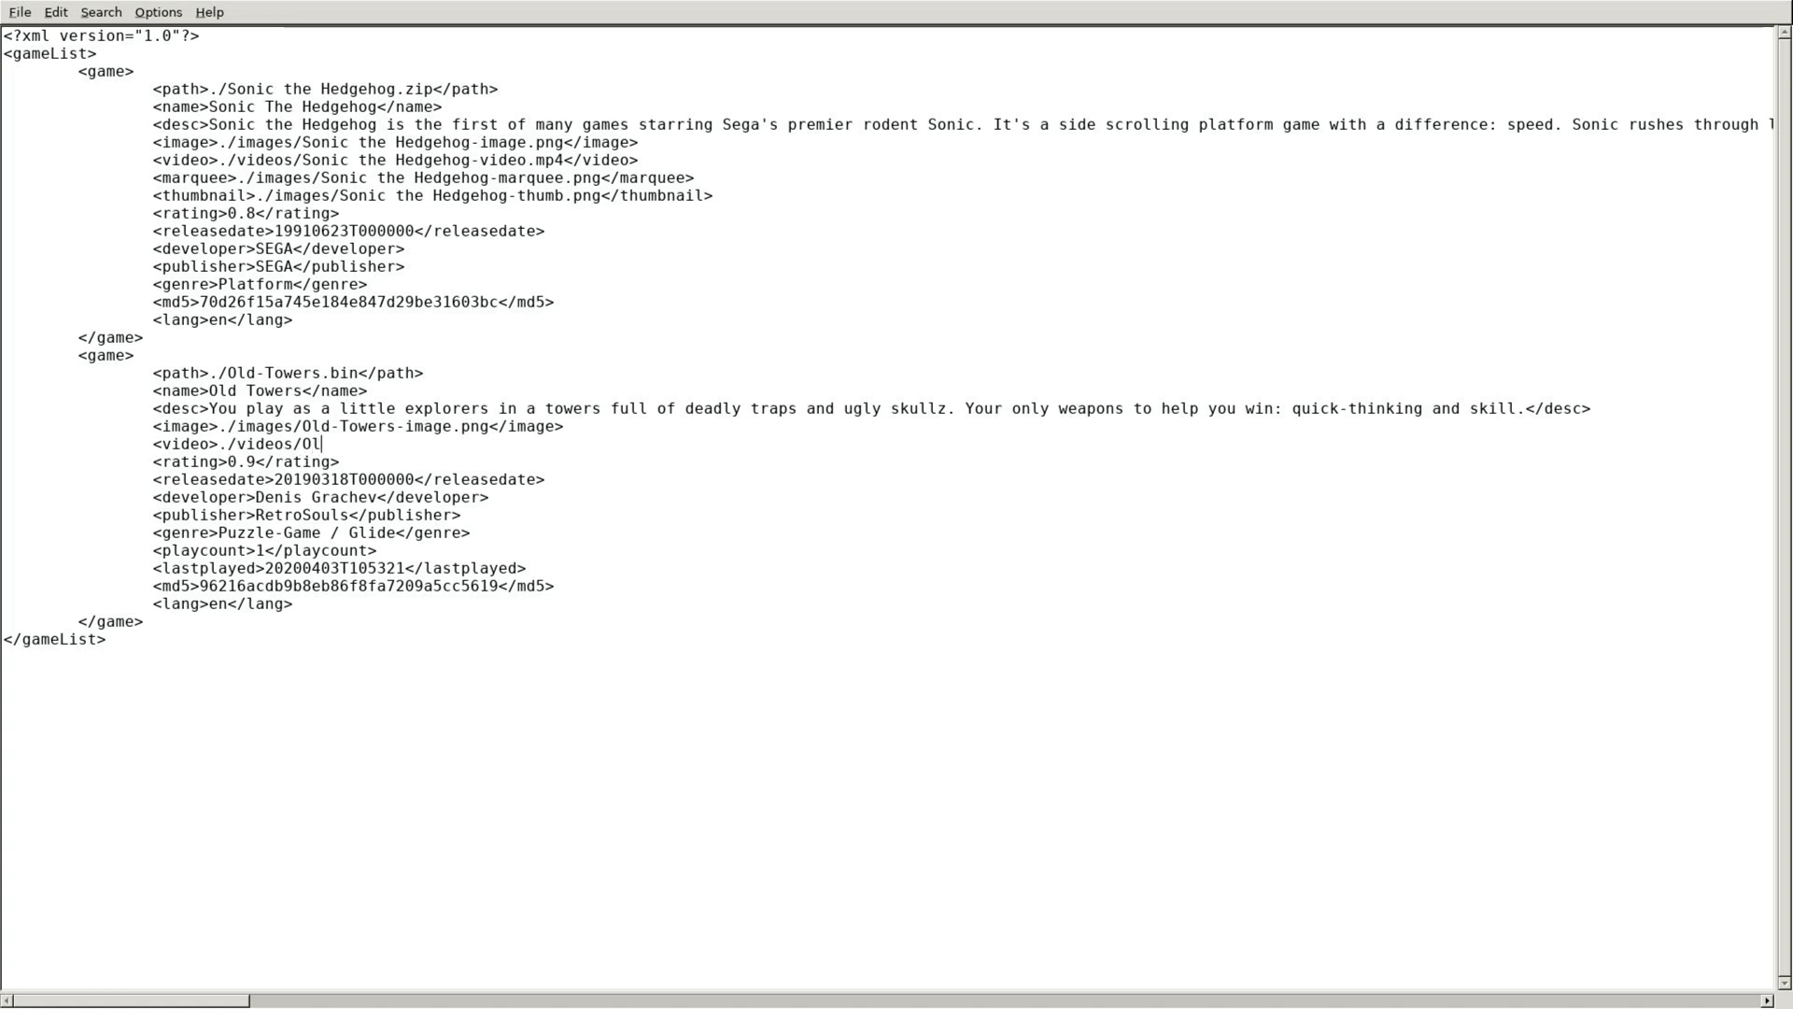
{"action": "type", "text": "d Tower"}
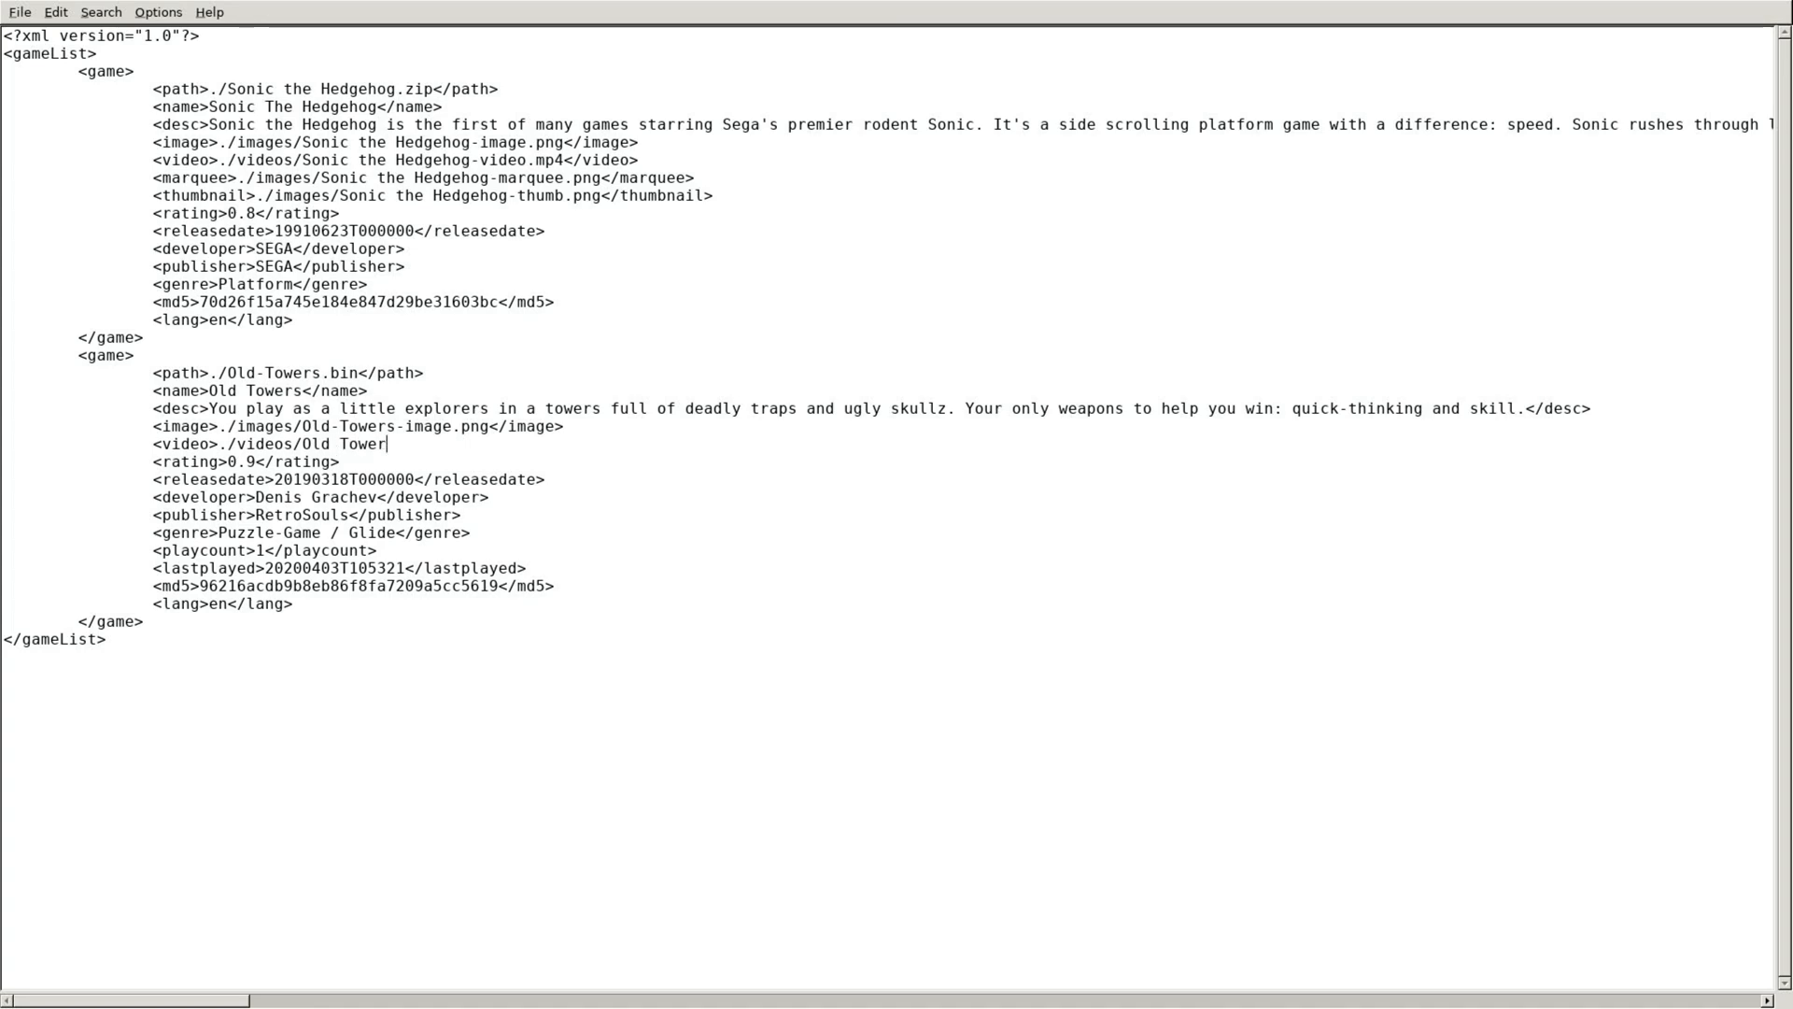
{"action": "type", "text": "s.mp4"}
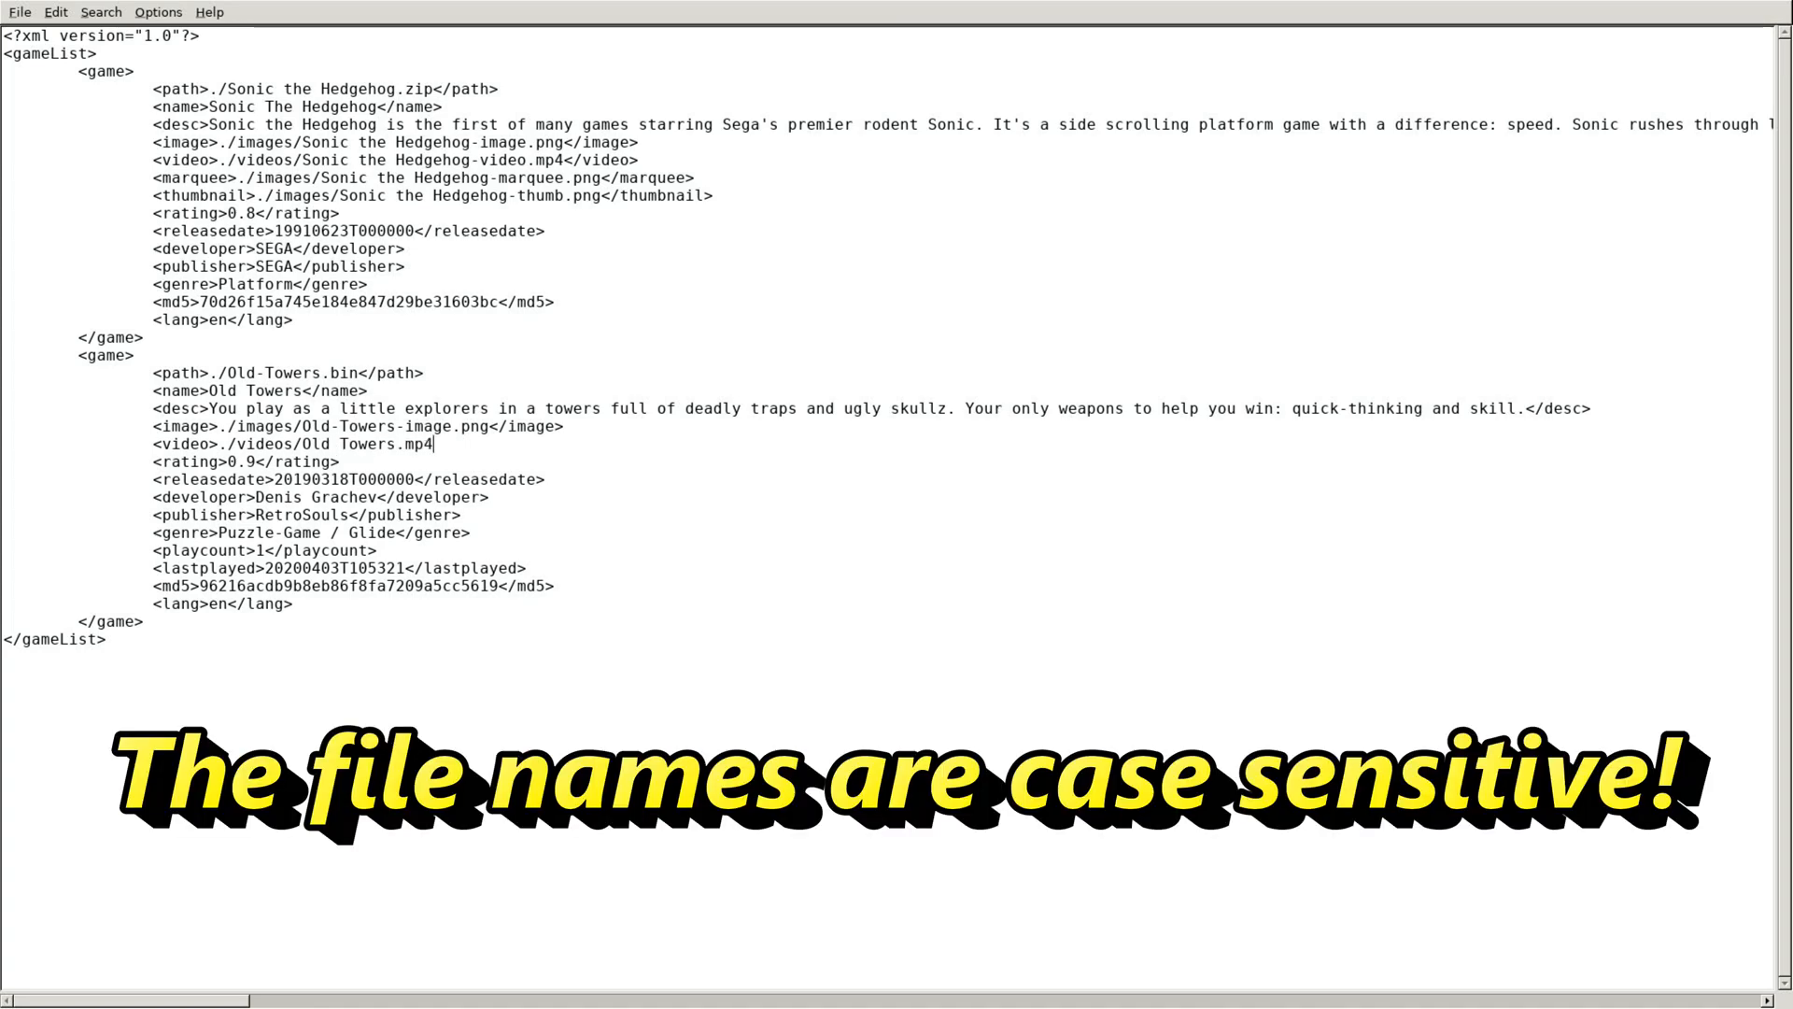
- Finish the video line with the closing </video> tag
{"action": "double_click", "coordinate": [403, 443]}
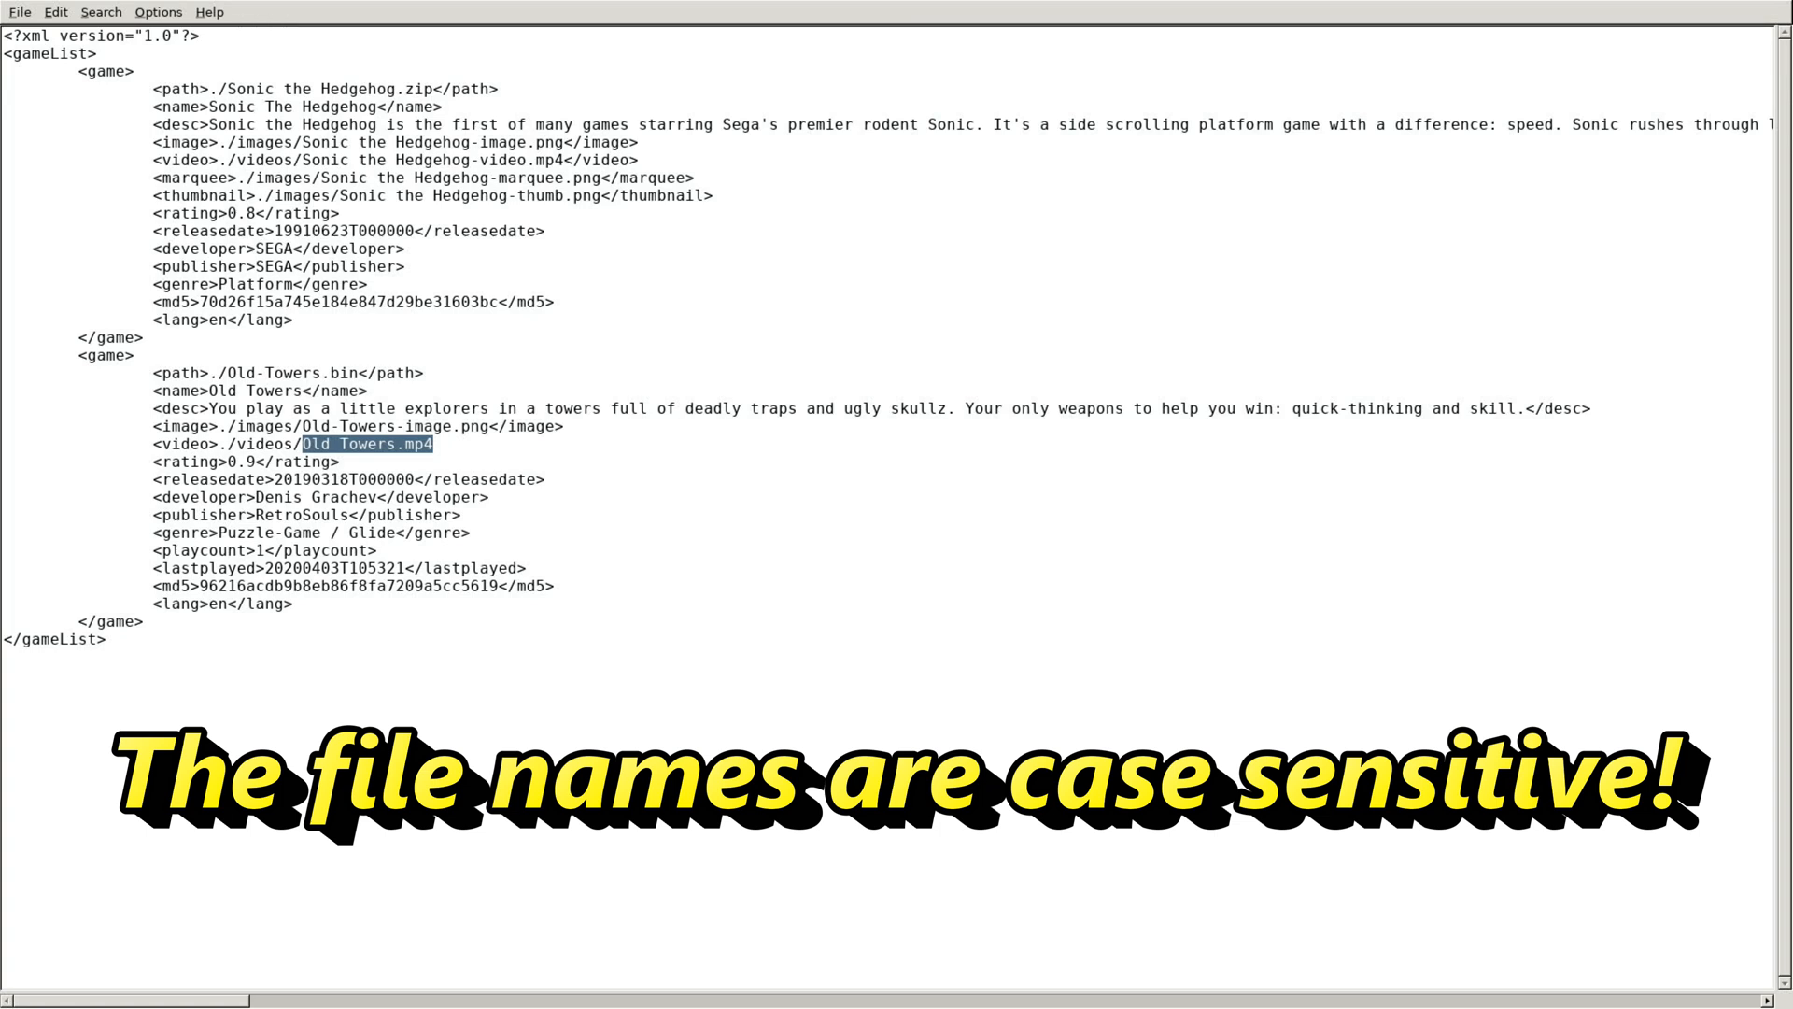
{"action": "left_click", "coordinate": [366, 443]}
{"action": "type", "text": "<"}
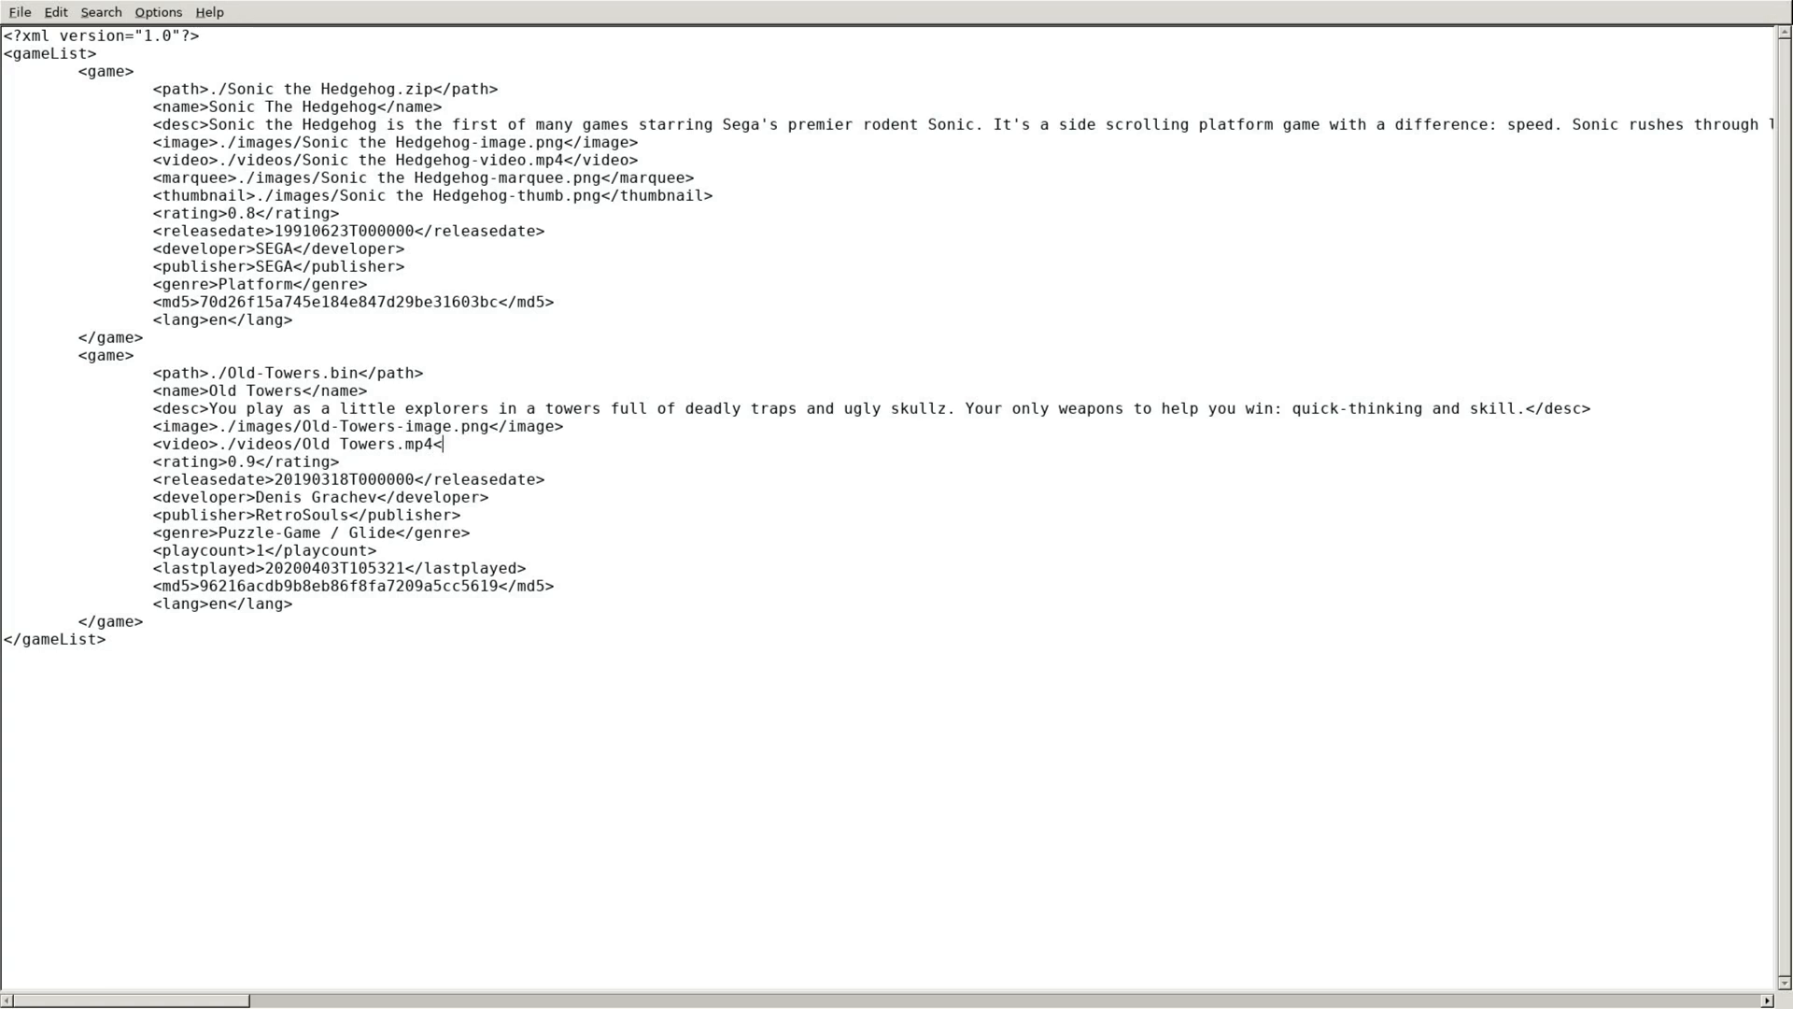
{"action": "type", "text": "/"}
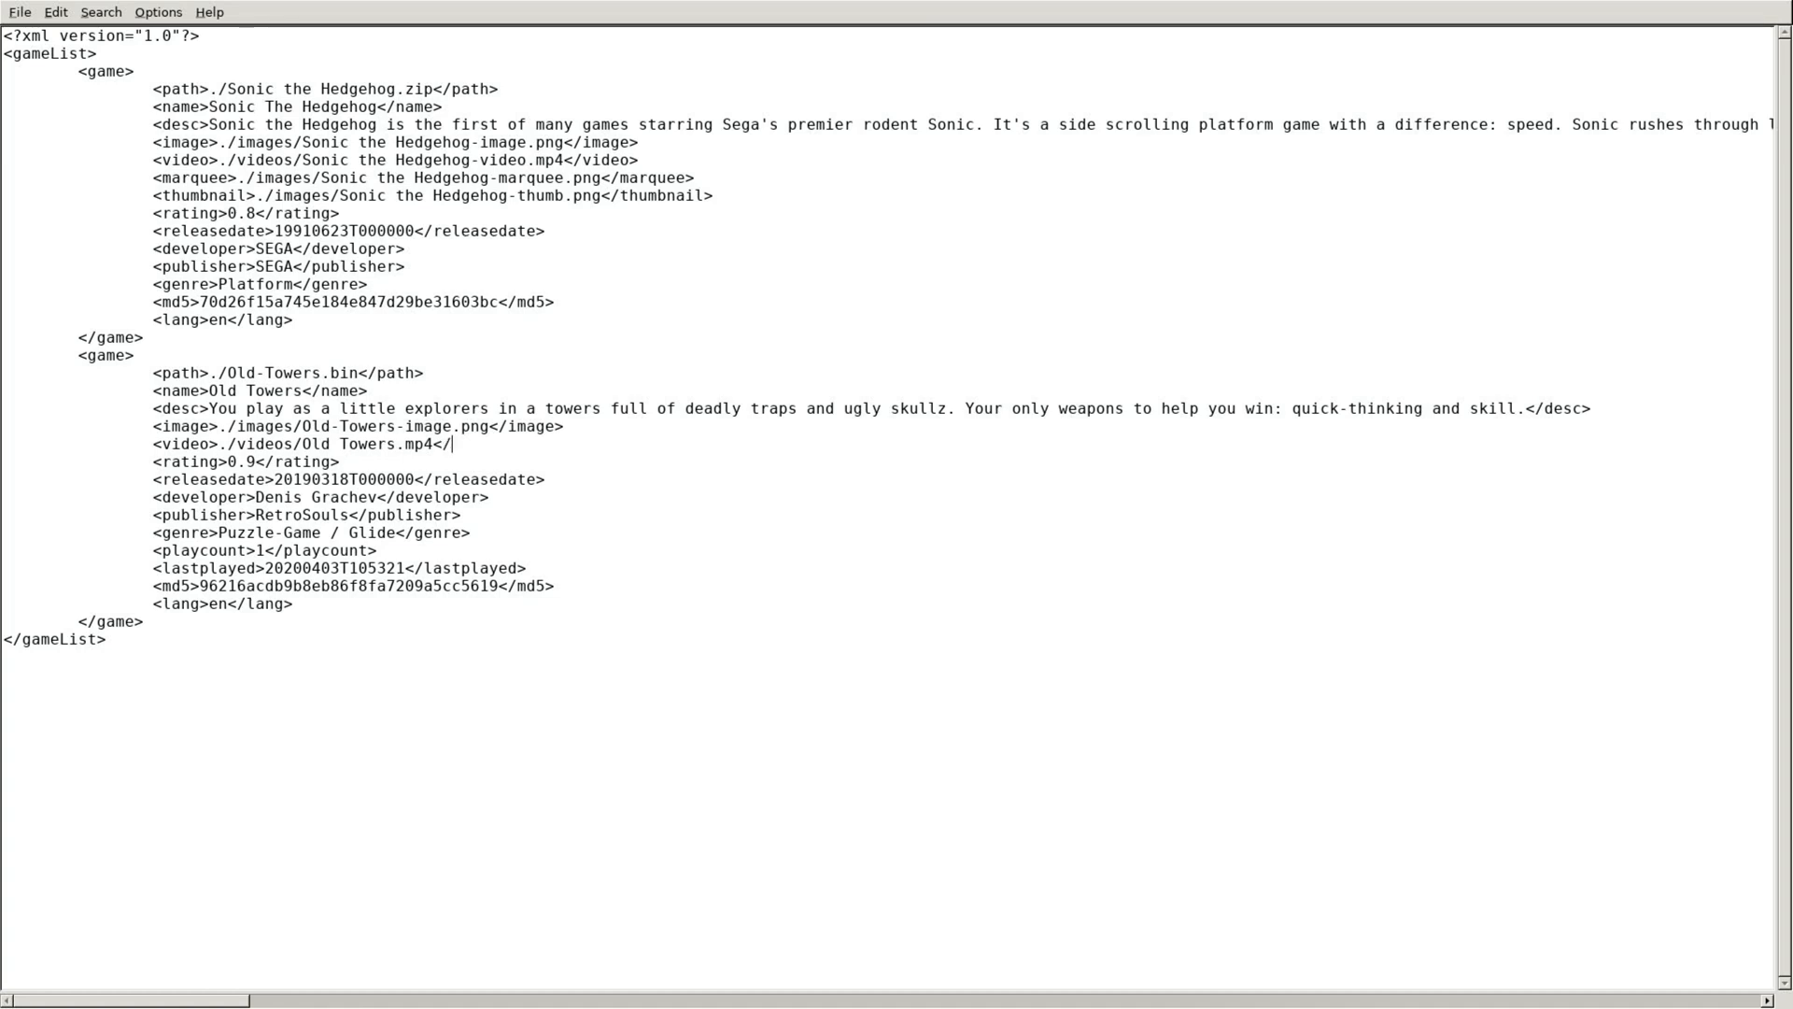
{"action": "type", "text": "video>"}
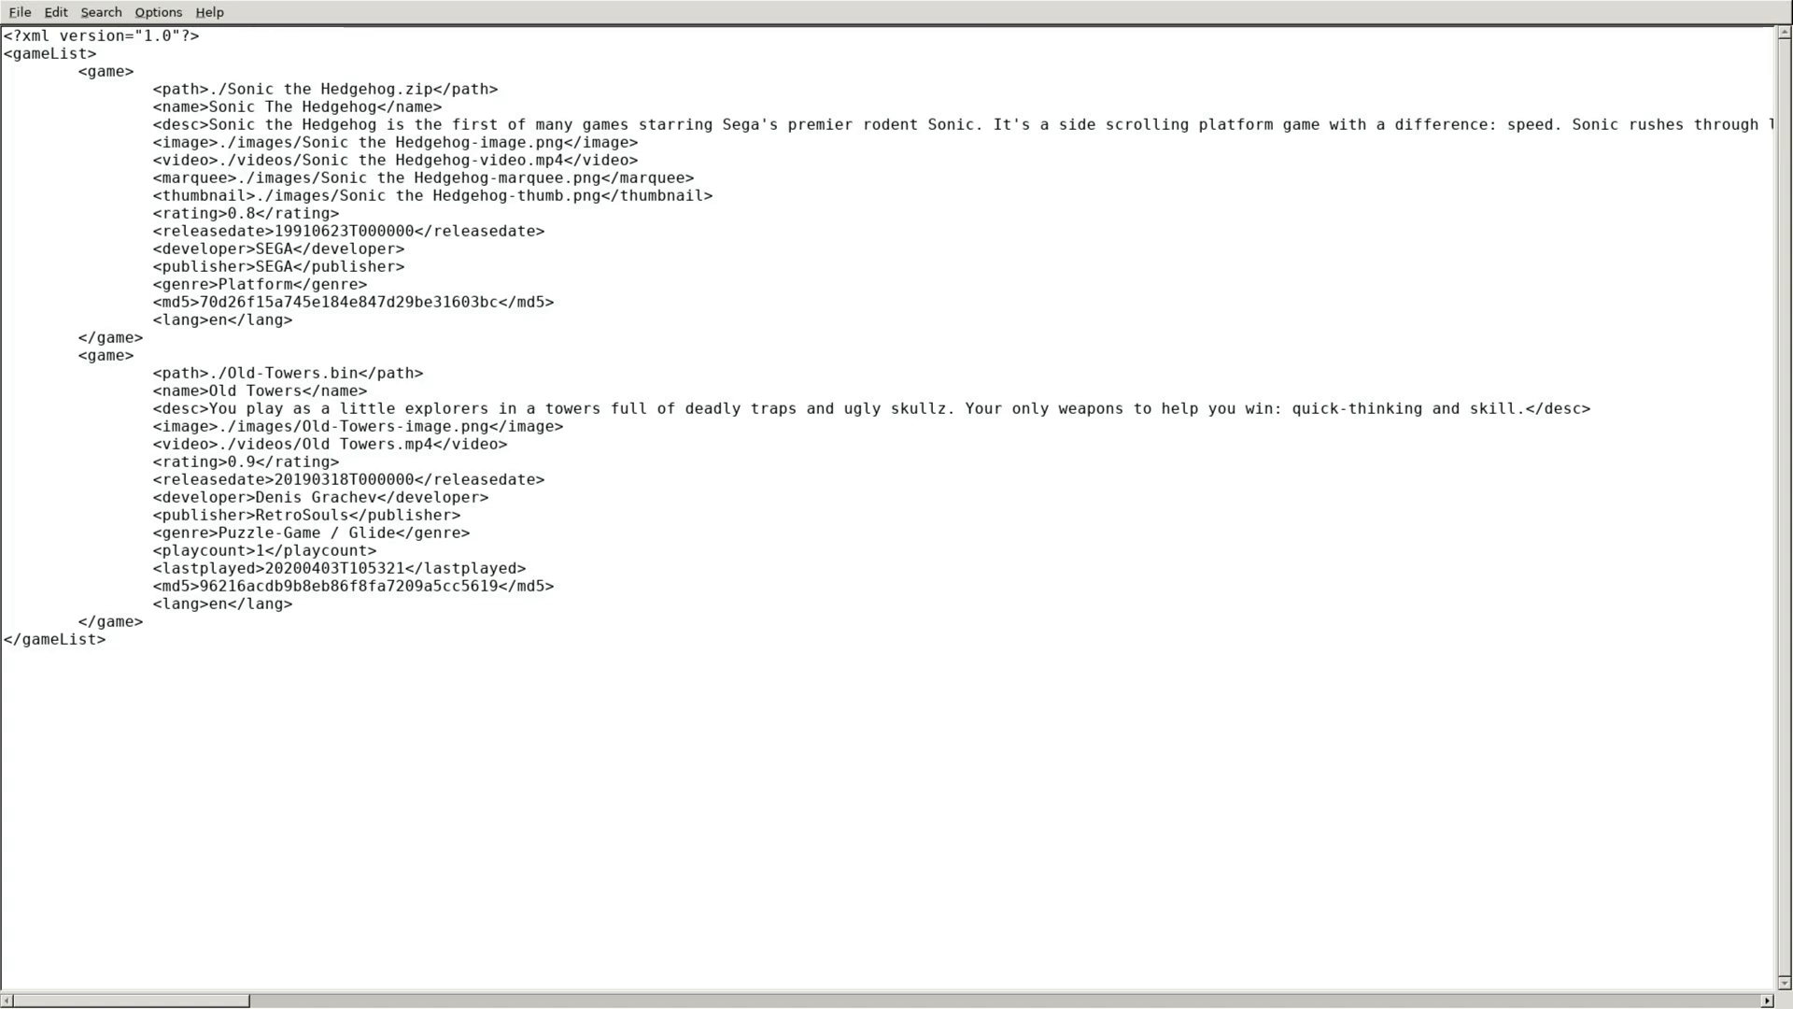
{"action": "left_click", "coordinate": [510, 443]}
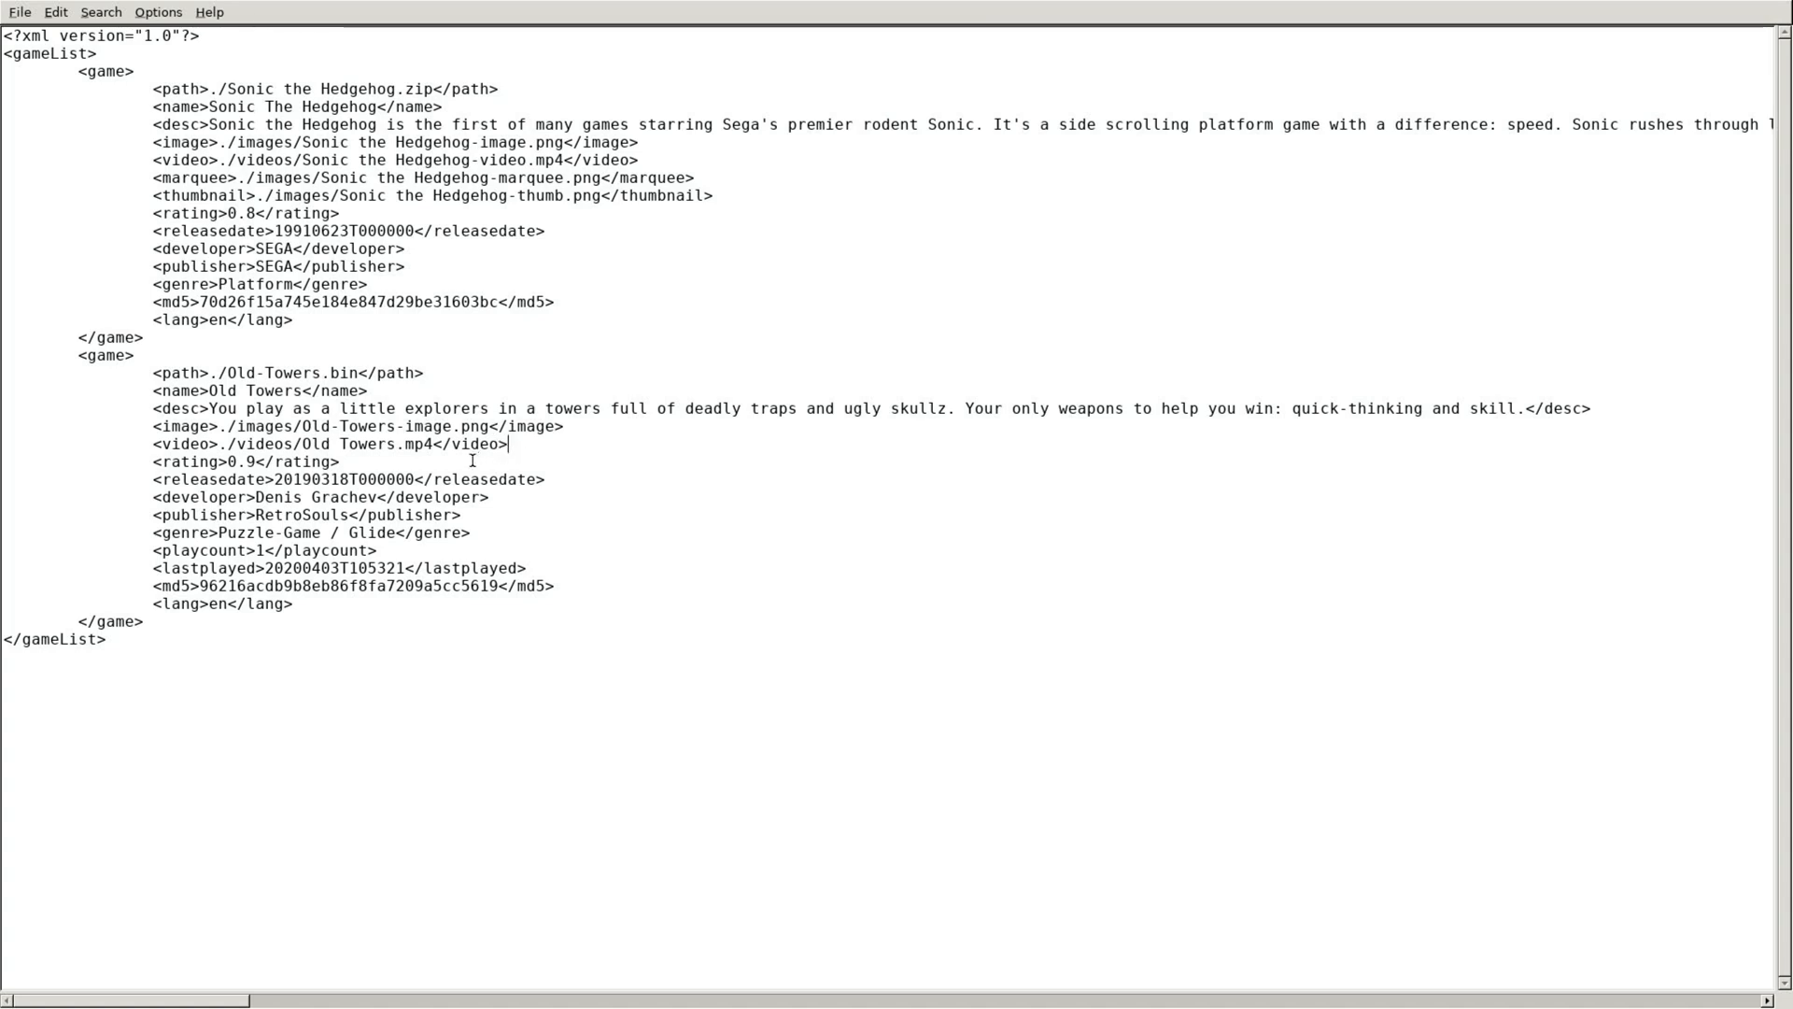
- Open Leafpad's File menu to save gamelist.xml
{"action": "left_click", "coordinate": [19, 11]}
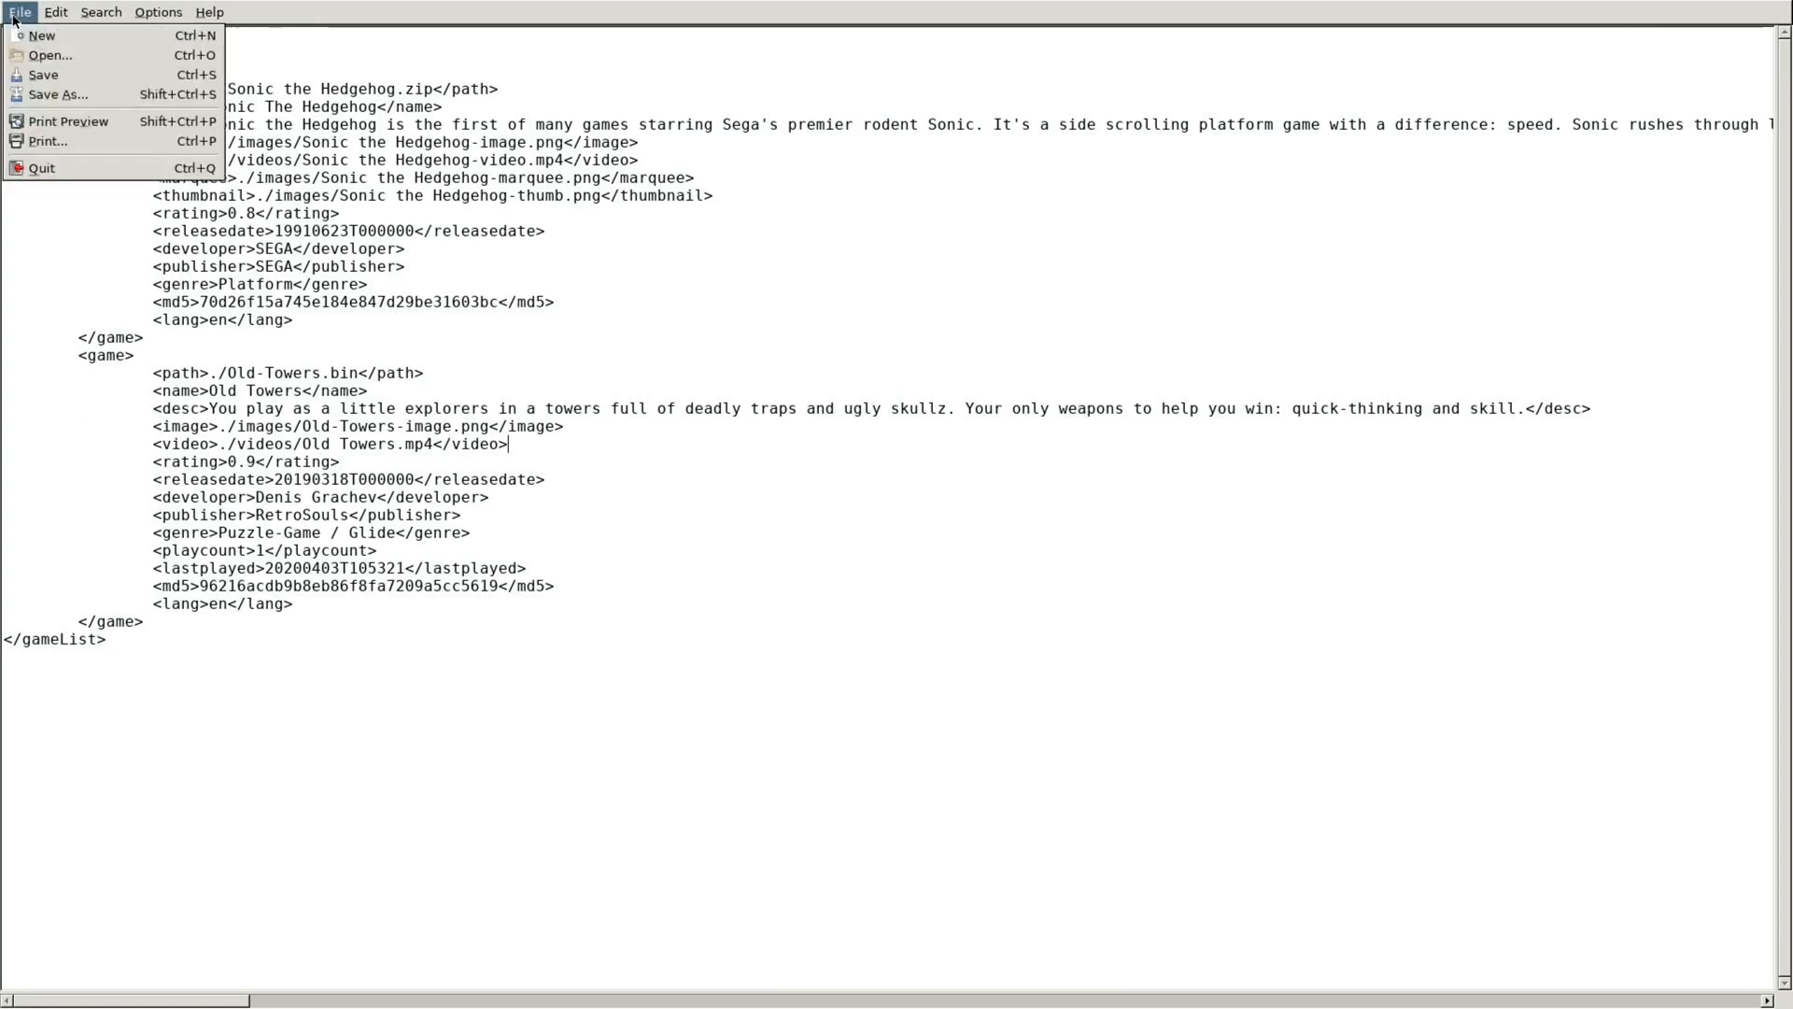
{"action": "mouse_move", "coordinate": [48, 141]}
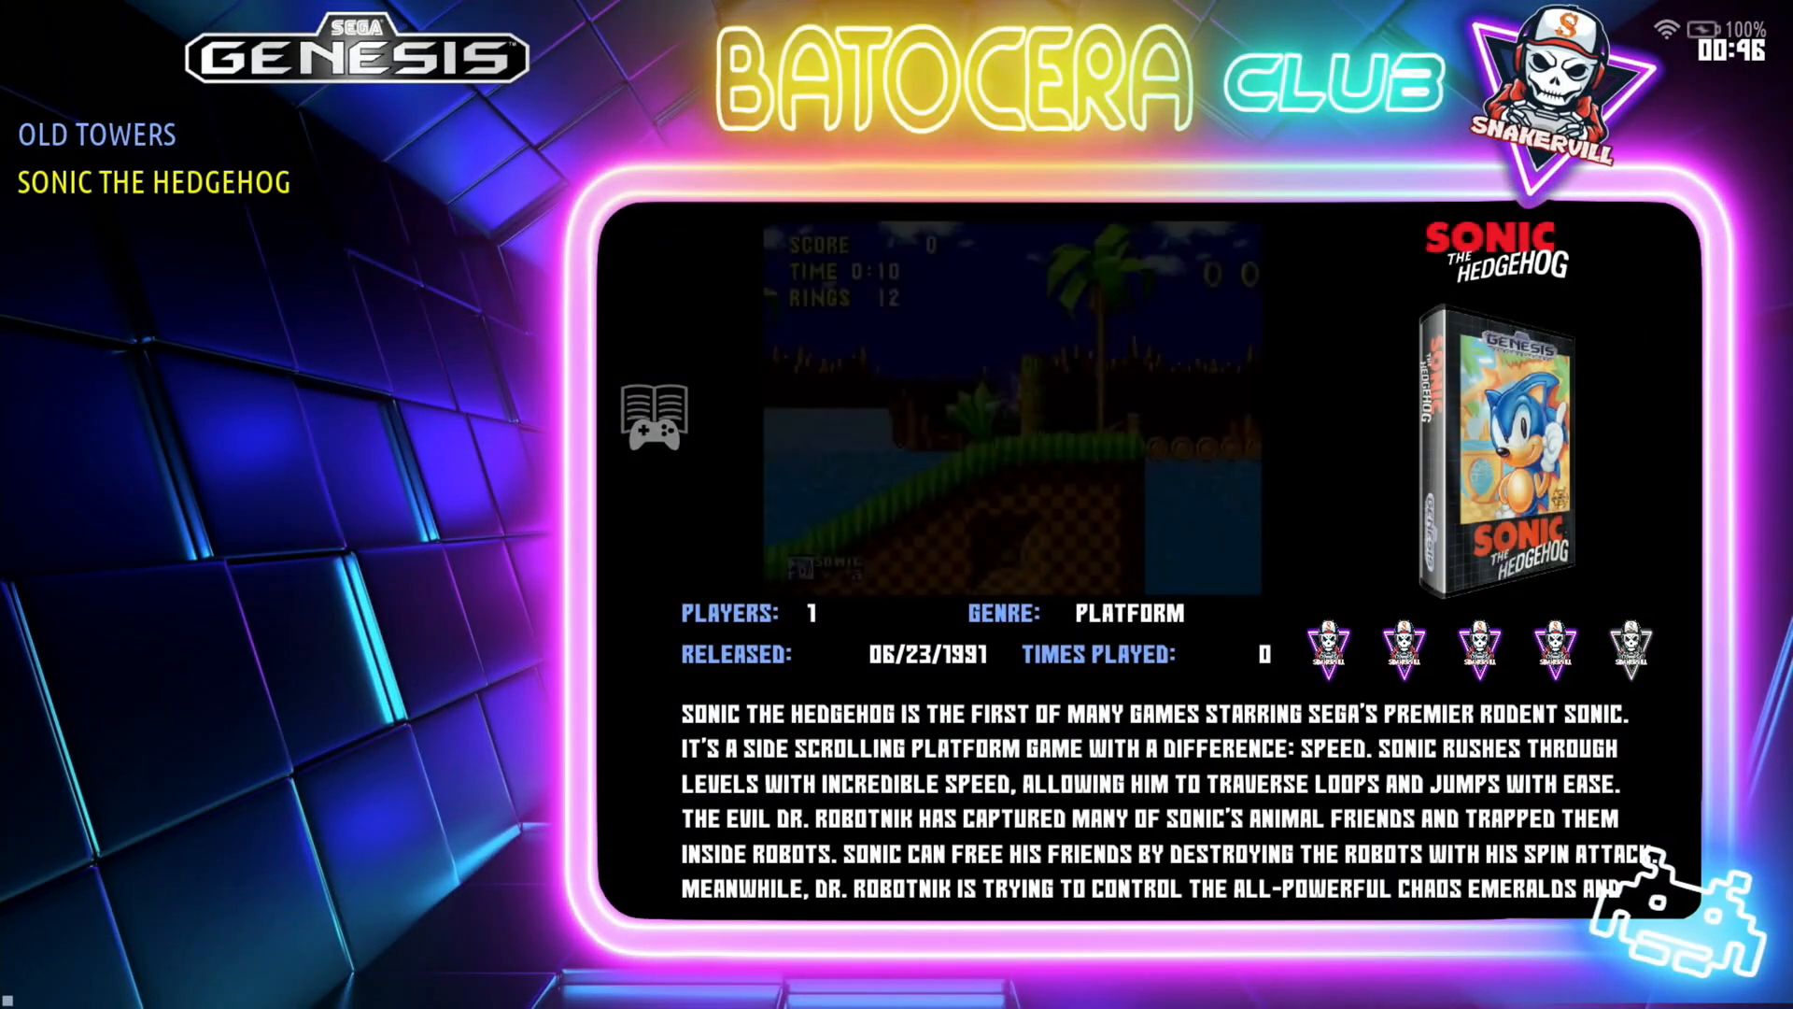
- Move the selection to Old Towers in Batocera's Genesis game list
{"action": "key", "text": "up"}
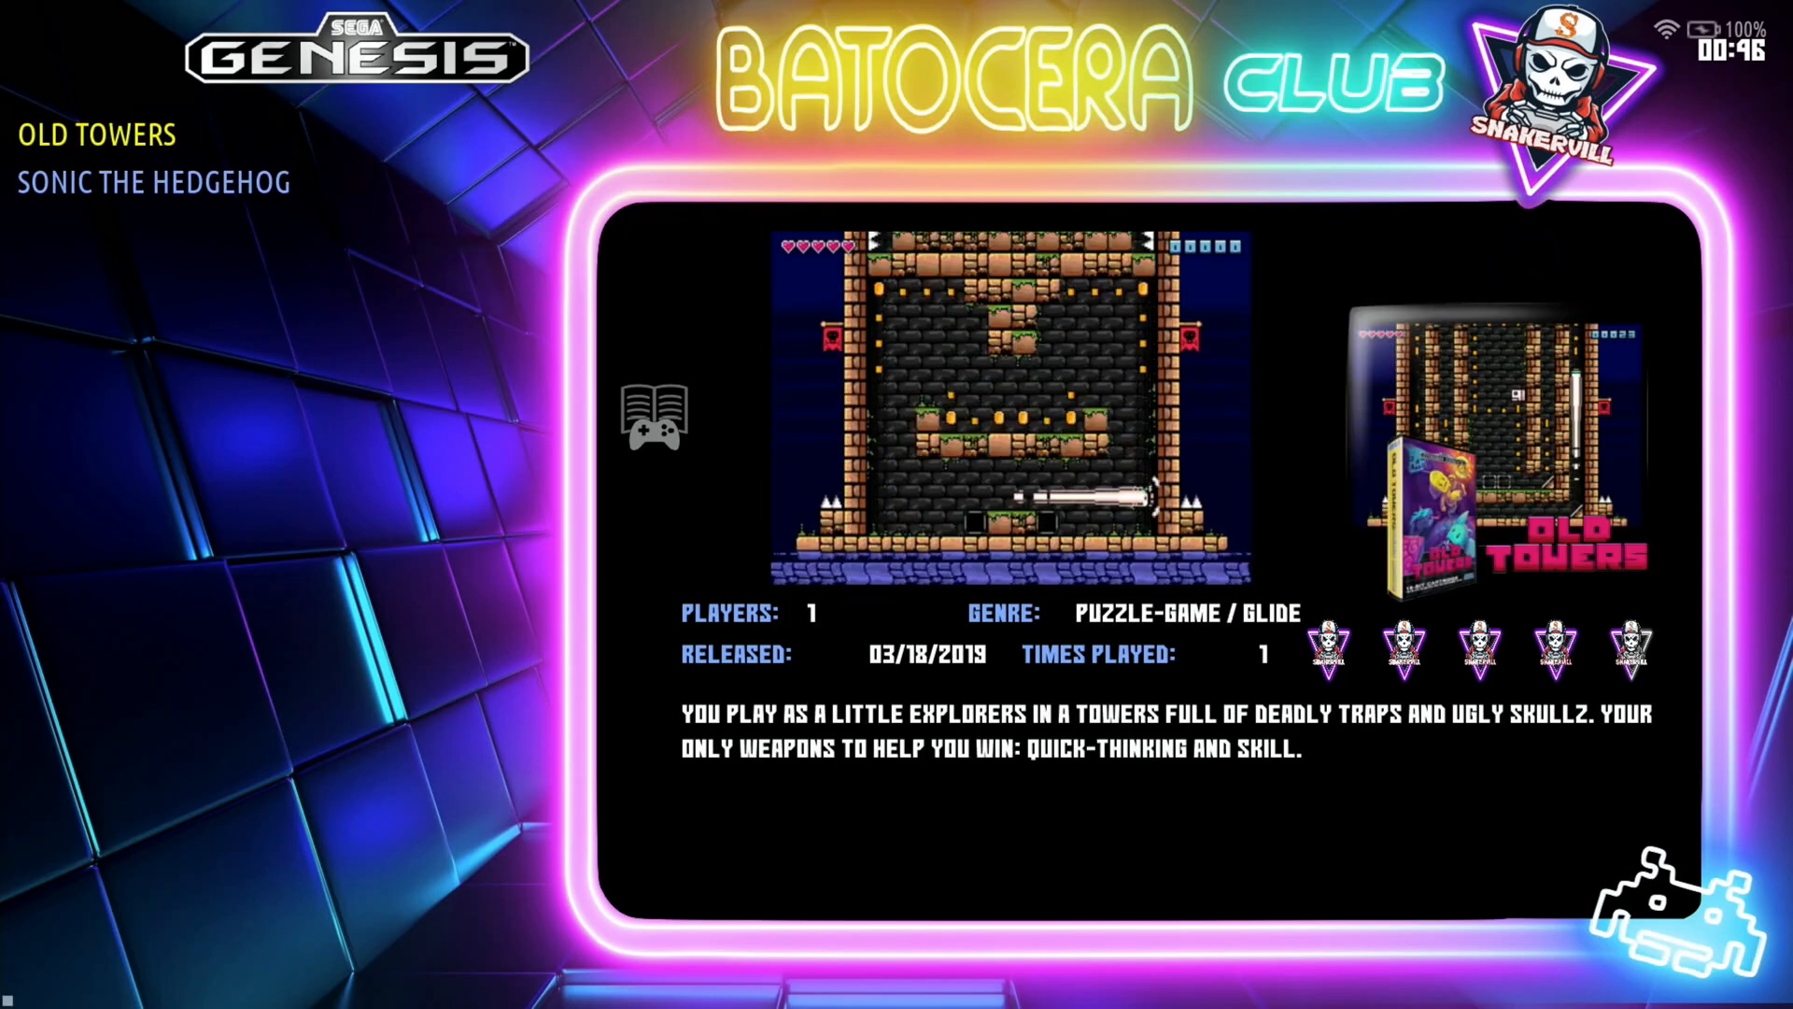